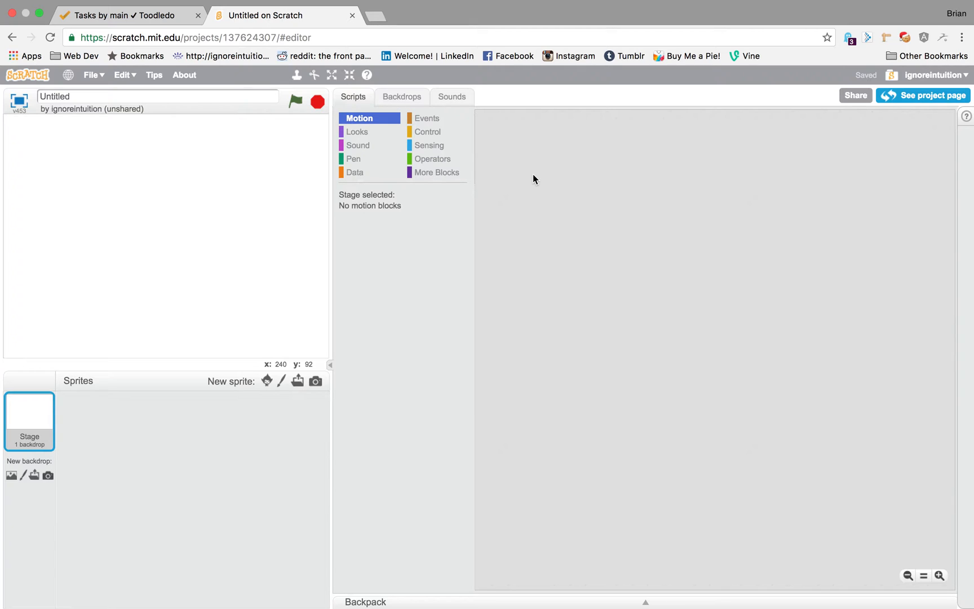
{"action": "mouse_move", "coordinate": [439, 166]}
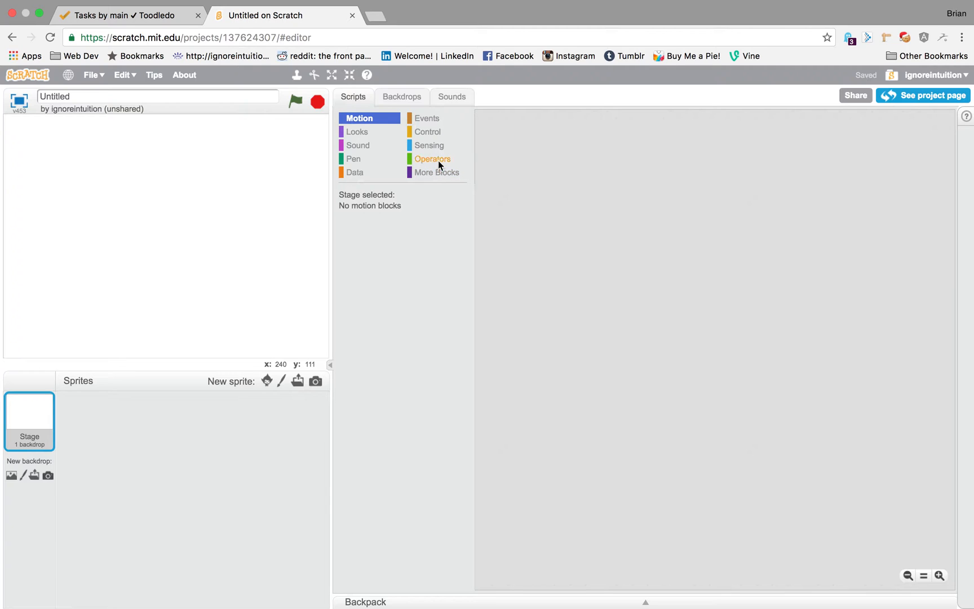
{"action": "mouse_move", "coordinate": [155, 113]}
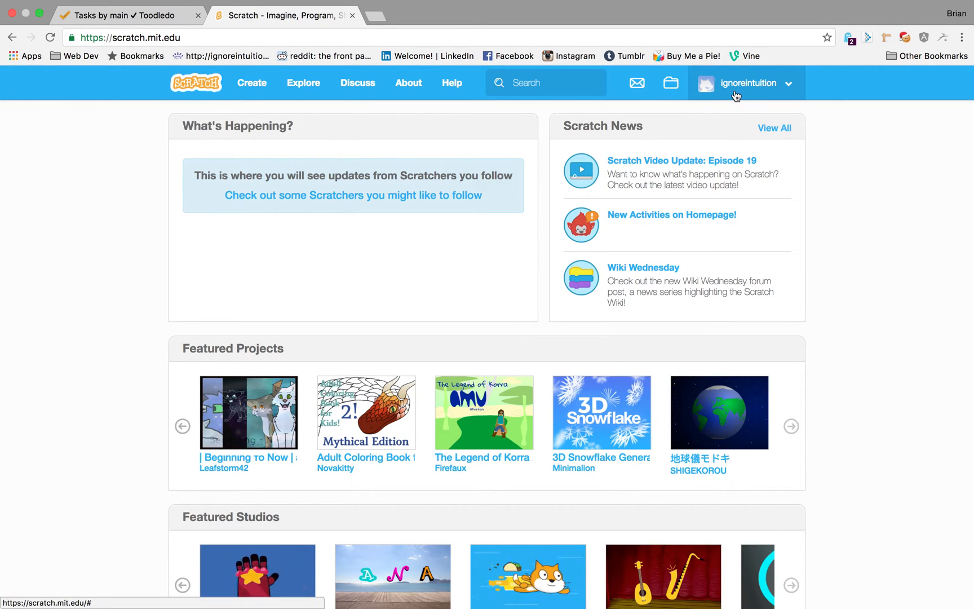
- From the account menu's My Stuff list, trash the blank Untitled project
{"action": "left_click", "coordinate": [749, 83]}
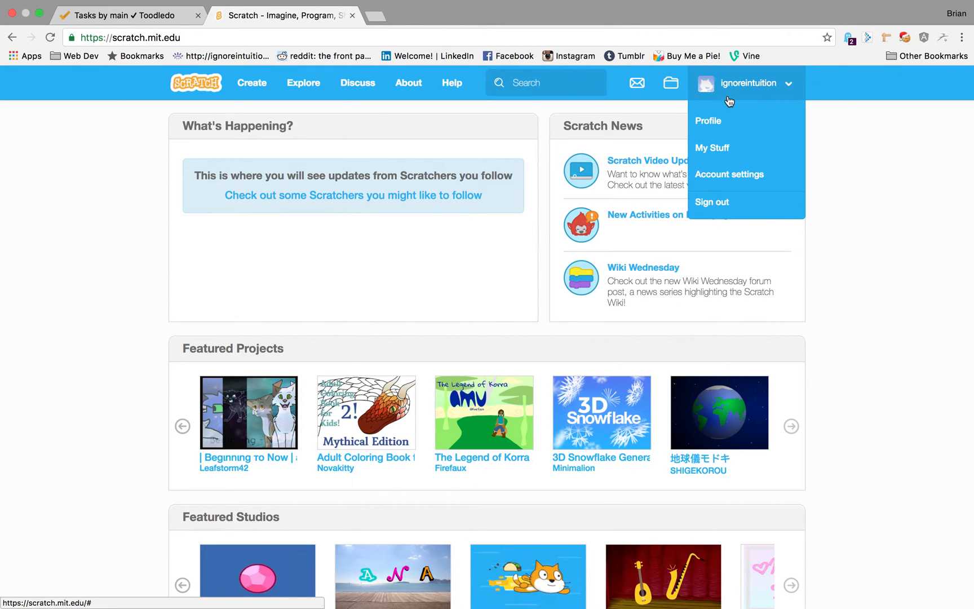
{"action": "mouse_move", "coordinate": [722, 152]}
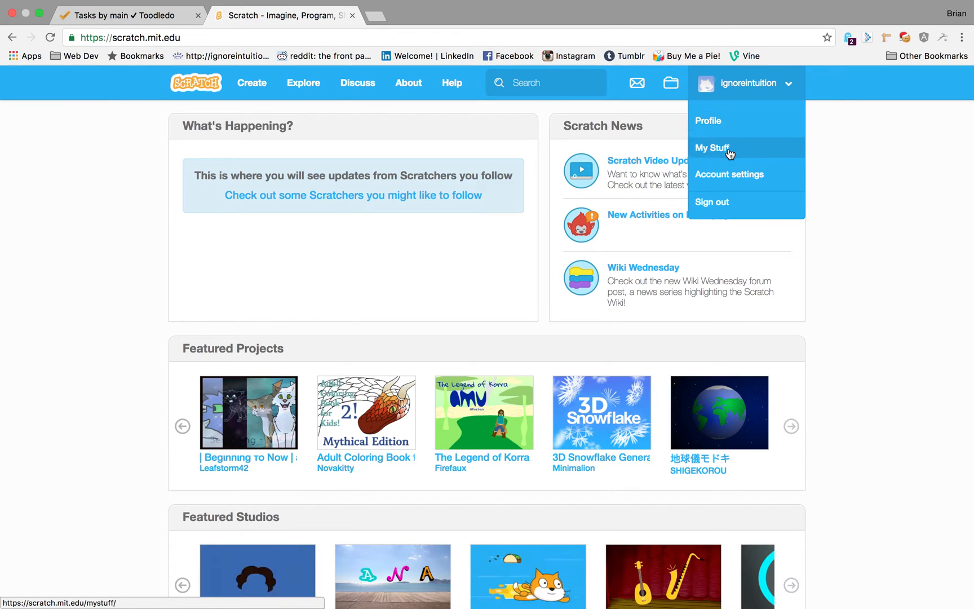
{"action": "mouse_move", "coordinate": [735, 128]}
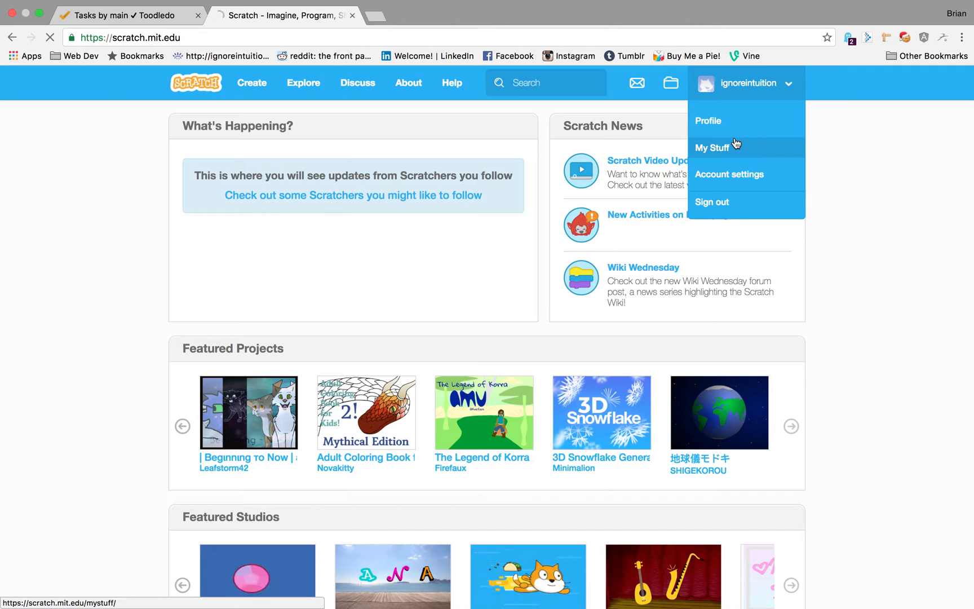
{"action": "left_click", "coordinate": [711, 147]}
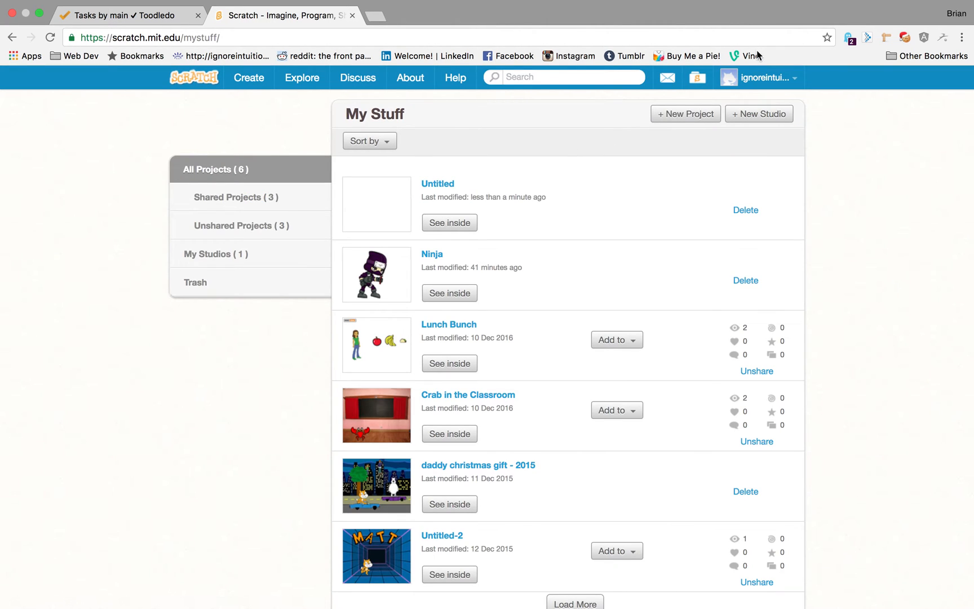
{"action": "mouse_move", "coordinate": [765, 82]}
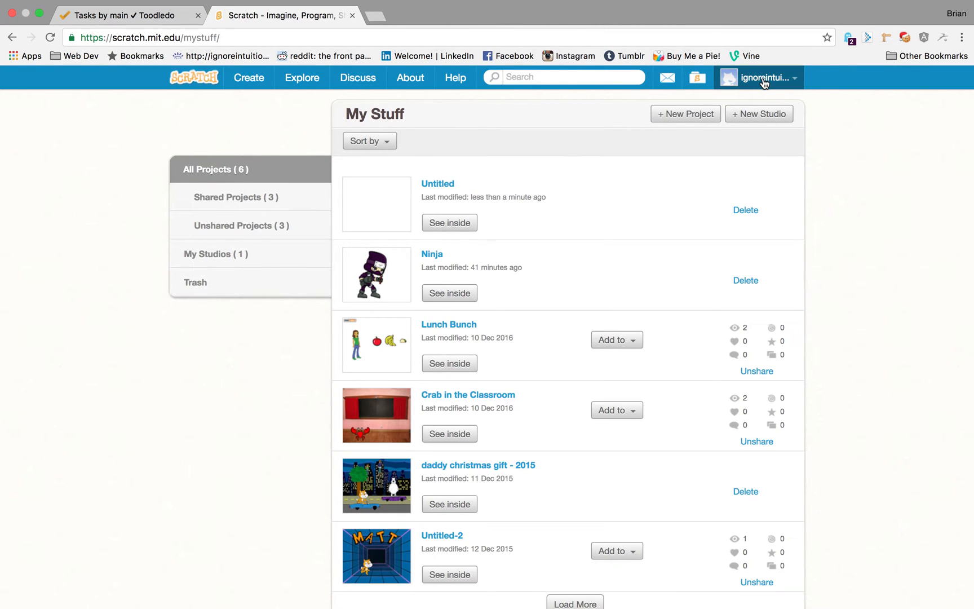
{"action": "left_click", "coordinate": [765, 78]}
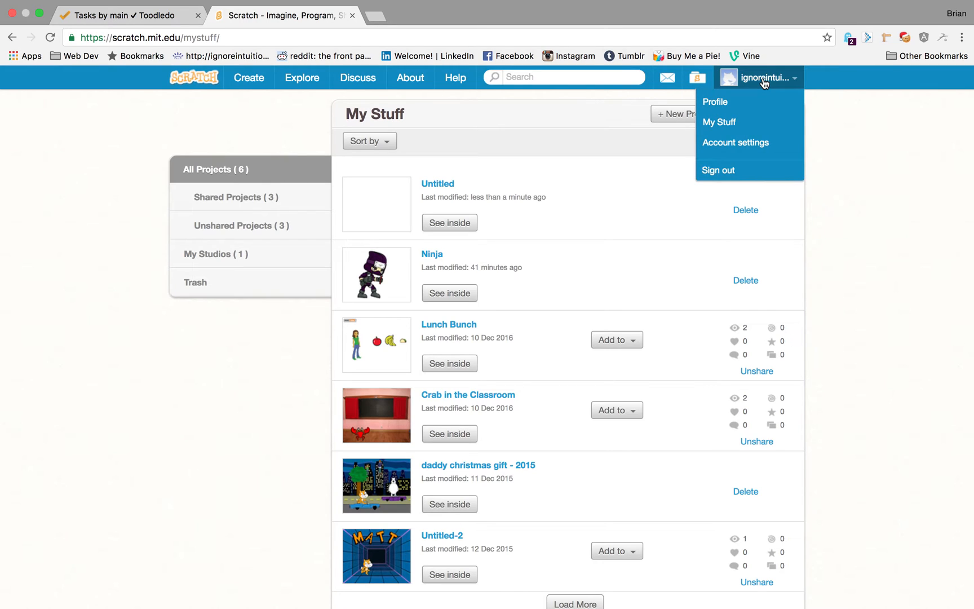
{"action": "mouse_move", "coordinate": [770, 84]}
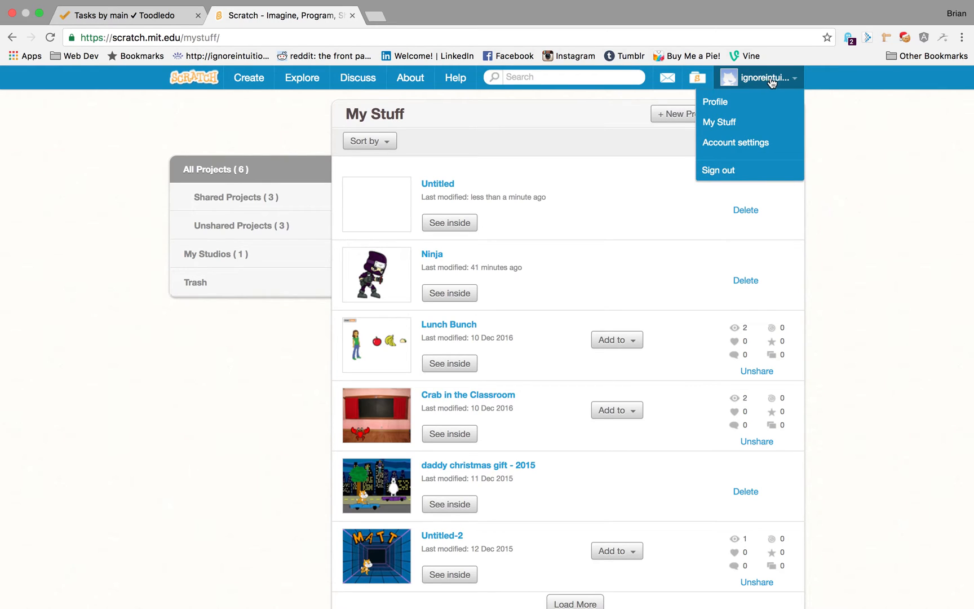
{"action": "left_click", "coordinate": [633, 158]}
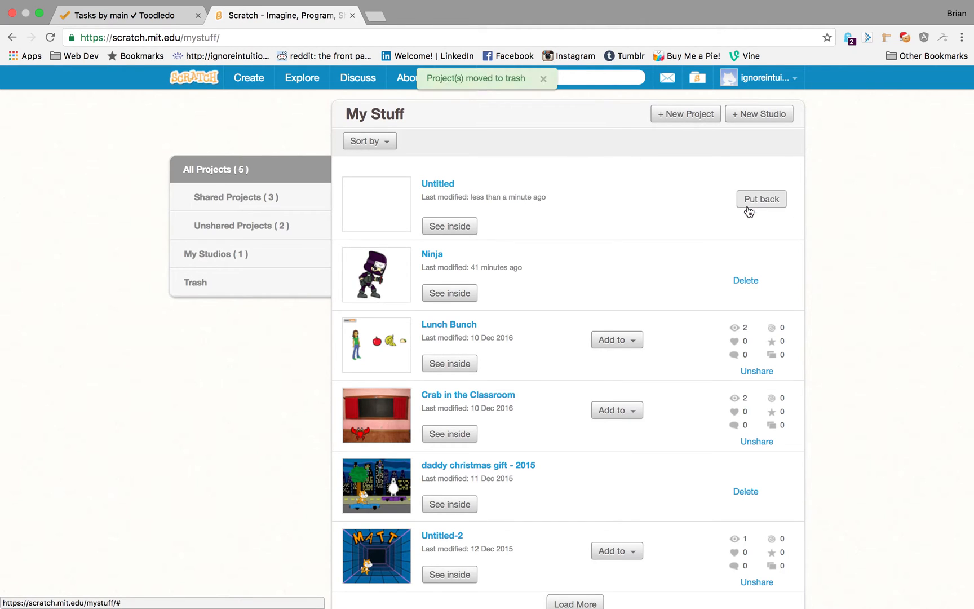
- Create a new project and delete the default cat sprite, Sprite1, via its context menu
{"action": "left_click", "coordinate": [437, 183]}
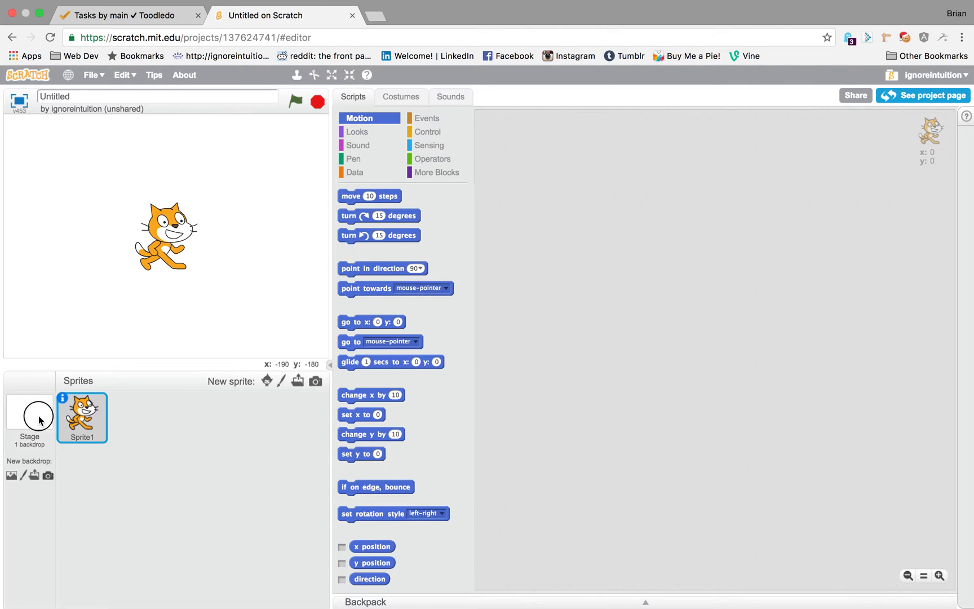
{"action": "left_click", "coordinate": [29, 418]}
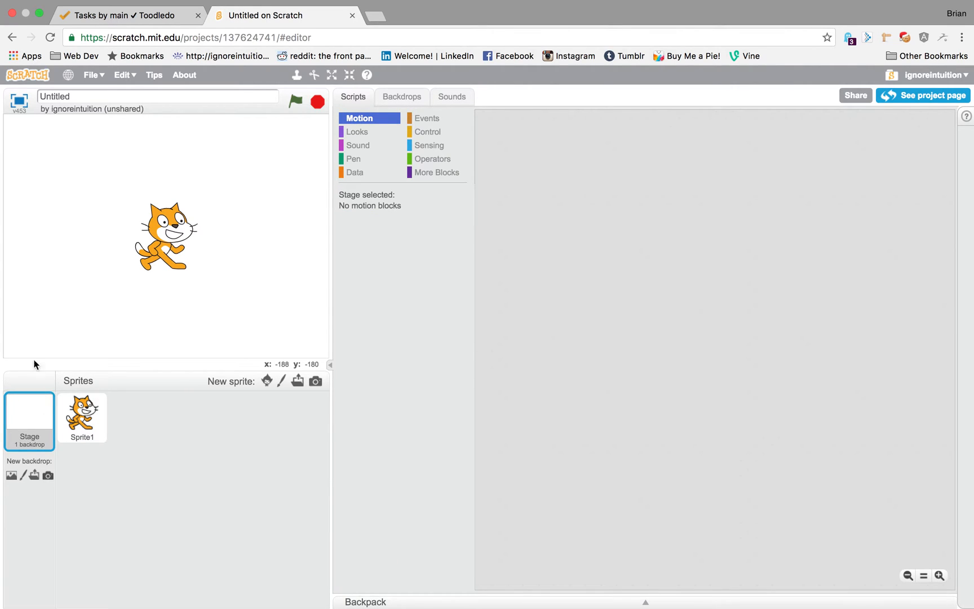
{"action": "mouse_move", "coordinate": [83, 181]}
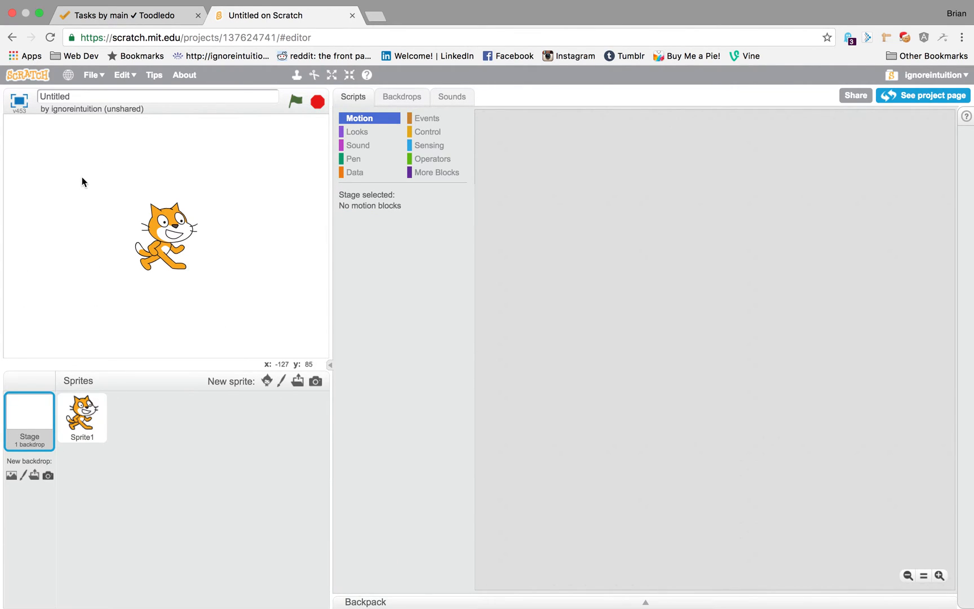
{"action": "left_click", "coordinate": [83, 420]}
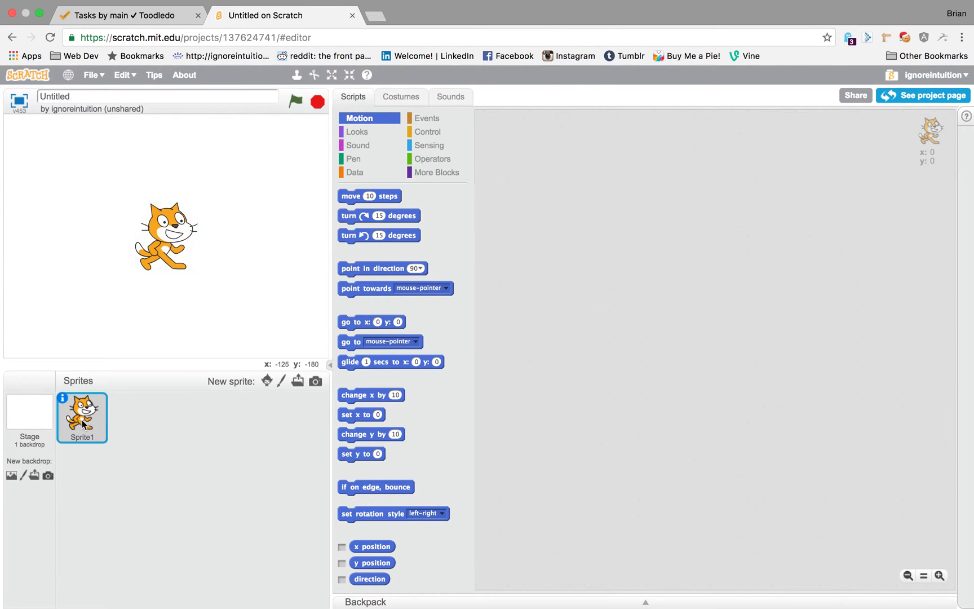
{"action": "mouse_move", "coordinate": [157, 306]}
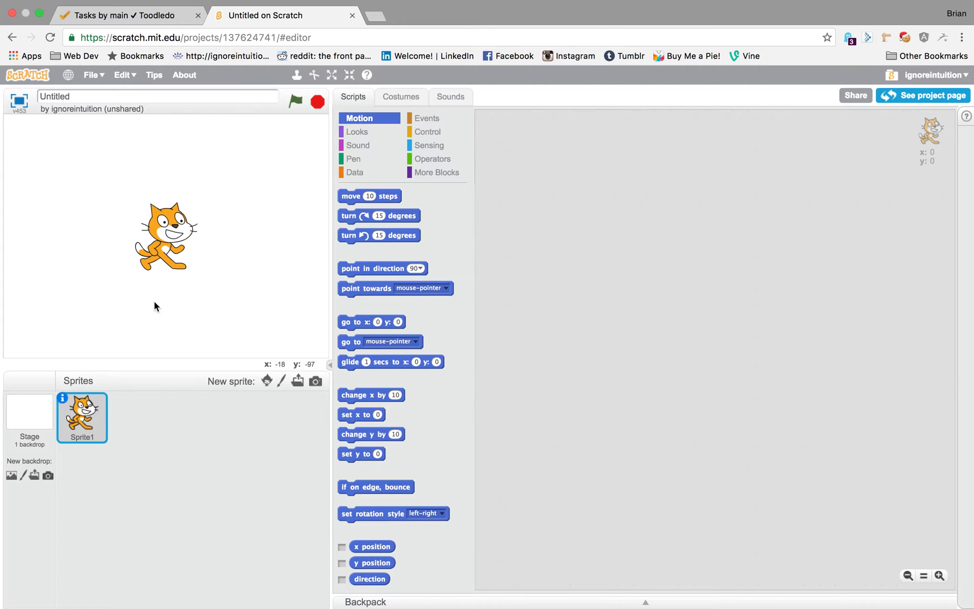
{"action": "mouse_move", "coordinate": [223, 364]}
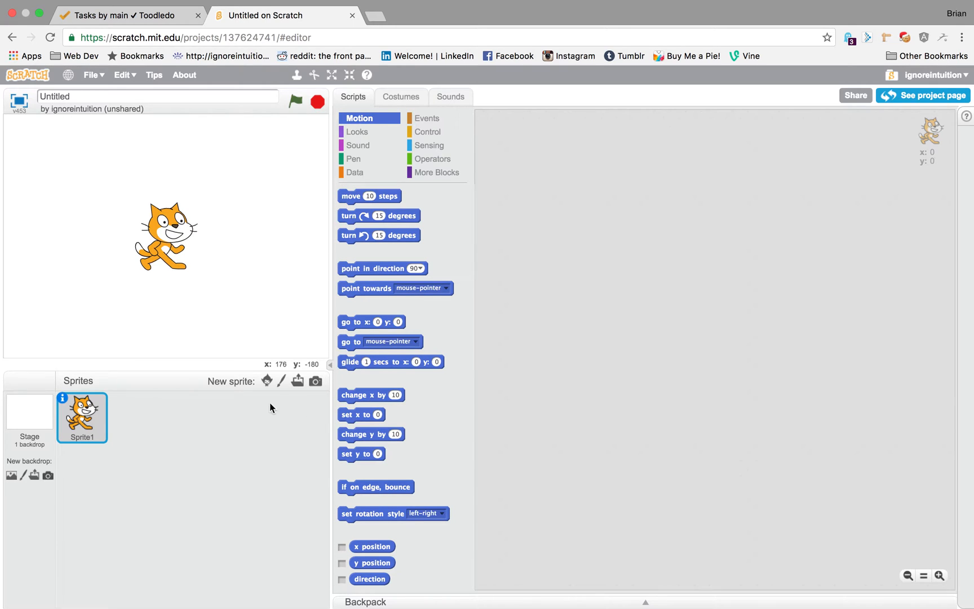
{"action": "right_click", "coordinate": [82, 419]}
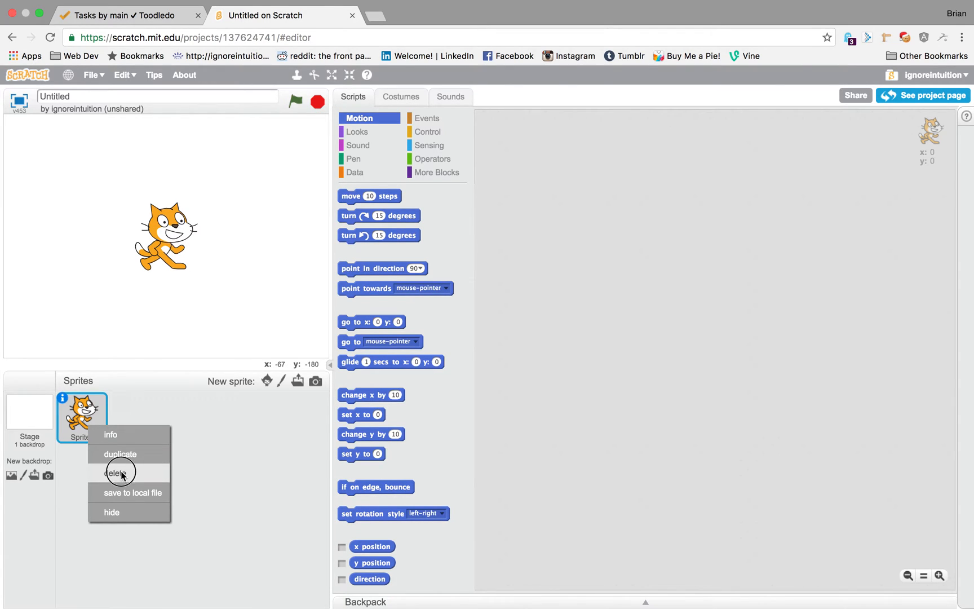
{"action": "left_click", "coordinate": [118, 472]}
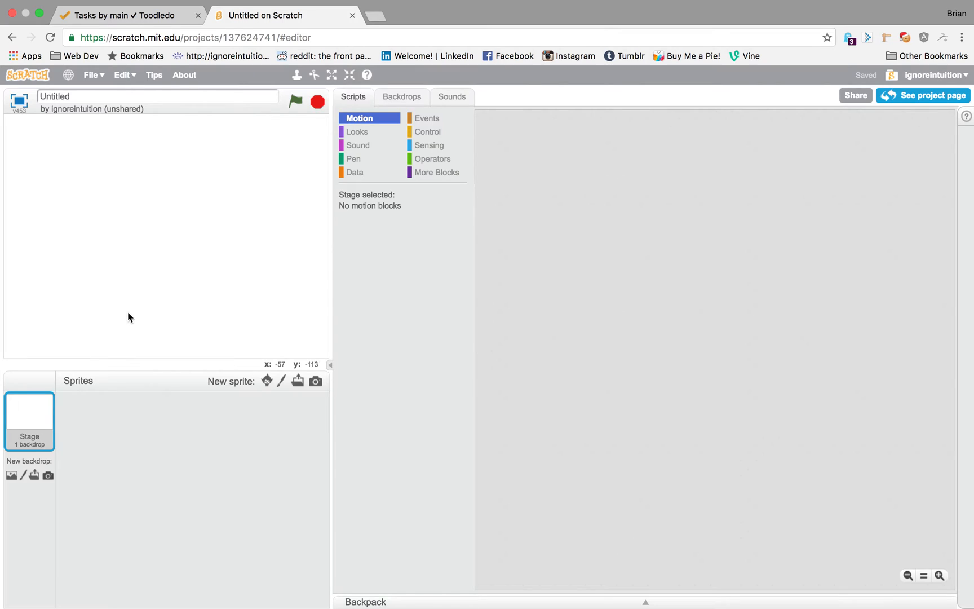
{"action": "mouse_move", "coordinate": [140, 321]}
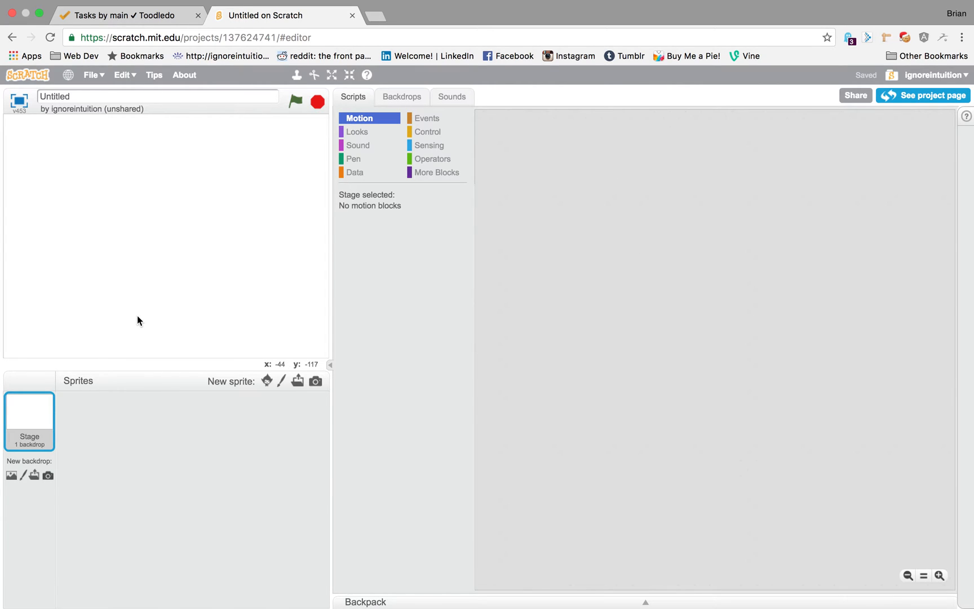
{"action": "mouse_move", "coordinate": [228, 269]}
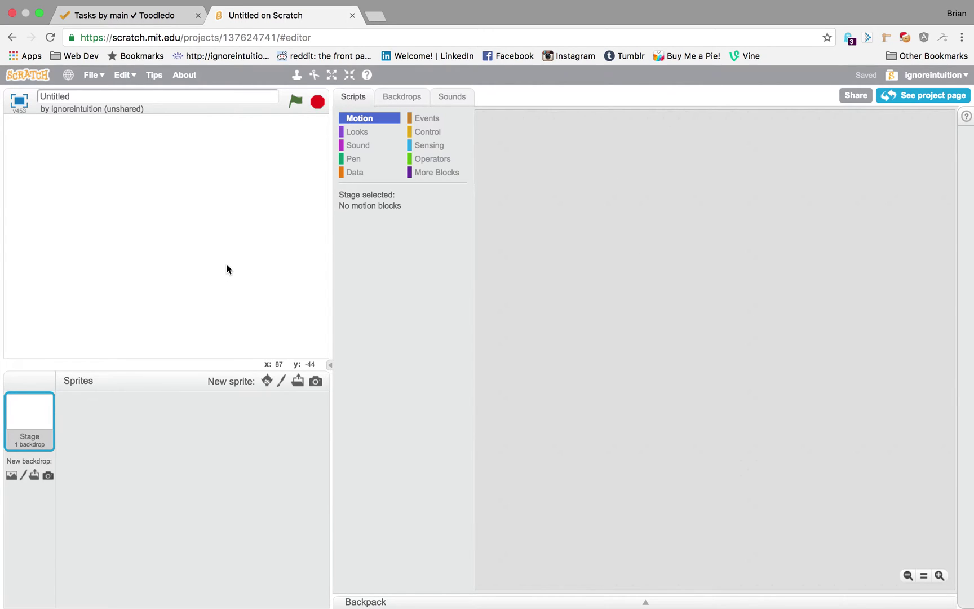
{"action": "mouse_move", "coordinate": [109, 169]}
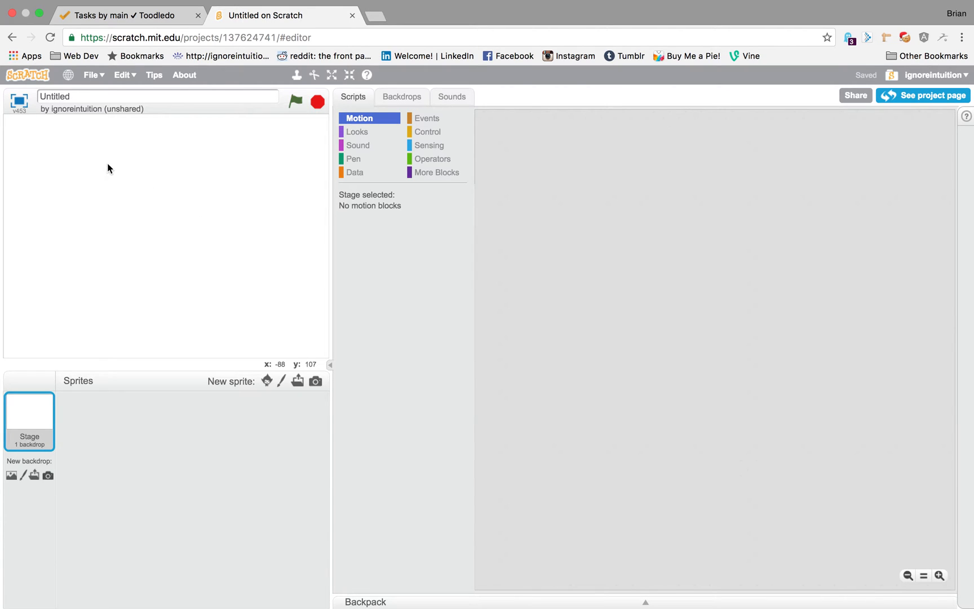
{"action": "mouse_move", "coordinate": [124, 260]}
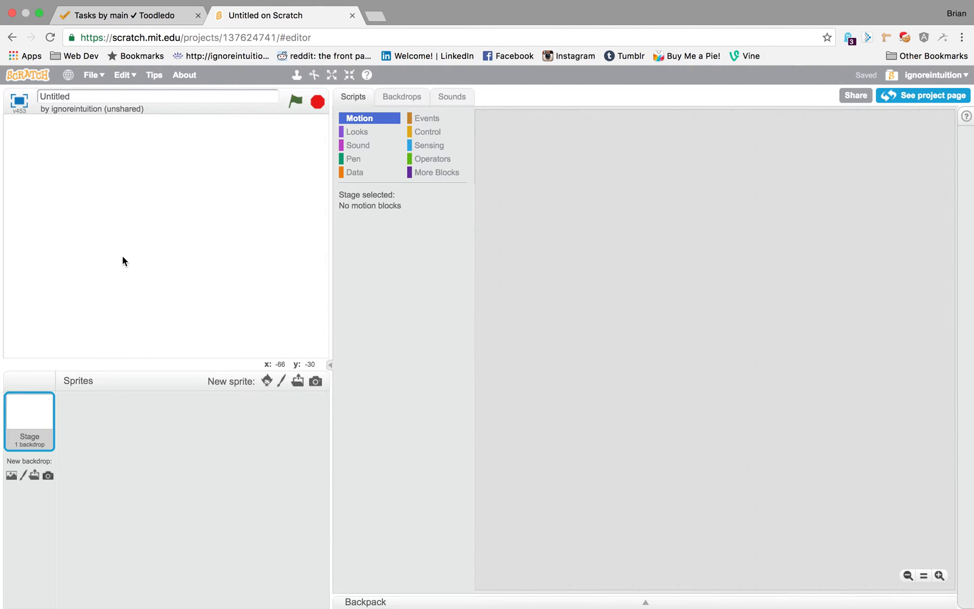
{"action": "mouse_move", "coordinate": [288, 377]}
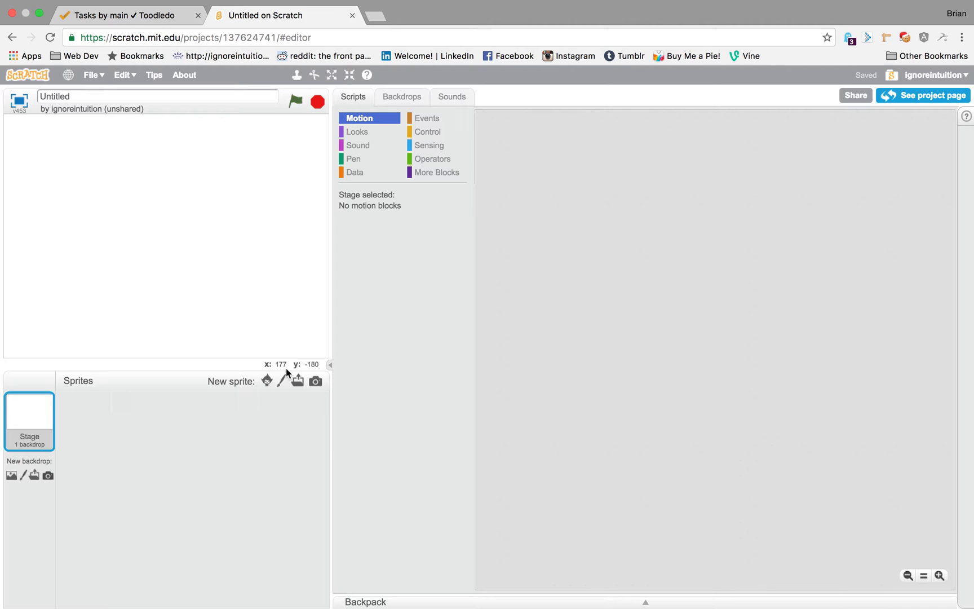
{"action": "mouse_move", "coordinate": [198, 318]}
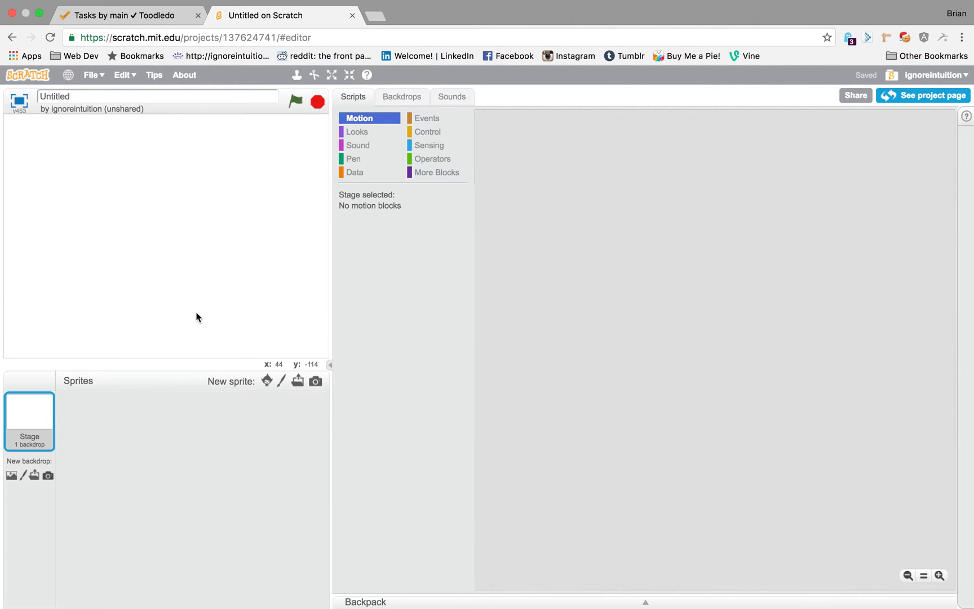
{"action": "mouse_move", "coordinate": [152, 228]}
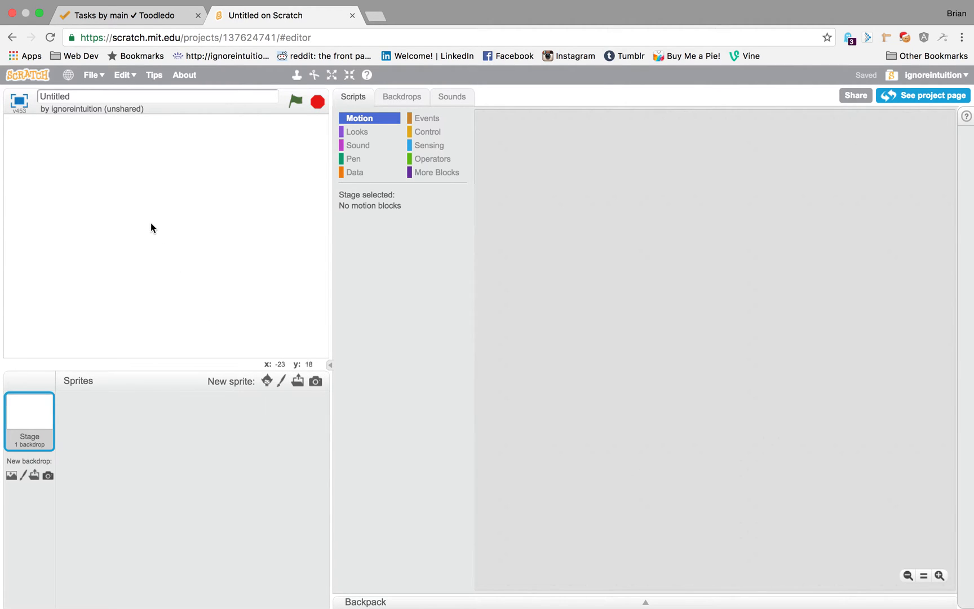
{"action": "mouse_move", "coordinate": [176, 223]}
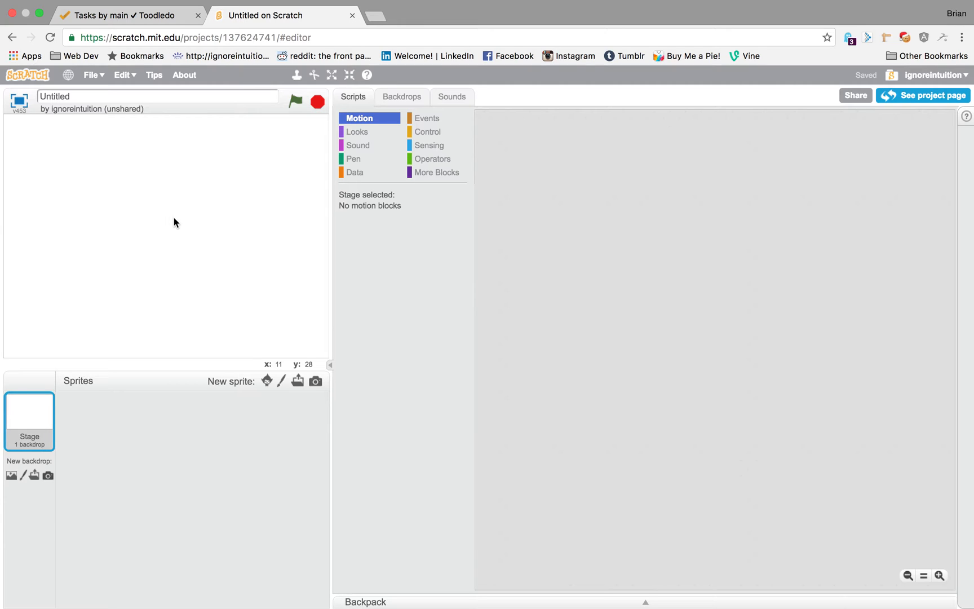
{"action": "mouse_move", "coordinate": [197, 225]}
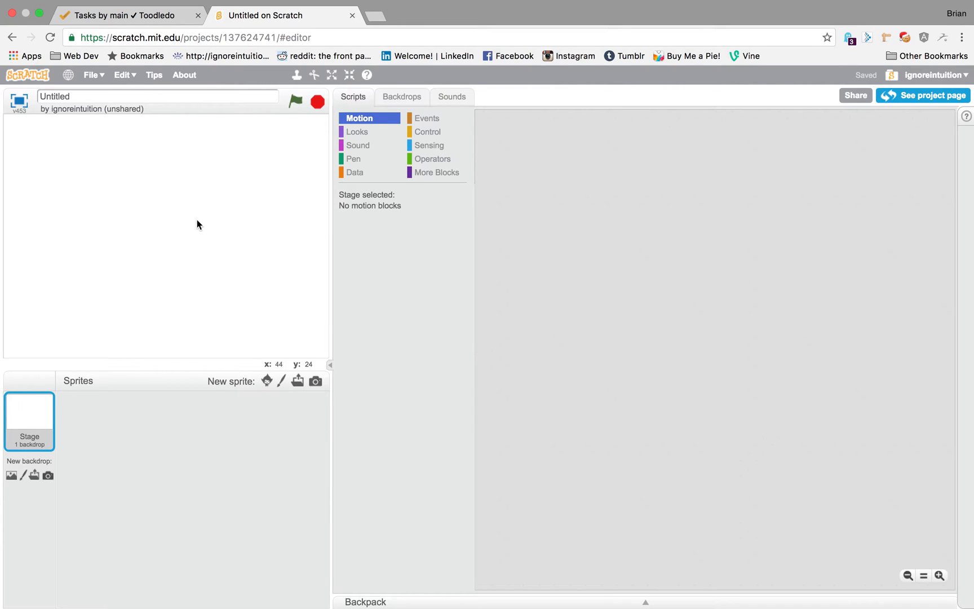
{"action": "mouse_move", "coordinate": [213, 225]}
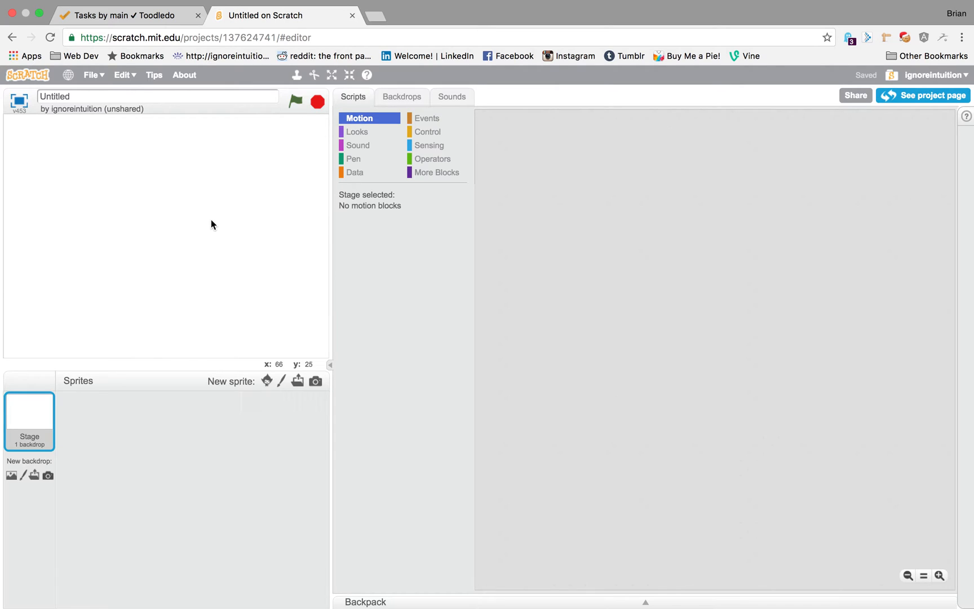
{"action": "mouse_move", "coordinate": [167, 226]}
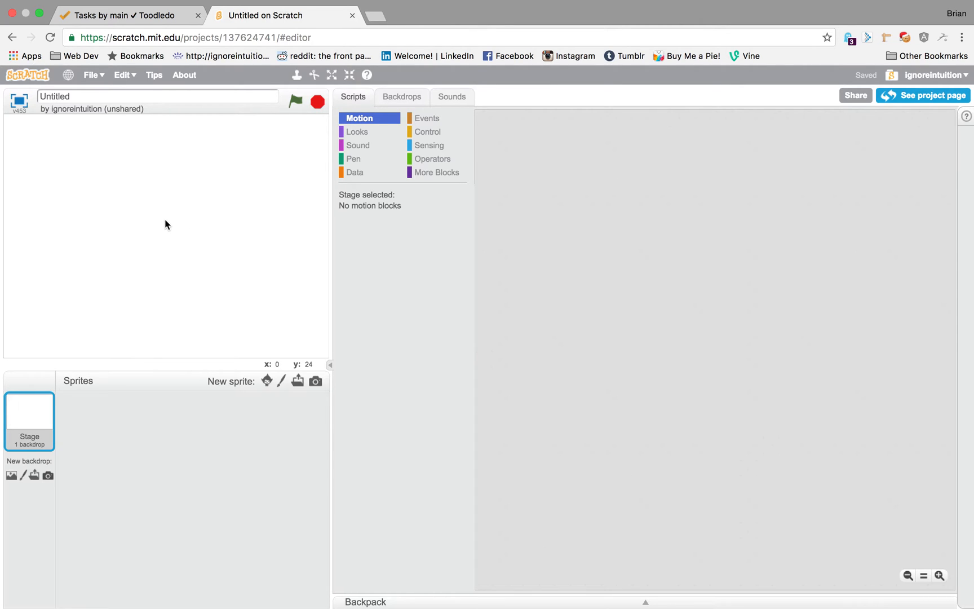
{"action": "mouse_move", "coordinate": [164, 225]}
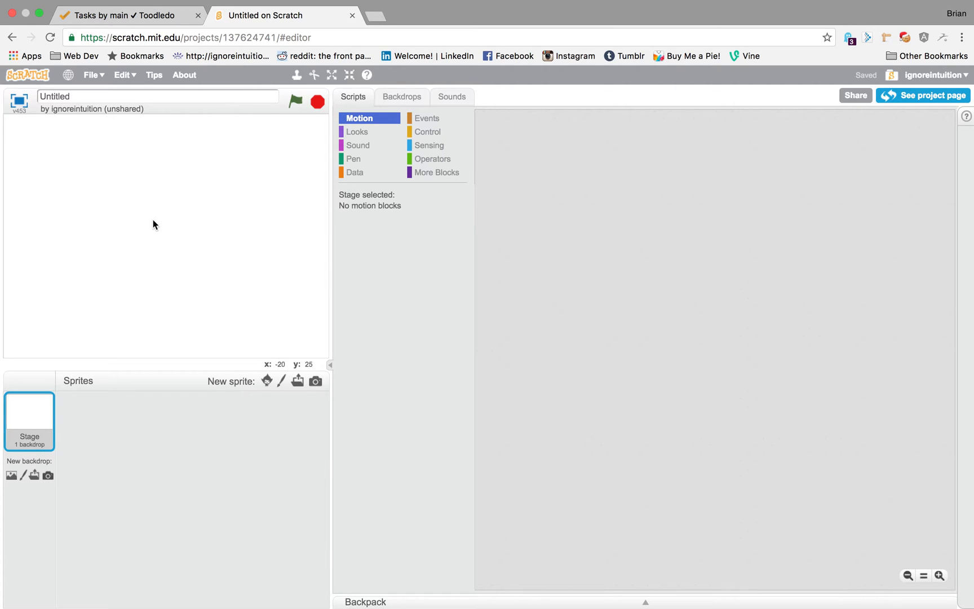
{"action": "mouse_move", "coordinate": [182, 225]}
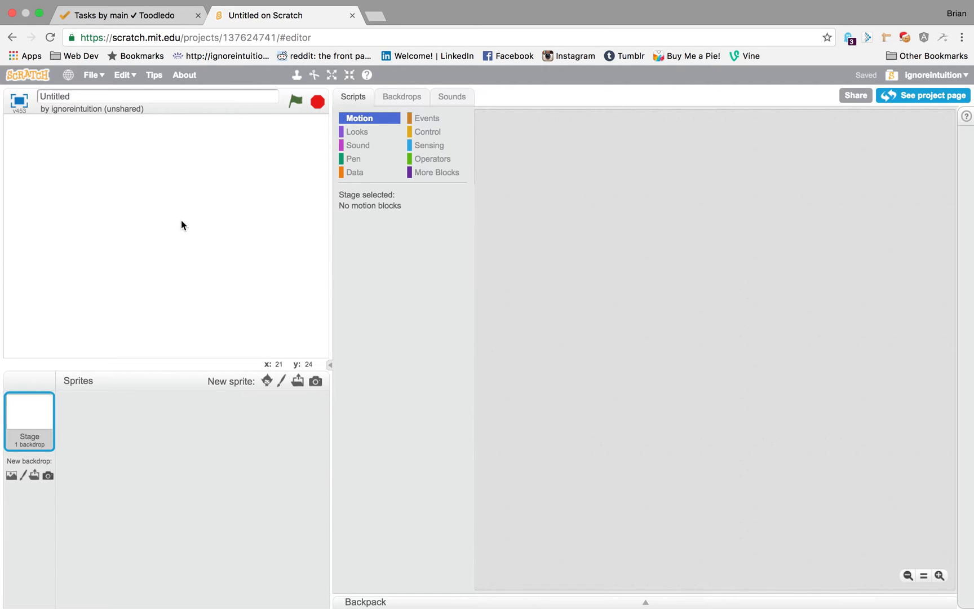
{"action": "mouse_move", "coordinate": [203, 223]}
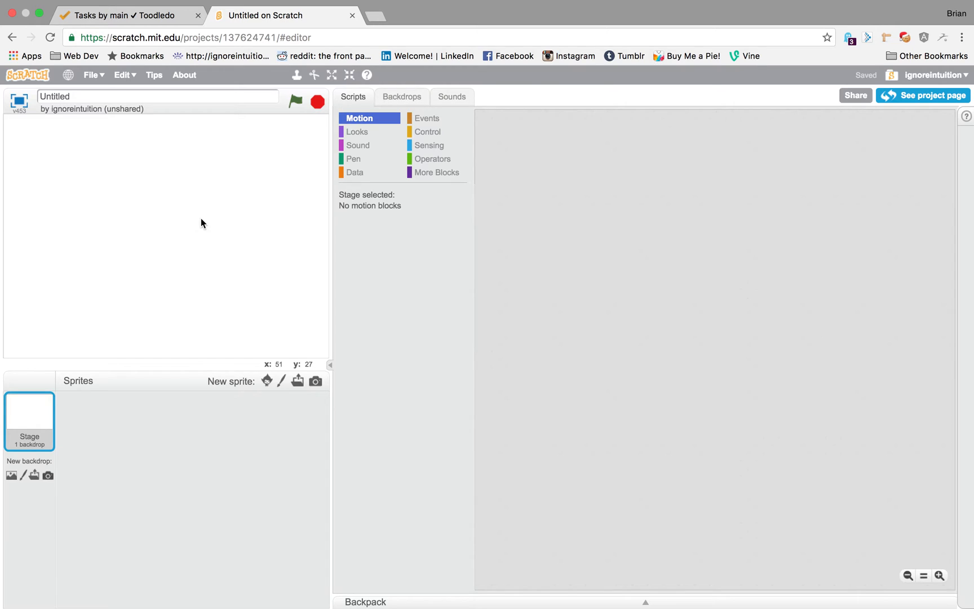
{"action": "mouse_move", "coordinate": [203, 202]}
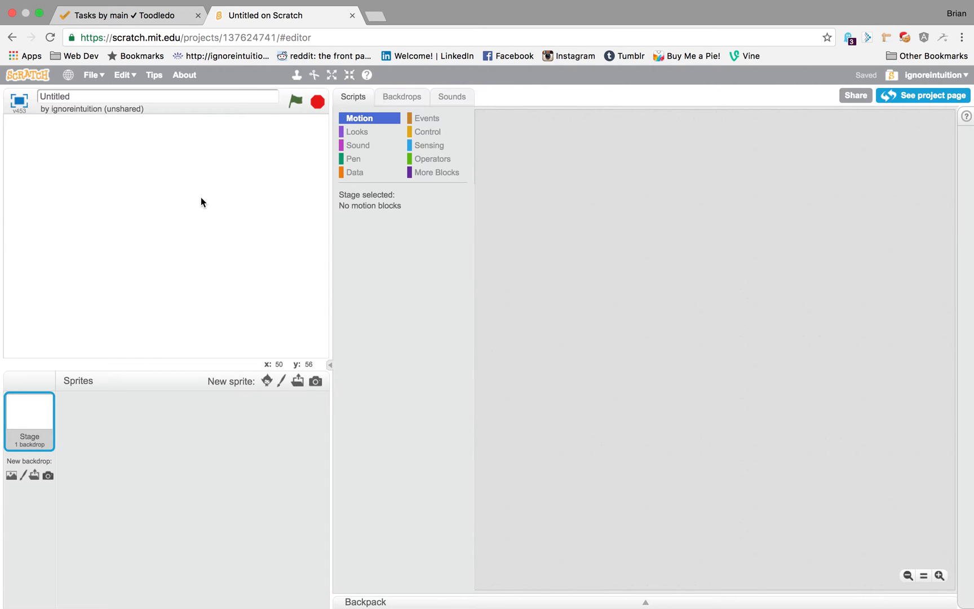
{"action": "mouse_move", "coordinate": [203, 168]}
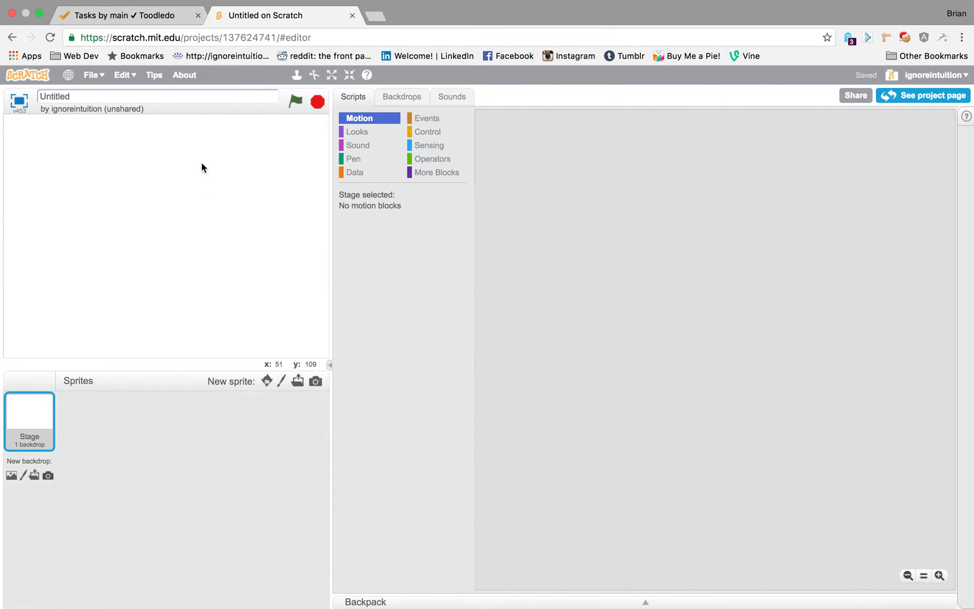
{"action": "mouse_move", "coordinate": [198, 235]}
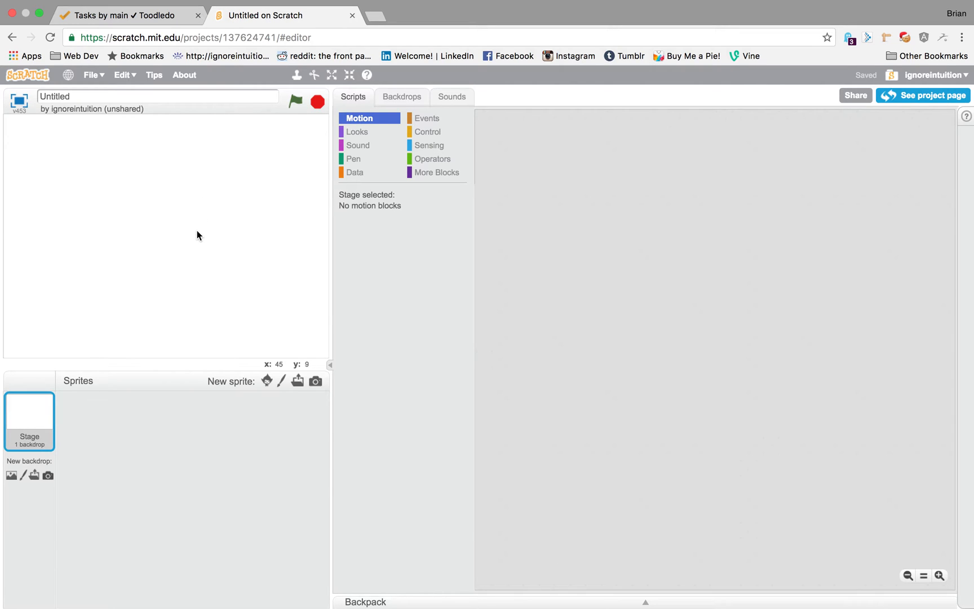
{"action": "mouse_move", "coordinate": [198, 256]}
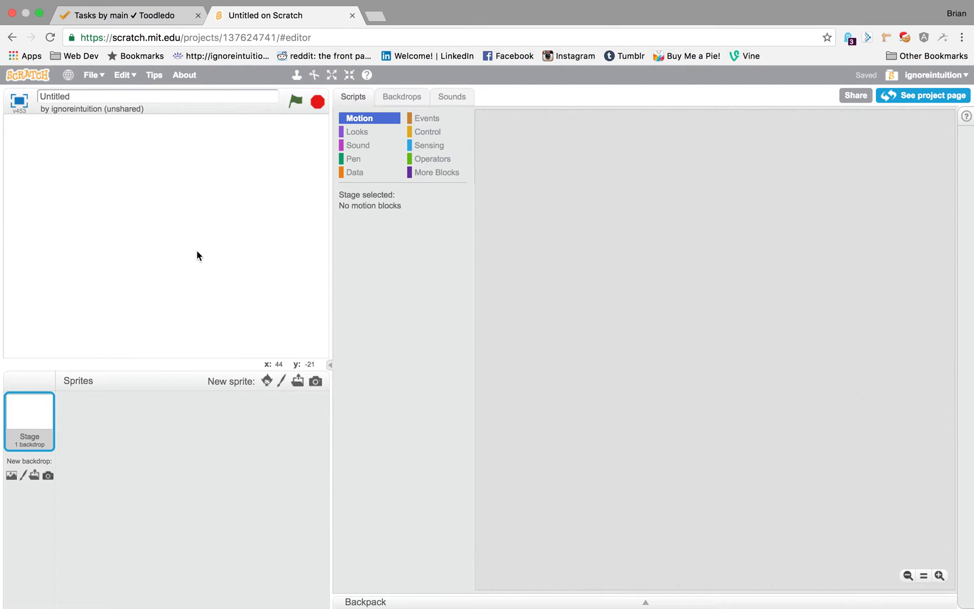
{"action": "mouse_move", "coordinate": [198, 266]}
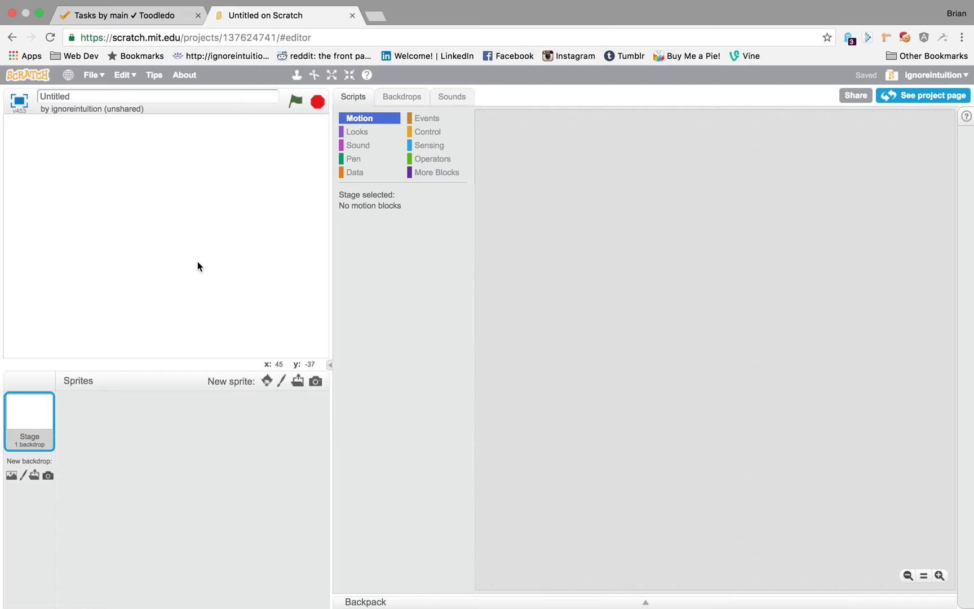
{"action": "mouse_move", "coordinate": [198, 264]}
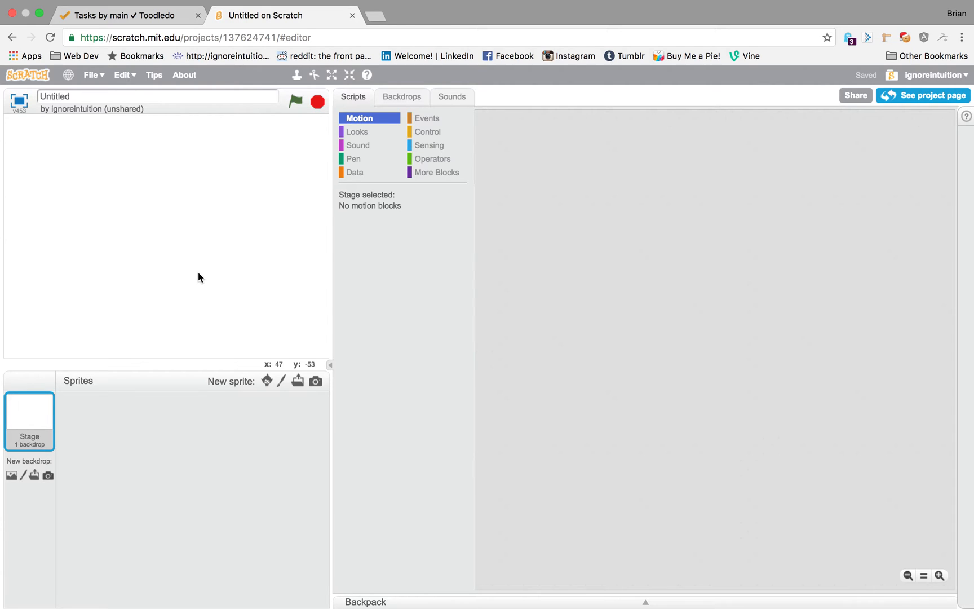
{"action": "mouse_move", "coordinate": [198, 280]}
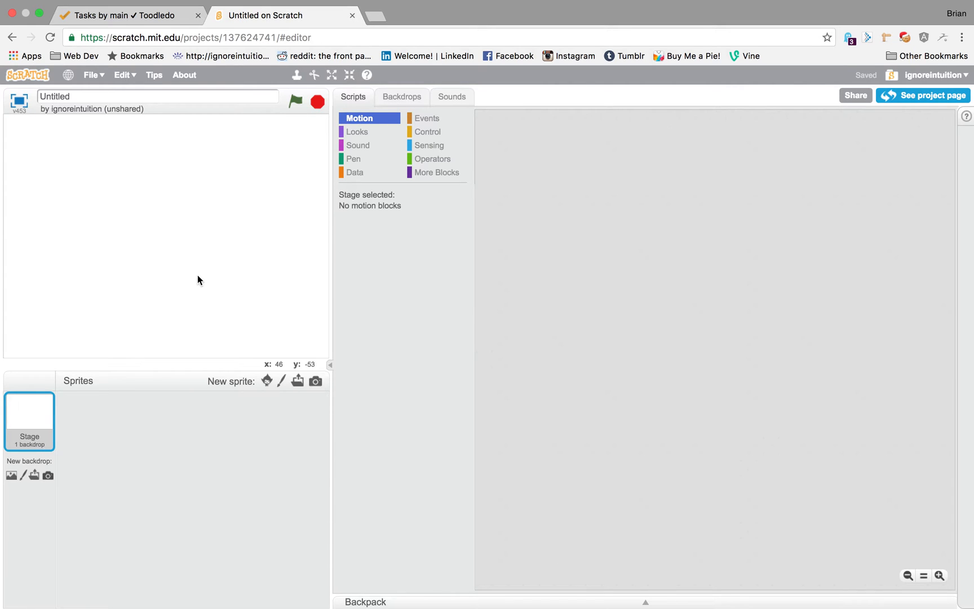
{"action": "mouse_move", "coordinate": [201, 201]}
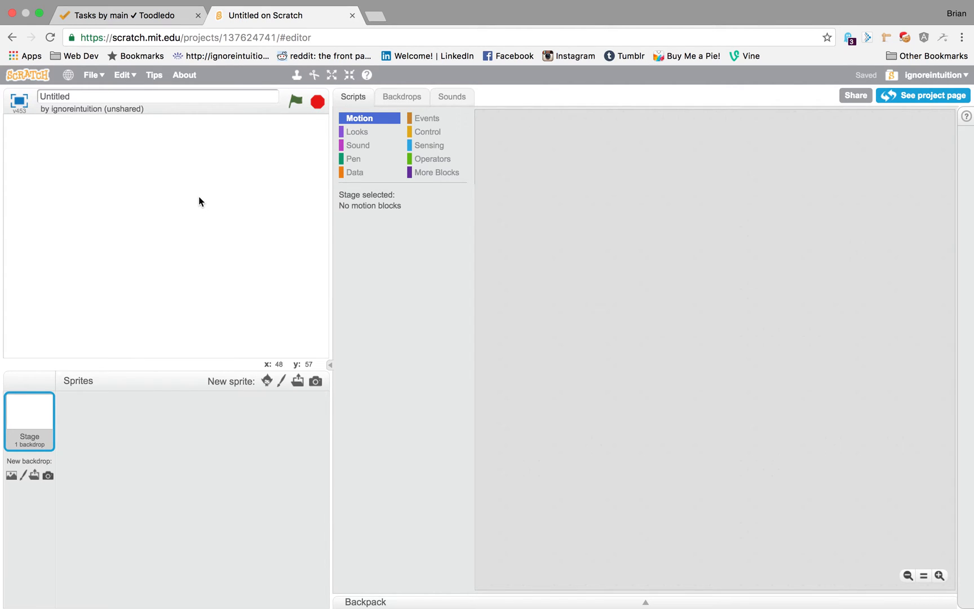
{"action": "mouse_move", "coordinate": [94, 404]}
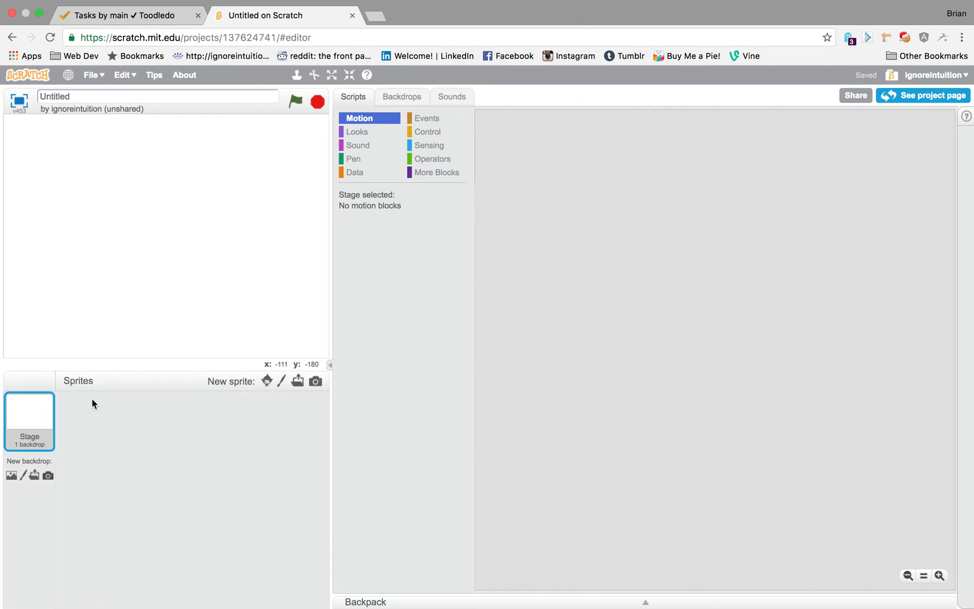
{"action": "mouse_move", "coordinate": [230, 420]}
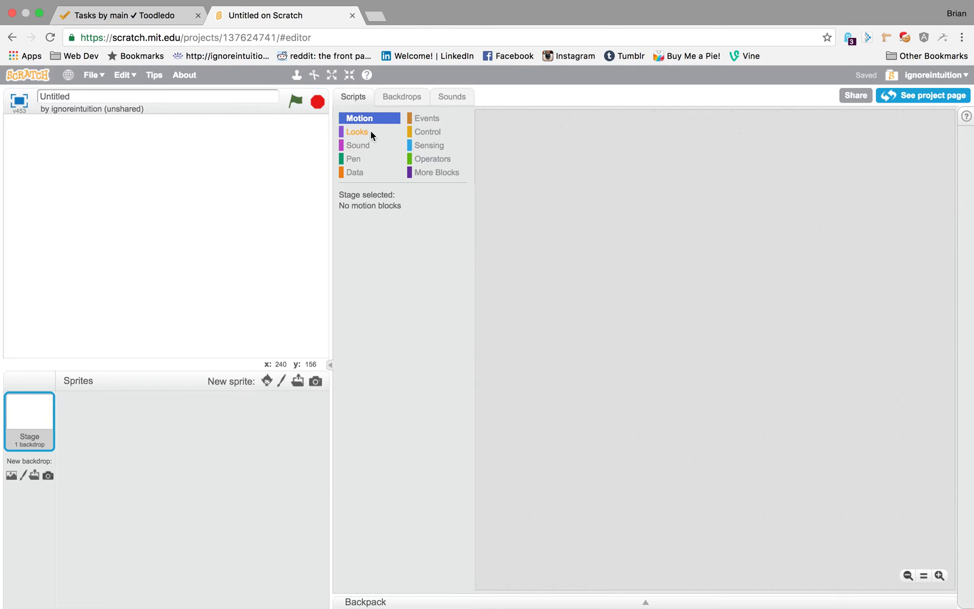
- Show the stage's Looks category blocks
{"action": "left_click", "coordinate": [356, 132]}
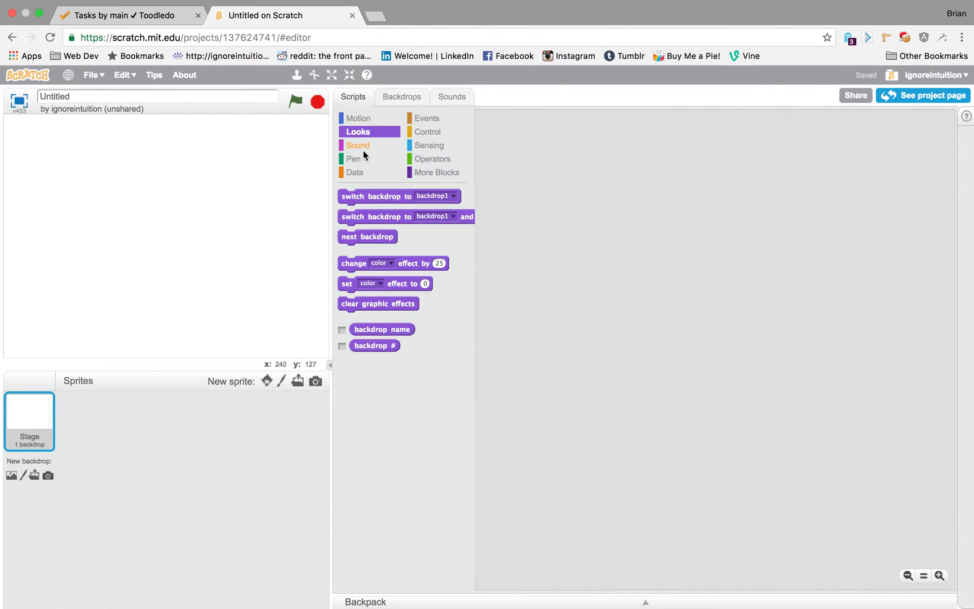
{"action": "left_click", "coordinate": [359, 118]}
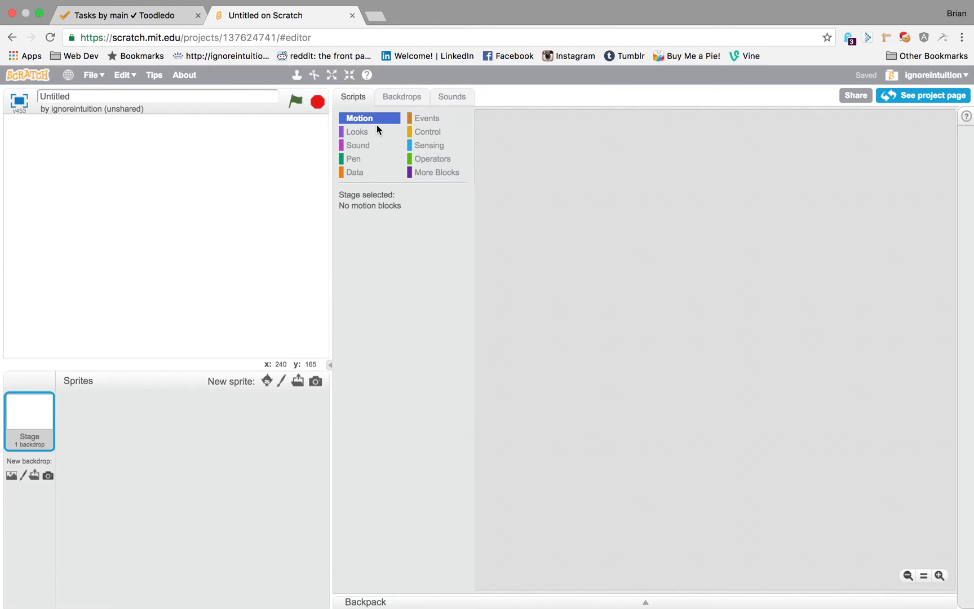
{"action": "left_click", "coordinate": [402, 97]}
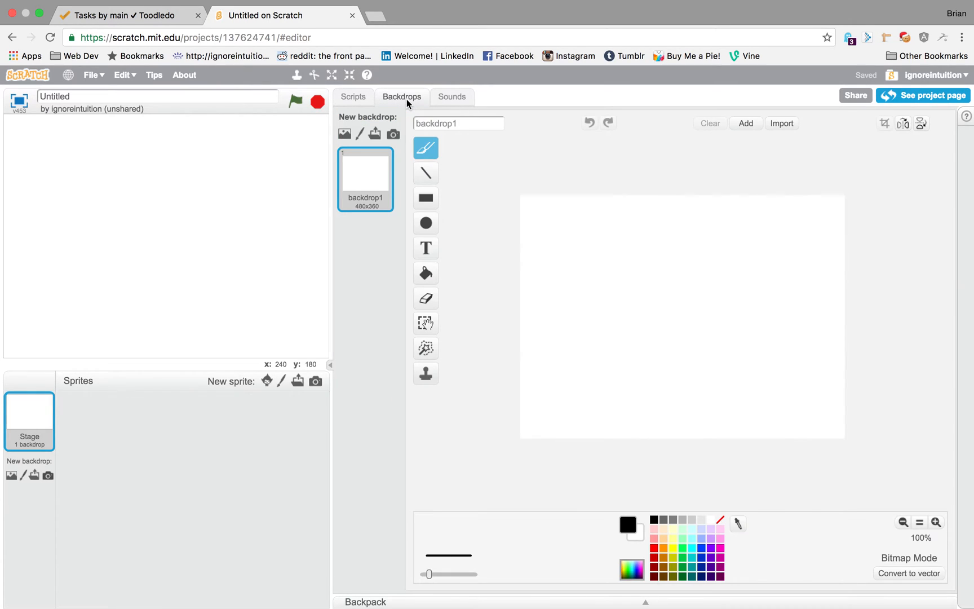
{"action": "mouse_move", "coordinate": [269, 179]}
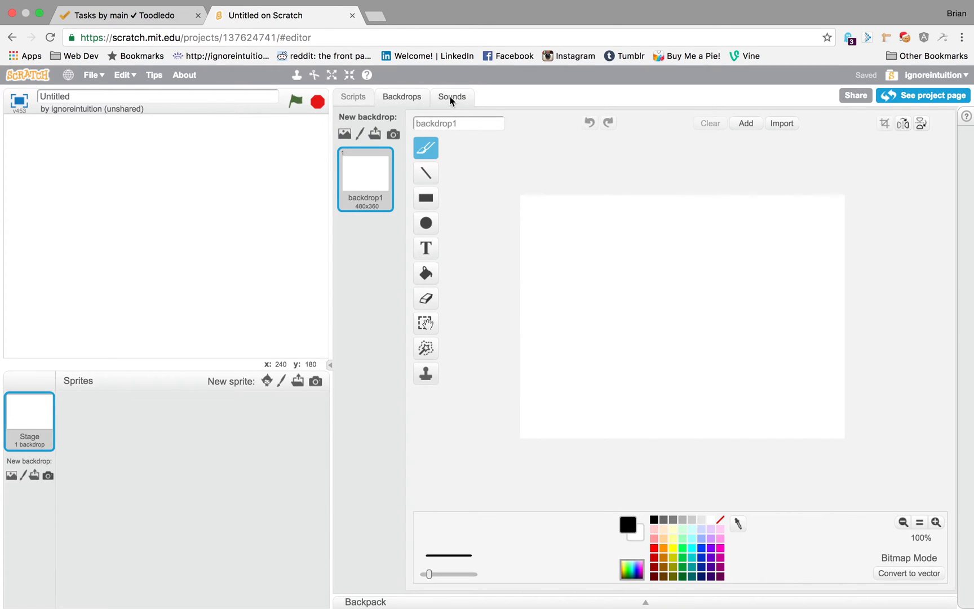
{"action": "left_click", "coordinate": [451, 96]}
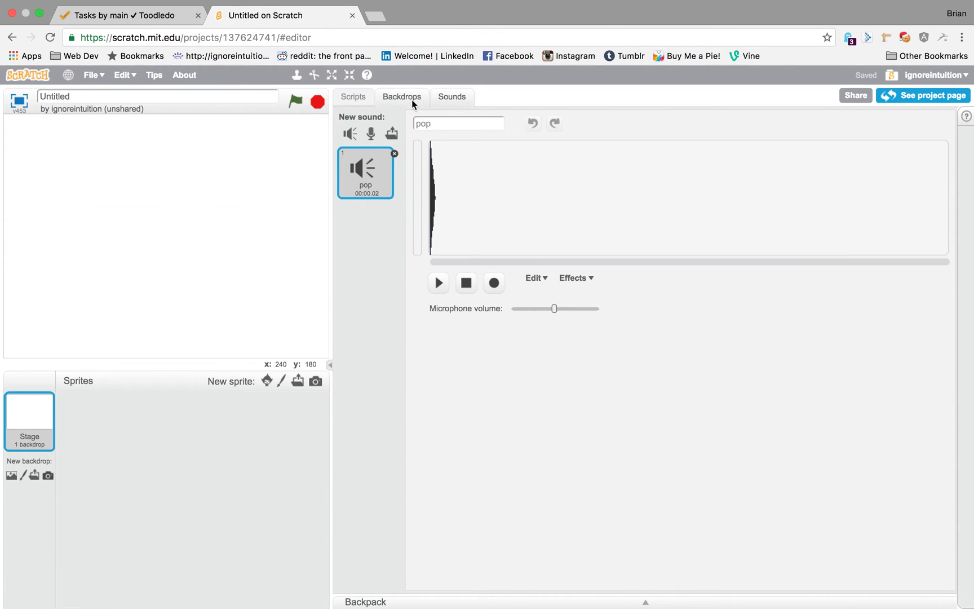
{"action": "mouse_move", "coordinate": [407, 111]}
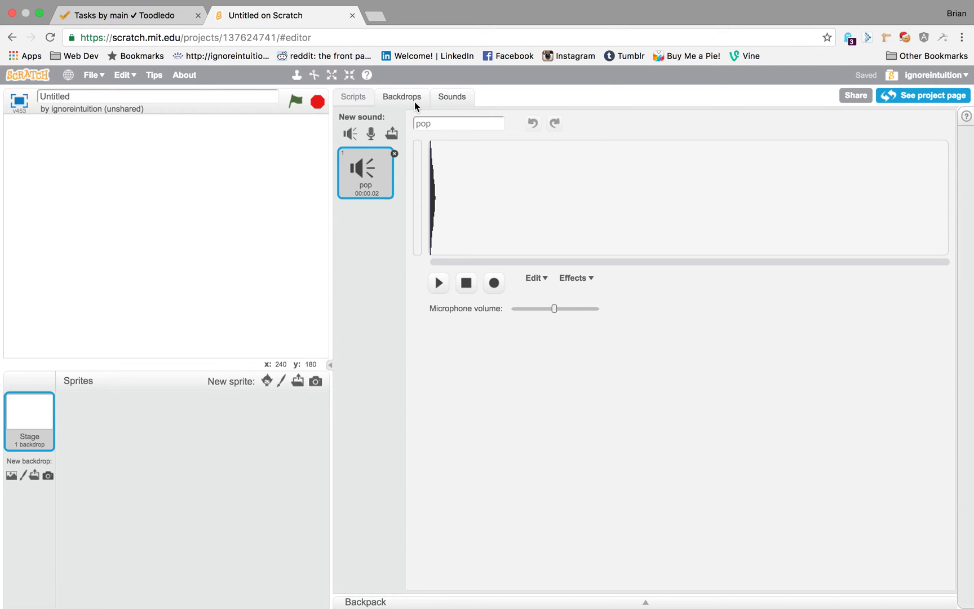
{"action": "left_click", "coordinate": [354, 97]}
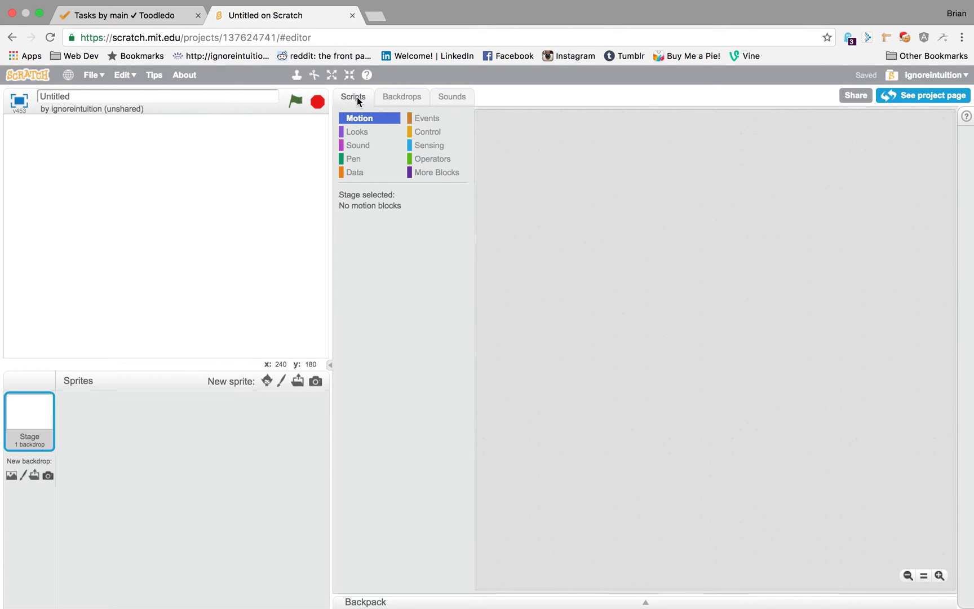
{"action": "mouse_move", "coordinate": [306, 347]}
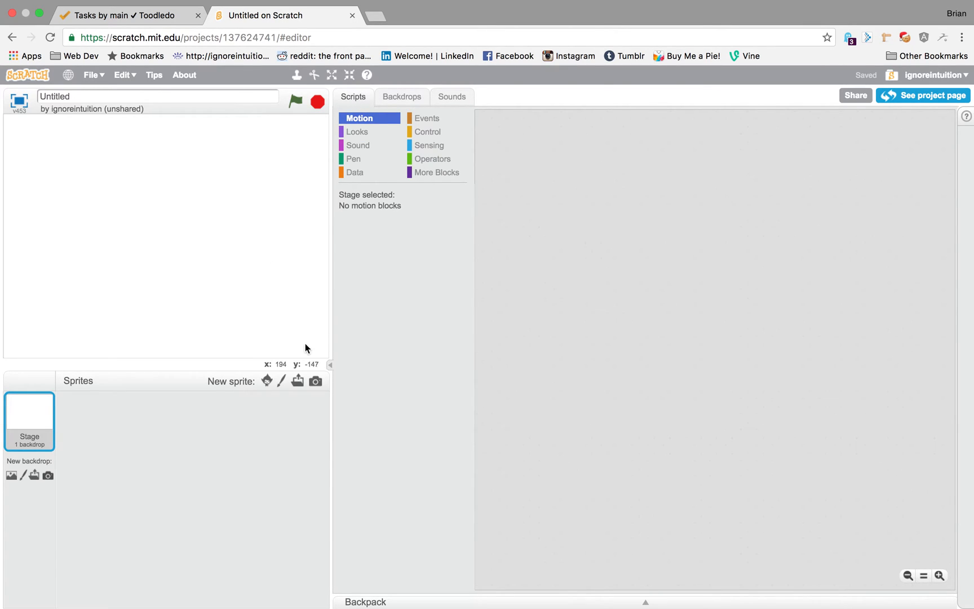
{"action": "mouse_move", "coordinate": [297, 381]}
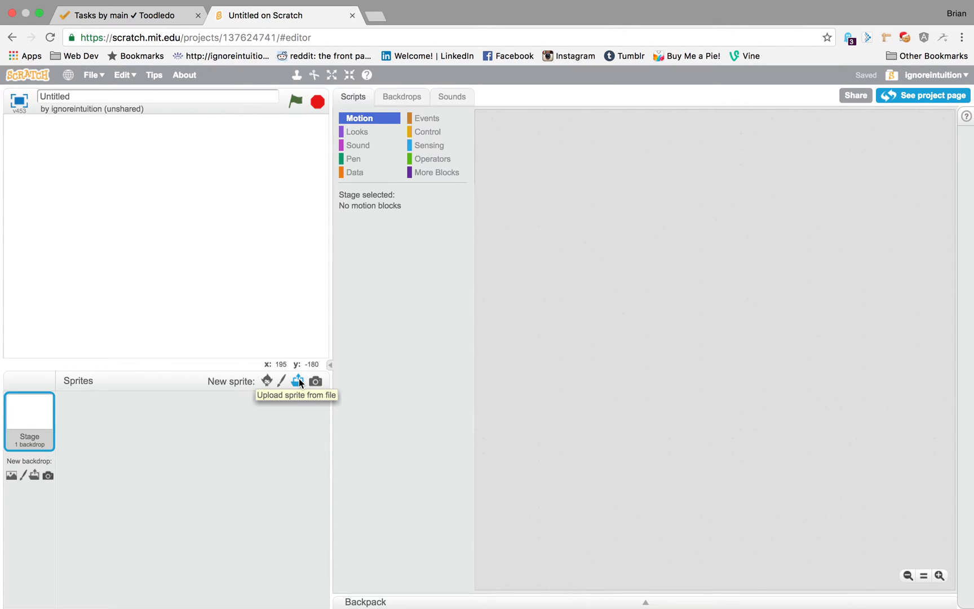
- Upload a sprite from a file, browsing into the assets/img folder
{"action": "left_click", "coordinate": [297, 381]}
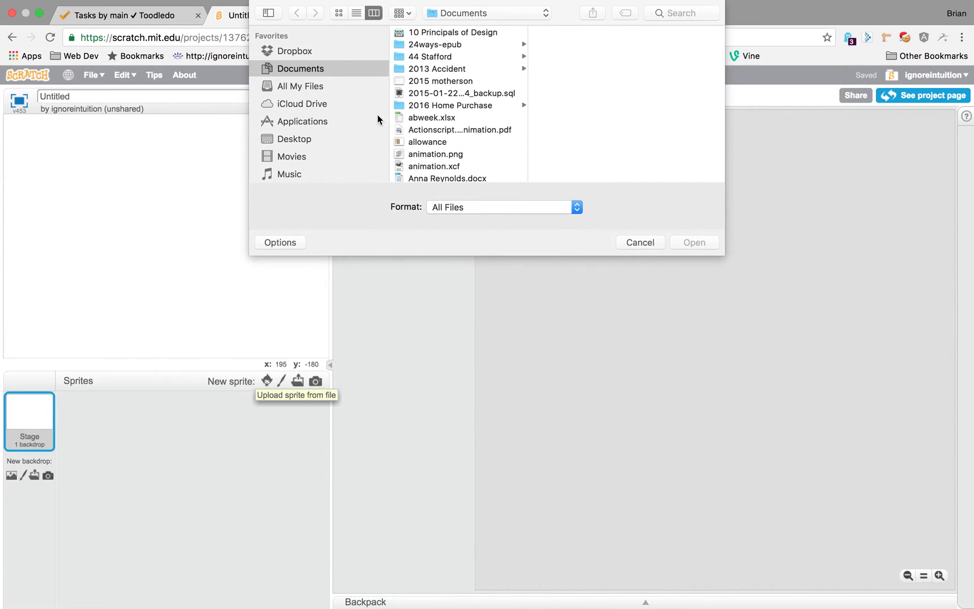
{"action": "scroll", "scroll_direction": "down", "scroll_amount": 3}
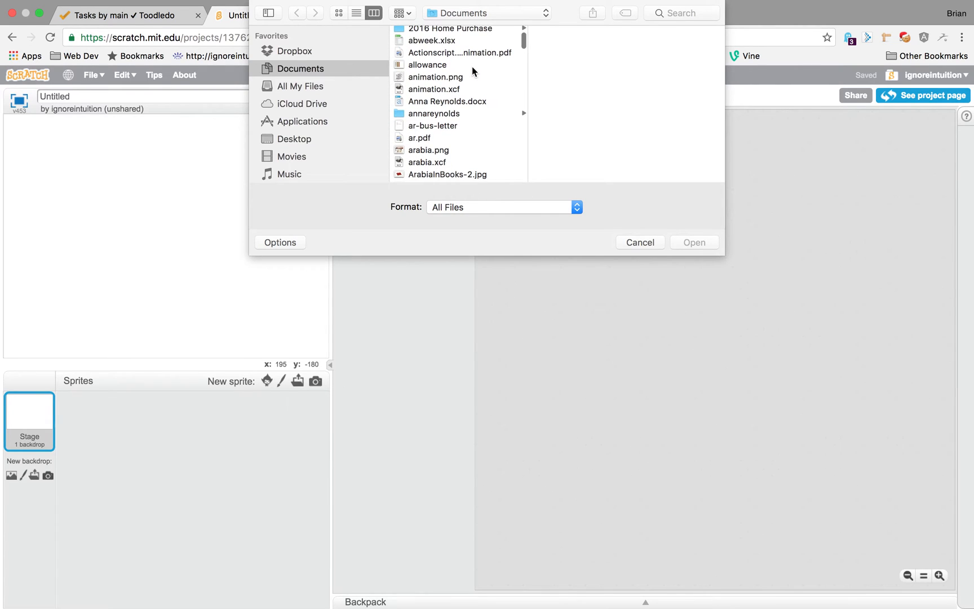
{"action": "left_click", "coordinate": [421, 86]}
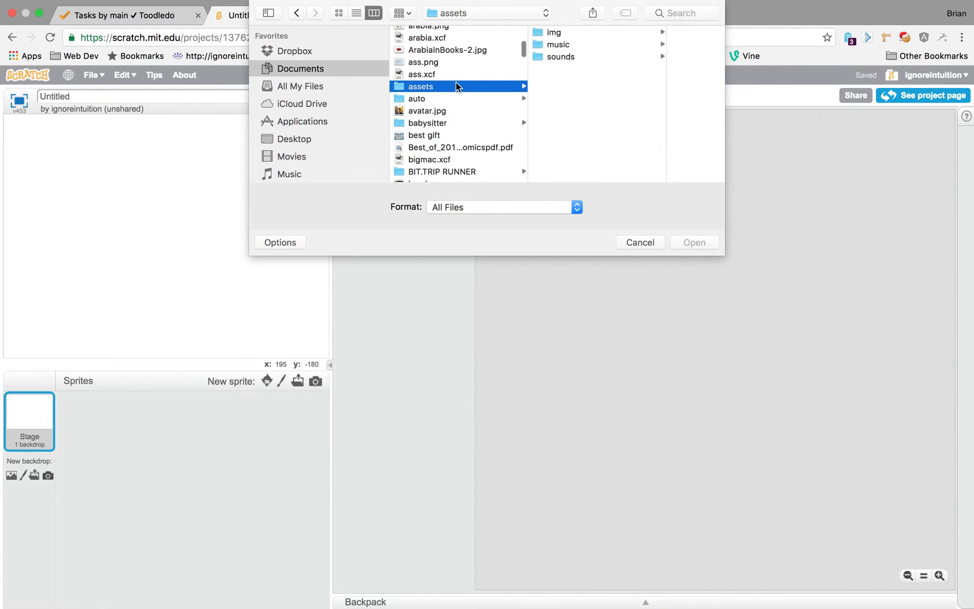
{"action": "mouse_move", "coordinate": [579, 32]}
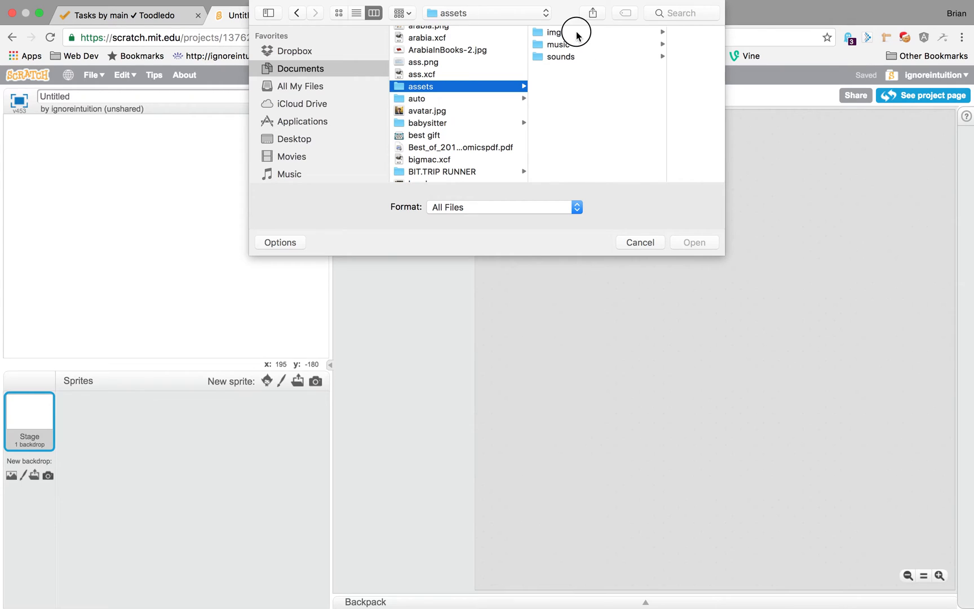
{"action": "left_click", "coordinate": [475, 117]}
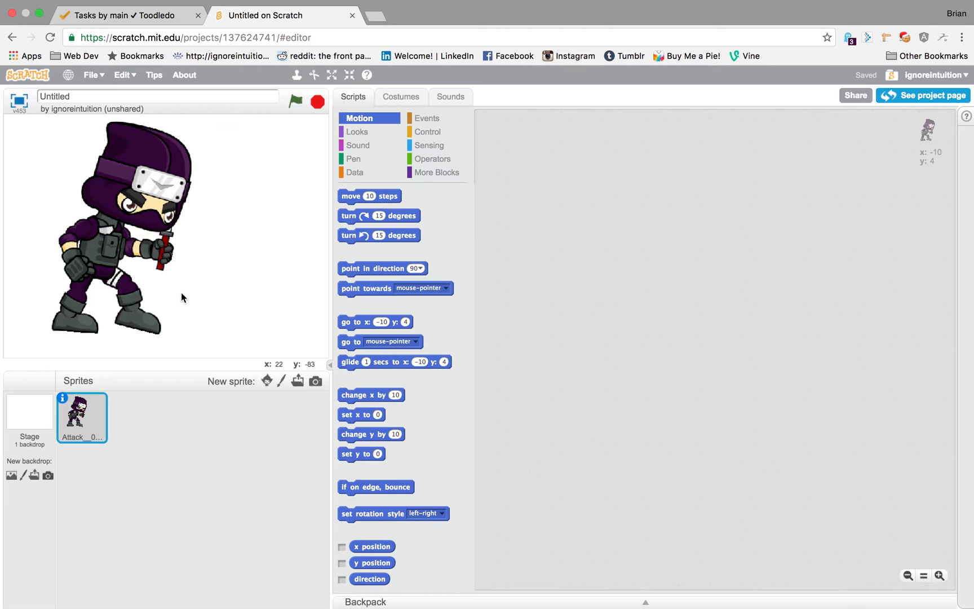
{"action": "mouse_move", "coordinate": [207, 306]}
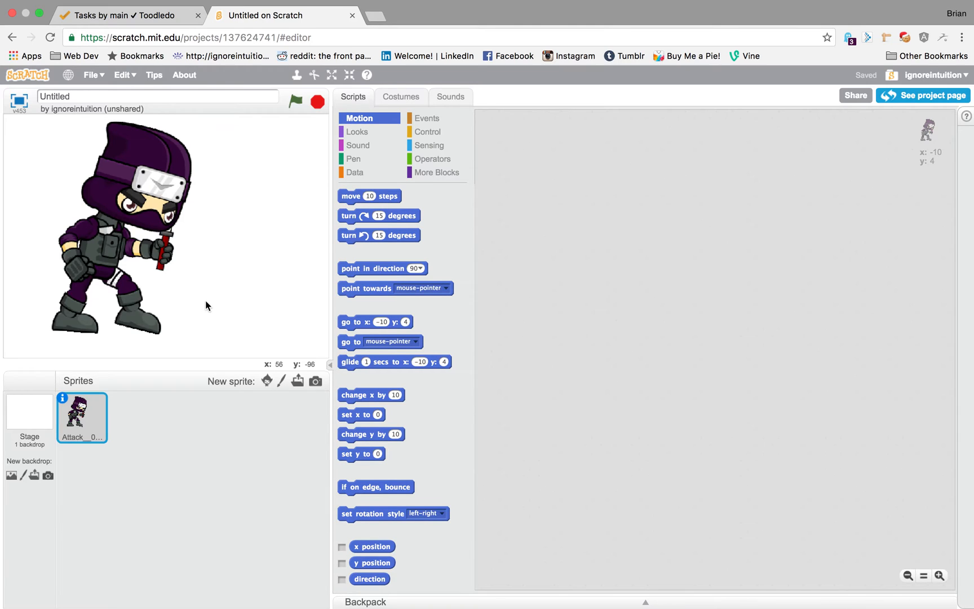
{"action": "mouse_move", "coordinate": [265, 297]}
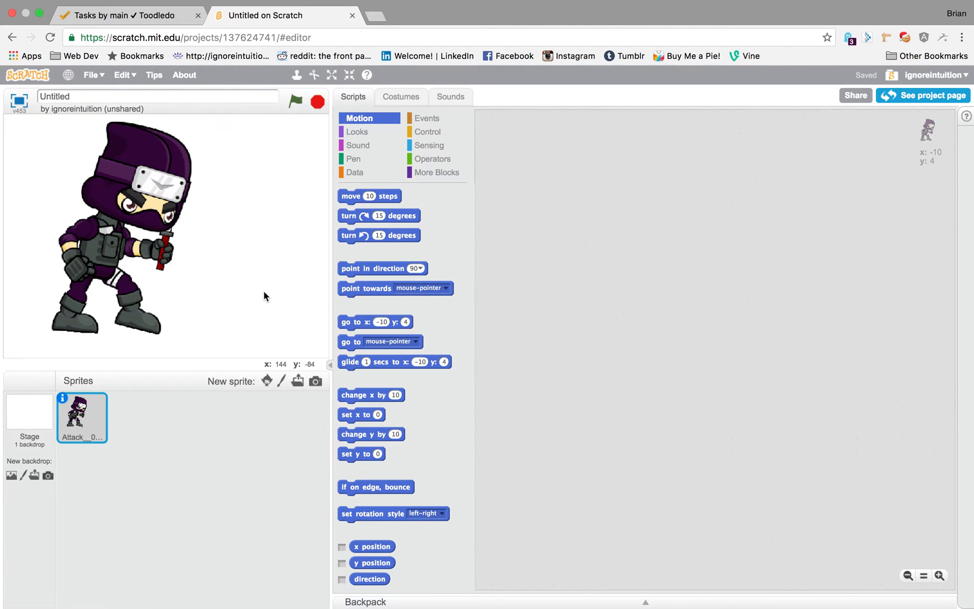
{"action": "mouse_move", "coordinate": [188, 263]}
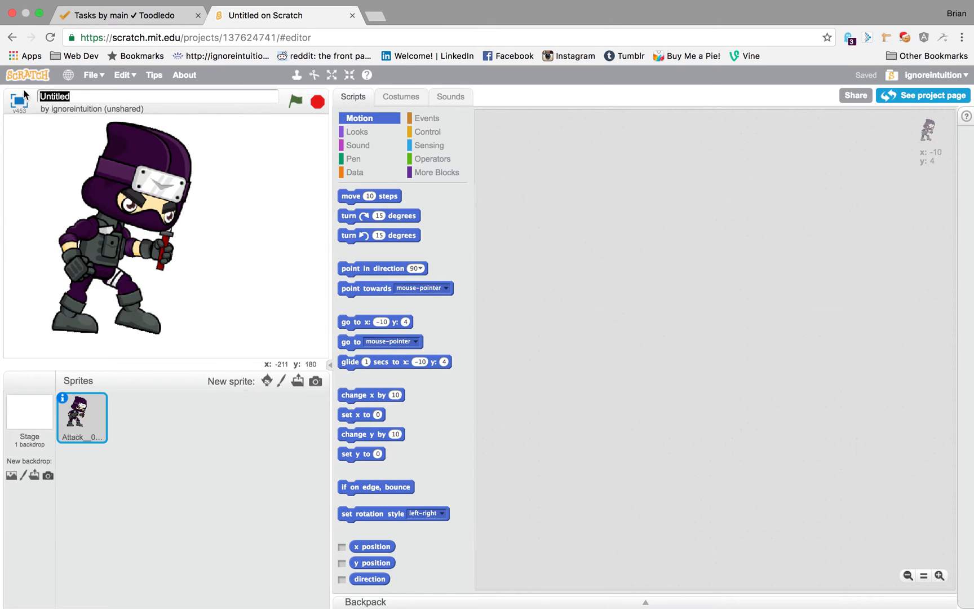
- Type 'Ni' into the project title field to begin naming it Ninja Move
{"action": "type", "text": "Ninja Move"}
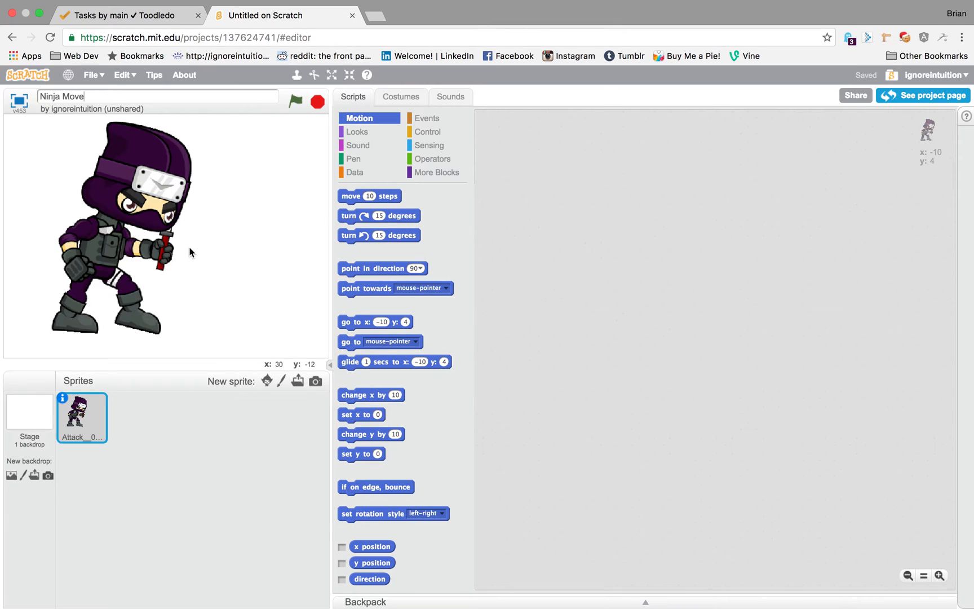
{"action": "mouse_move", "coordinate": [228, 287]}
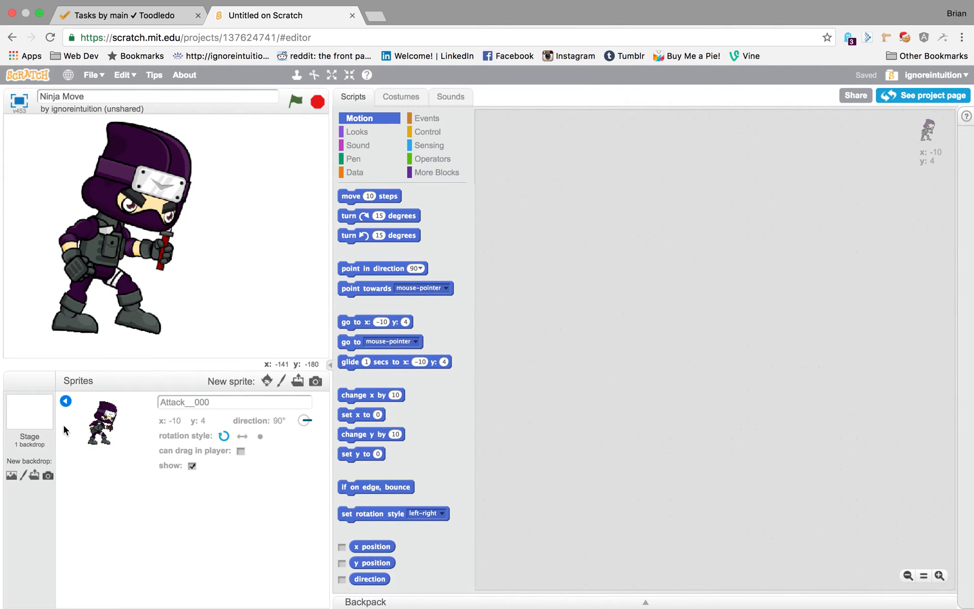
{"action": "right_click", "coordinate": [98, 427]}
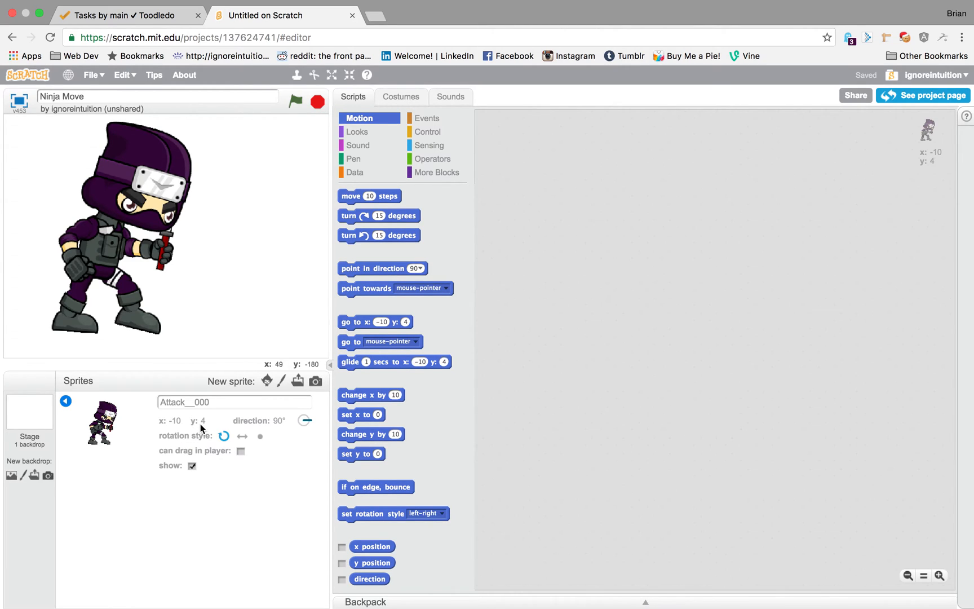
{"action": "left_click", "coordinate": [213, 402]}
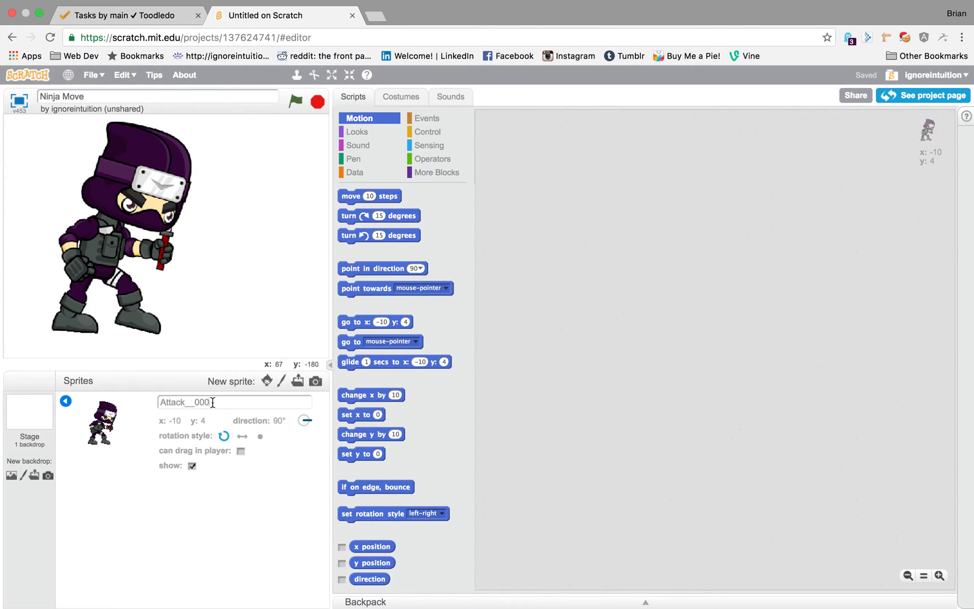
{"action": "right_click", "coordinate": [99, 424]}
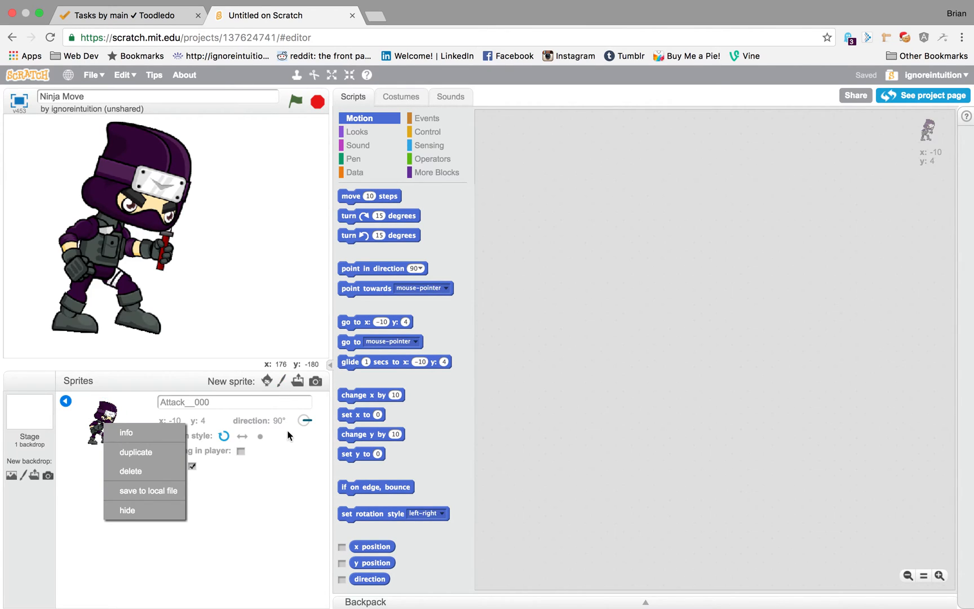
{"action": "left_click", "coordinate": [172, 359]}
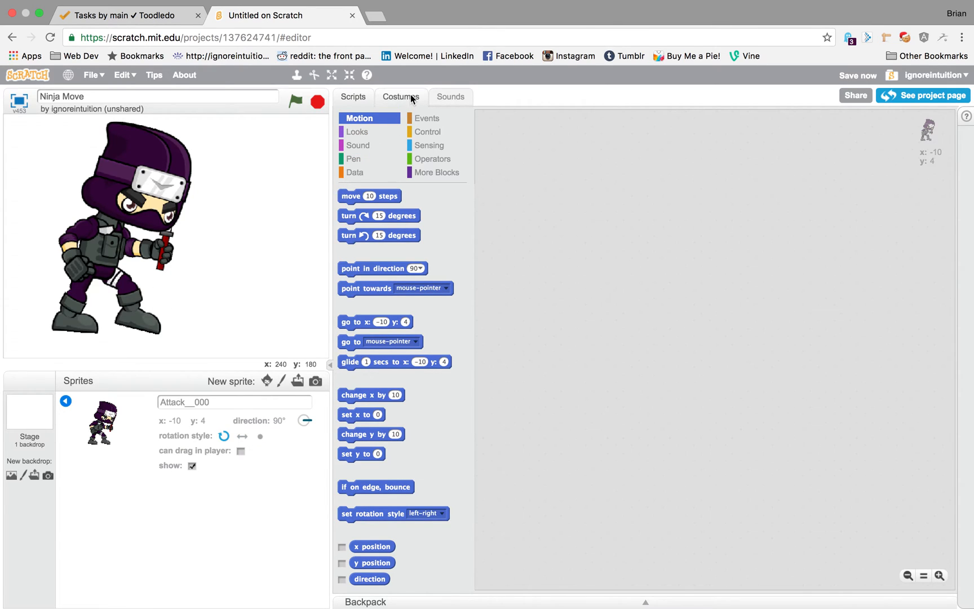
{"action": "mouse_move", "coordinate": [420, 107]}
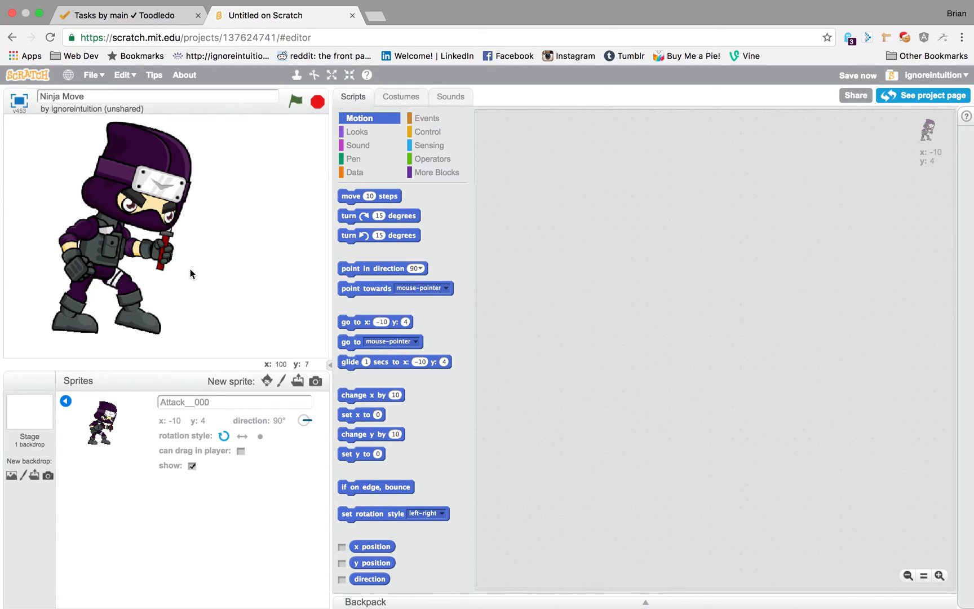
- Select the Stage thumbnail, then select the ninja sprite again
{"action": "left_click", "coordinate": [28, 416]}
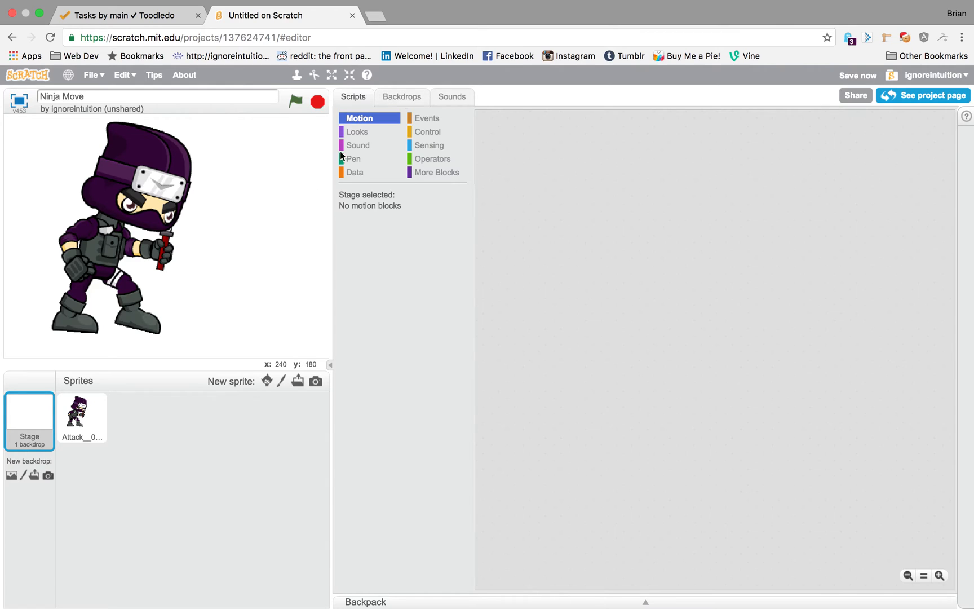
{"action": "left_click", "coordinate": [81, 416]}
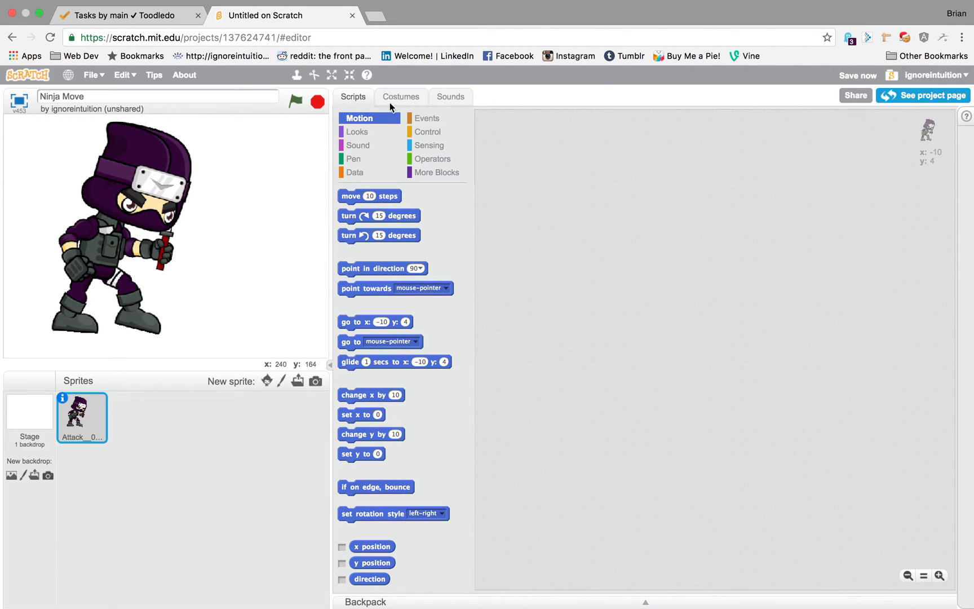
- In the ninja's Costumes, upload Attack__003.png as a second costume
{"action": "left_click", "coordinate": [401, 97]}
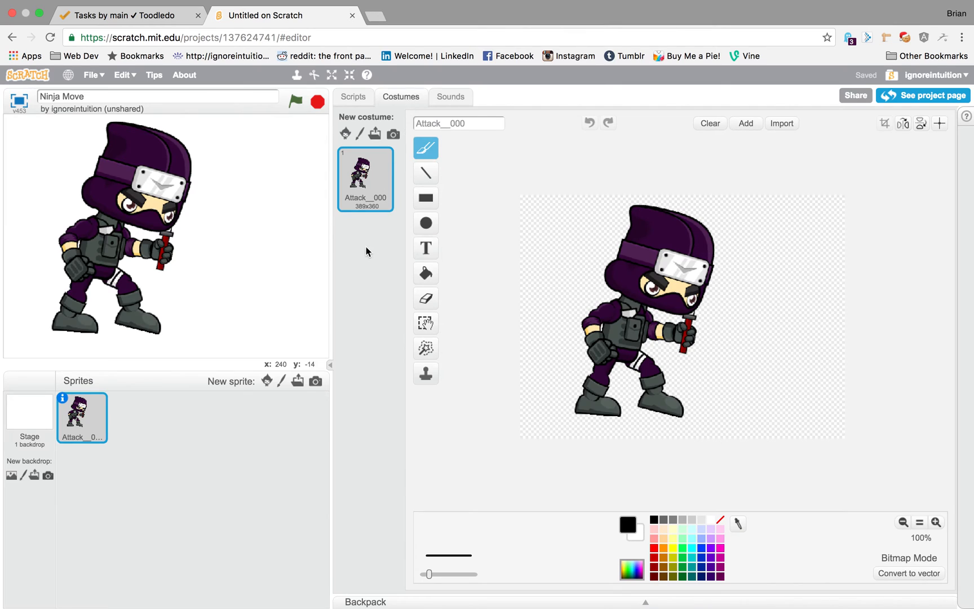
{"action": "mouse_move", "coordinate": [374, 133]}
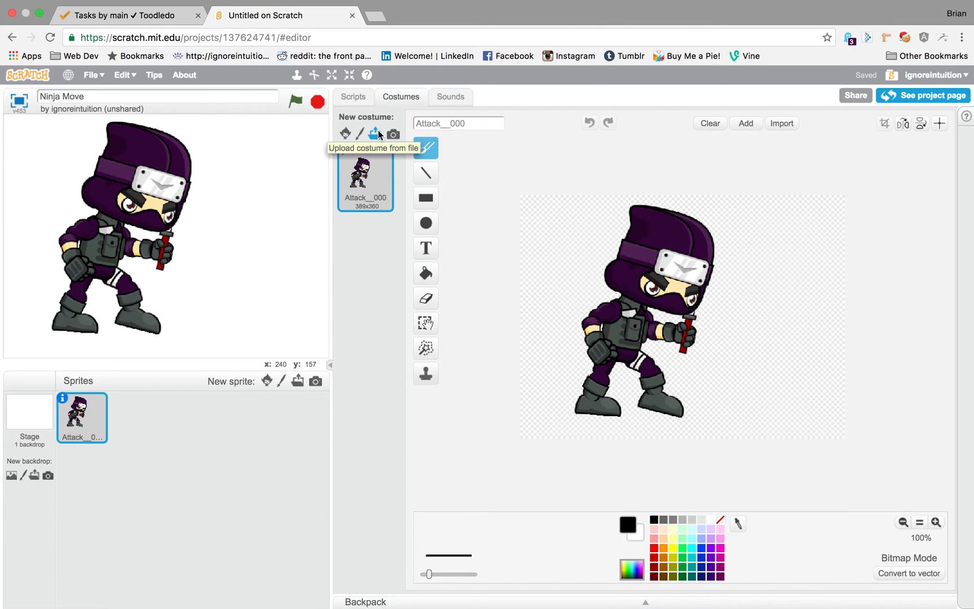
{"action": "left_click", "coordinate": [373, 133]}
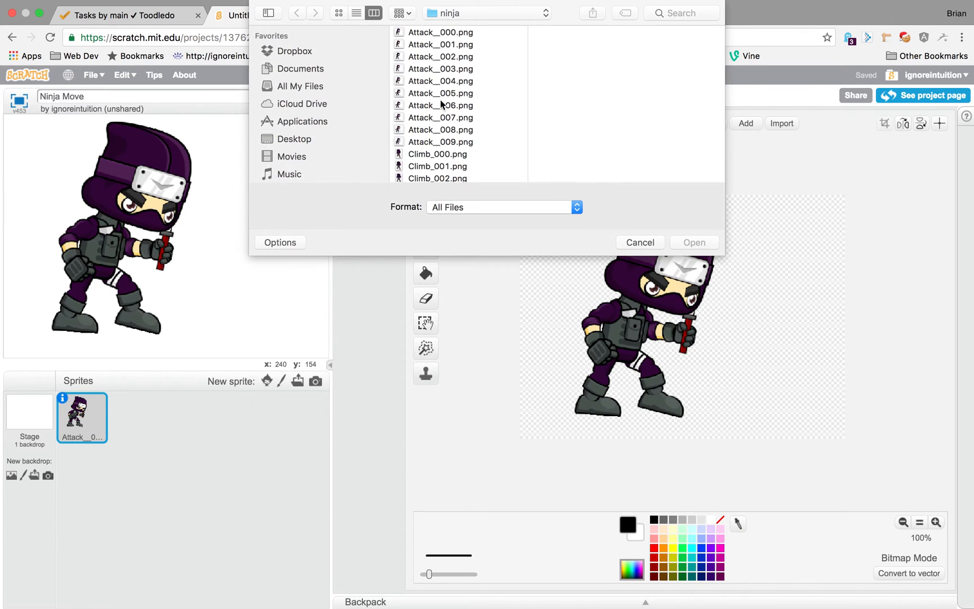
{"action": "left_click", "coordinate": [440, 68]}
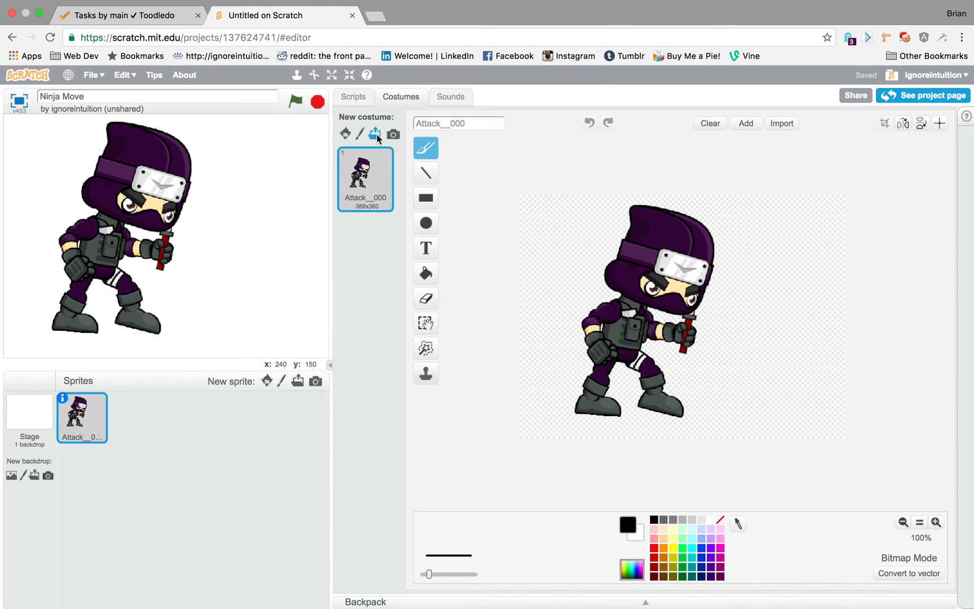
{"action": "left_click", "coordinate": [375, 133]}
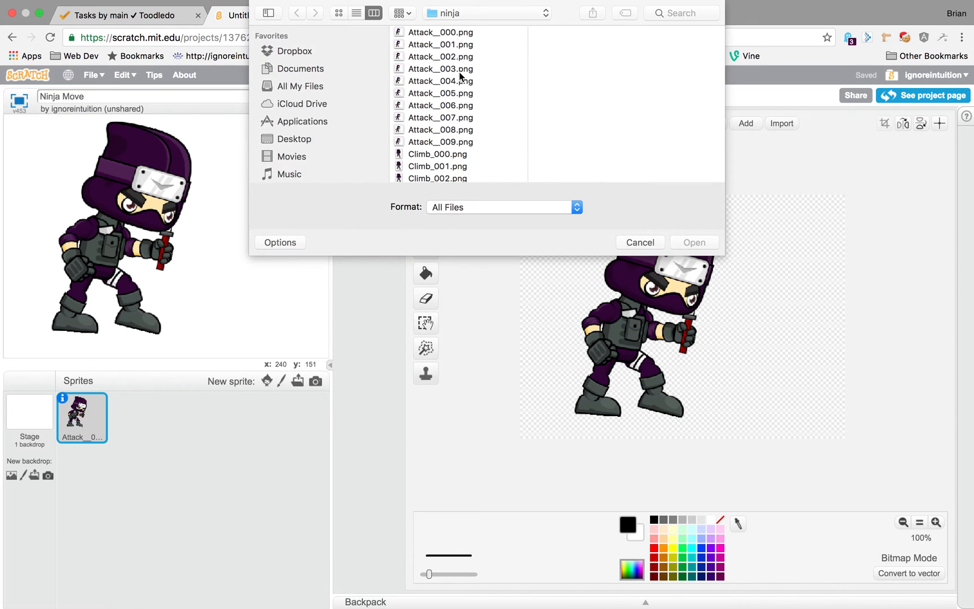
{"action": "left_click", "coordinate": [440, 68]}
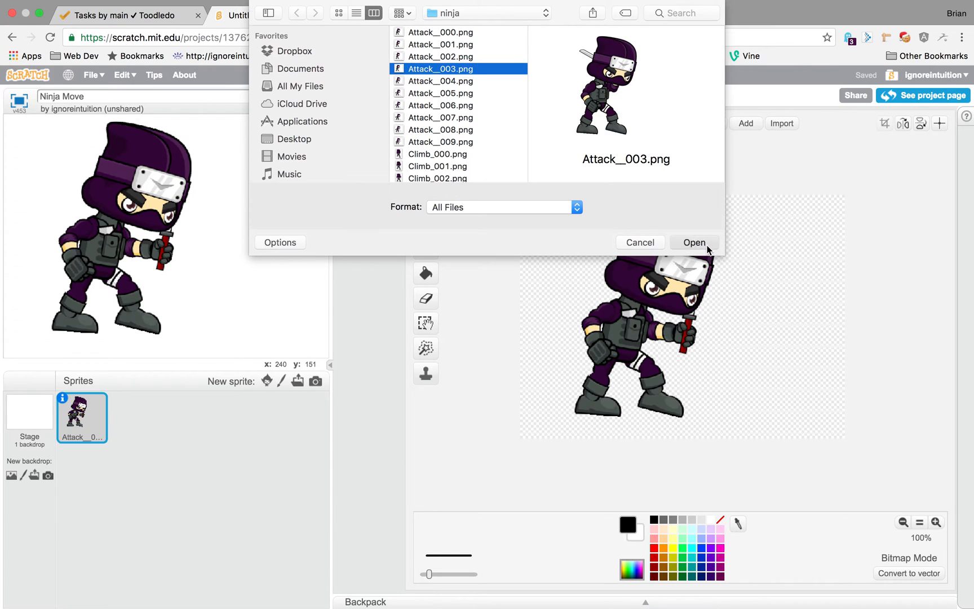
{"action": "left_click", "coordinate": [694, 242]}
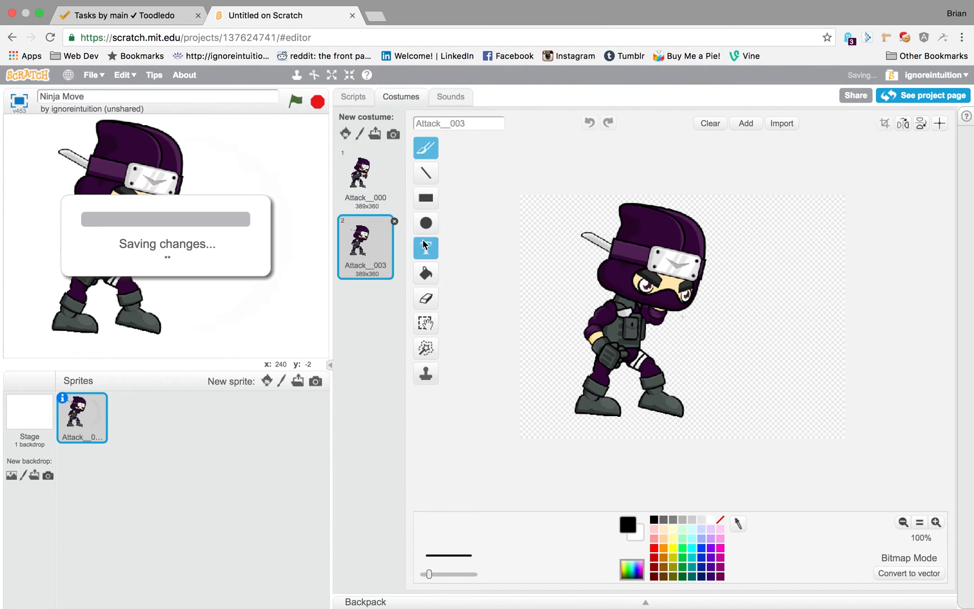
- Add Attack__008 as the third costume and review Attack__000 and Attack__003
{"action": "left_click", "coordinate": [364, 175]}
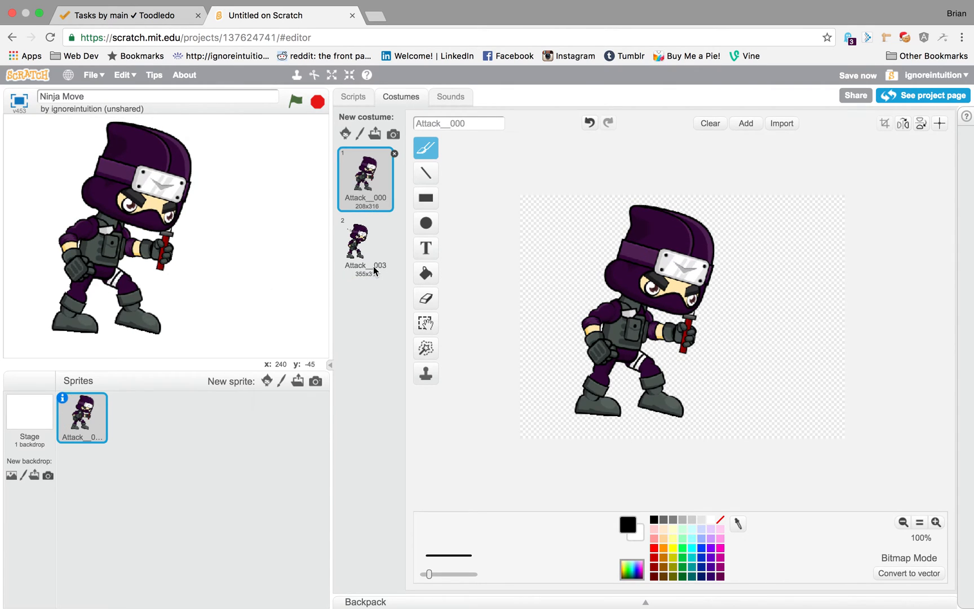
{"action": "left_click", "coordinate": [357, 245]}
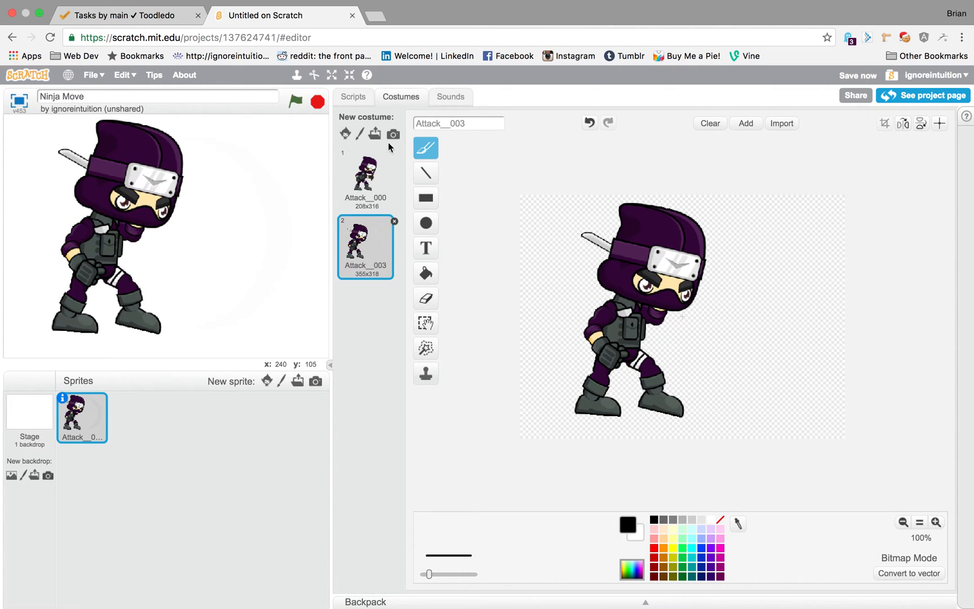
{"action": "left_click", "coordinate": [782, 123]}
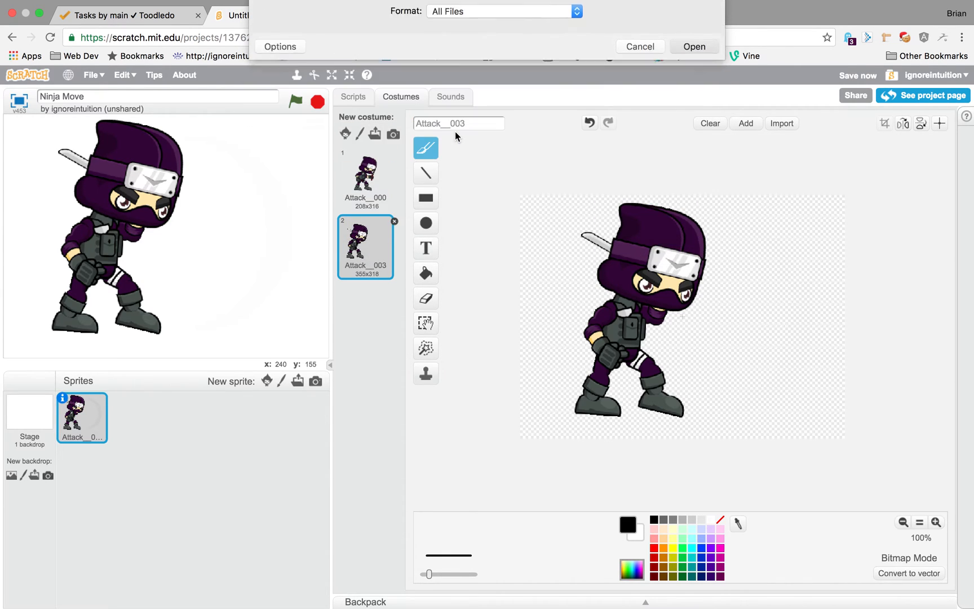
{"action": "left_click", "coordinate": [694, 46]}
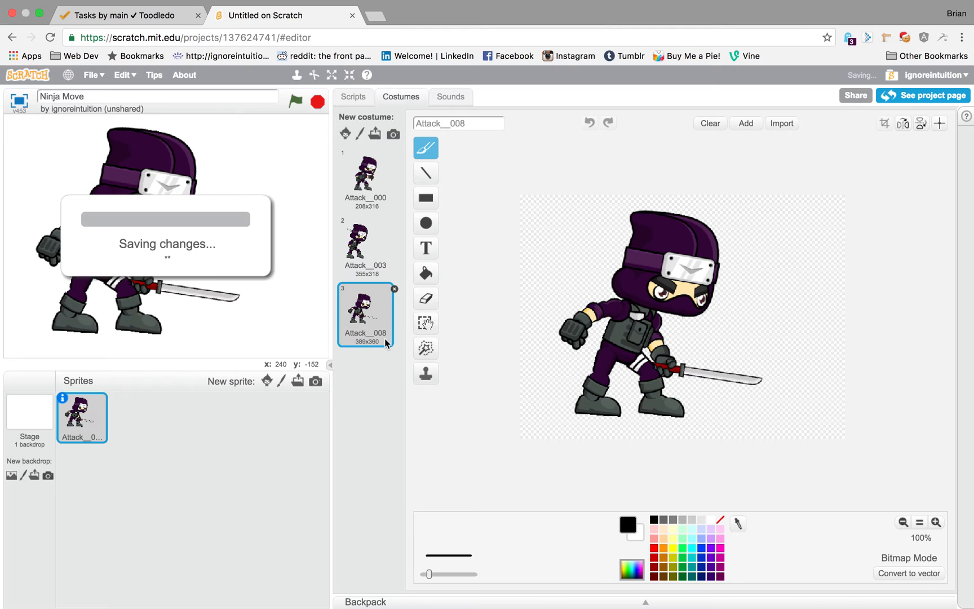
{"action": "left_click", "coordinate": [365, 178]}
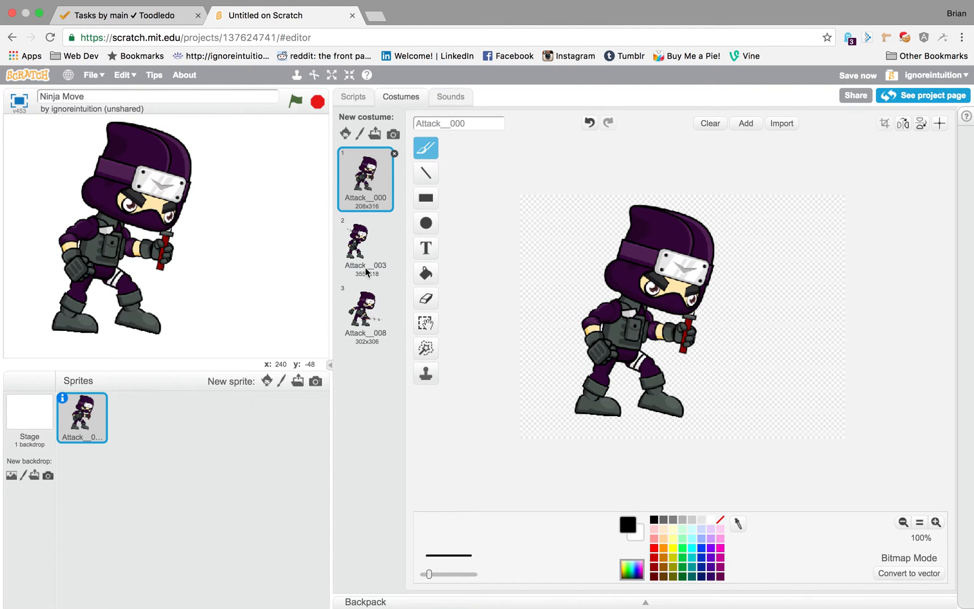
{"action": "left_click", "coordinate": [365, 313]}
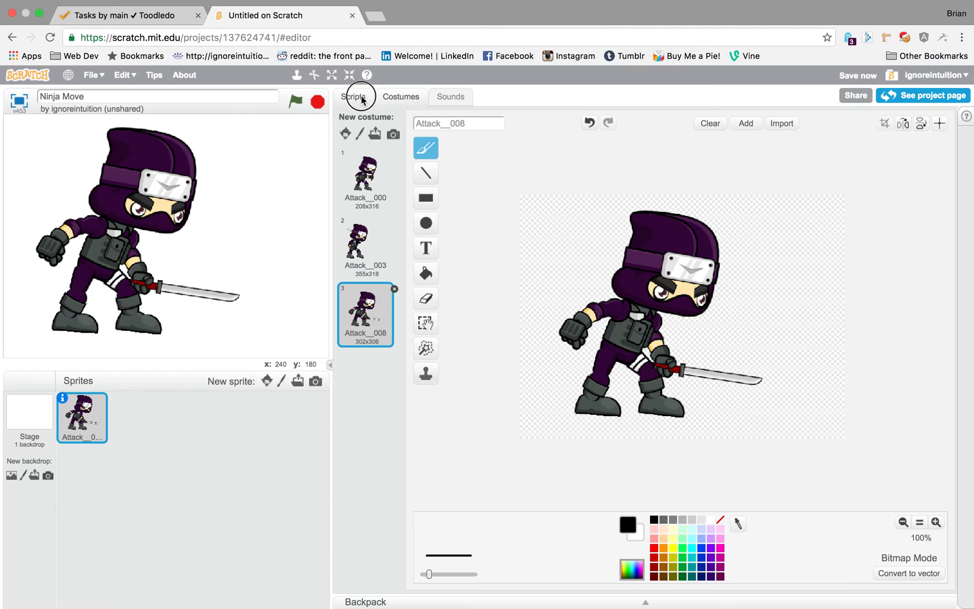
- Drag the Events 'when this sprite clicked' hat block into the ninja's script area
{"action": "left_click", "coordinate": [360, 97]}
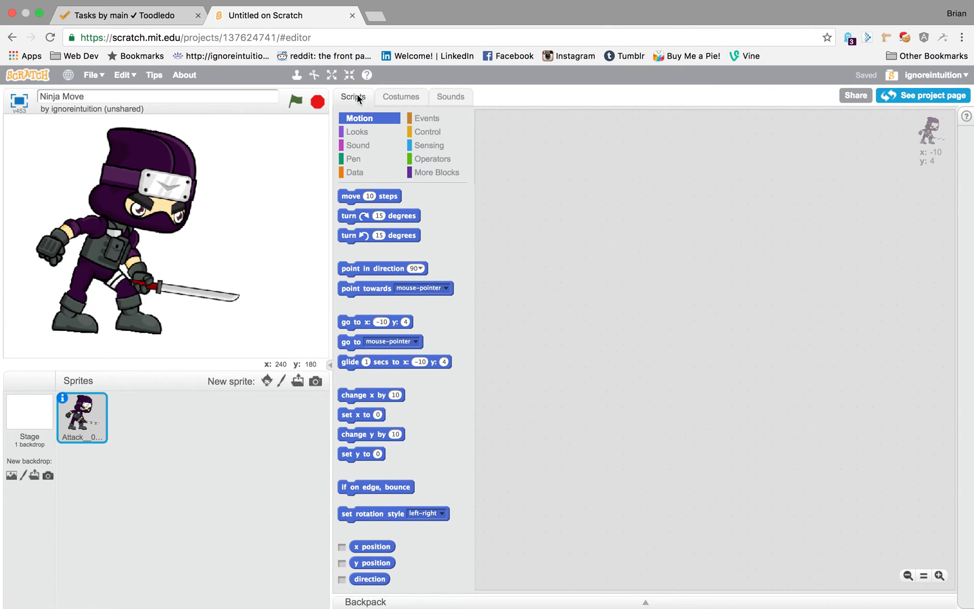
{"action": "mouse_move", "coordinate": [129, 155]}
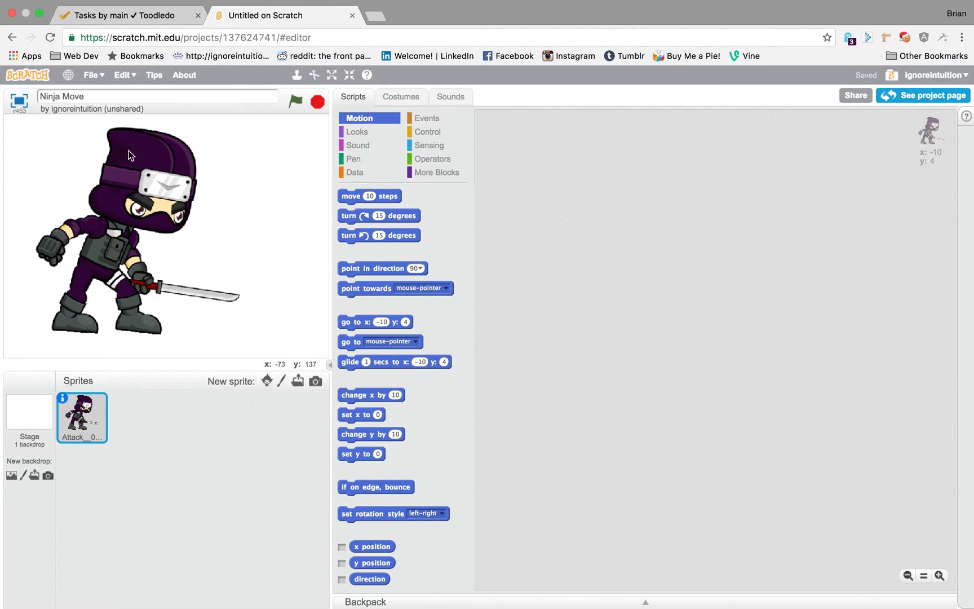
{"action": "mouse_move", "coordinate": [135, 203]}
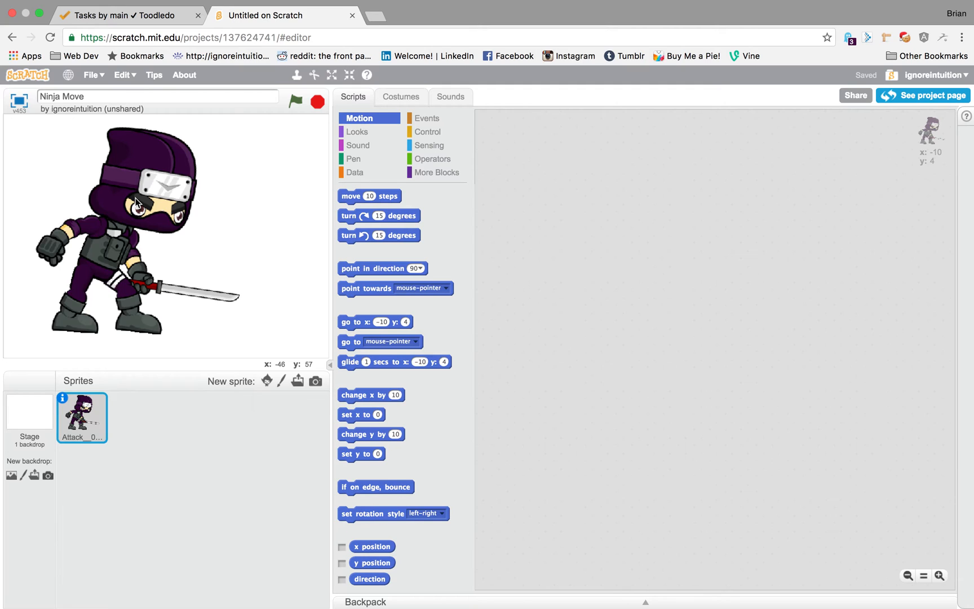
{"action": "mouse_move", "coordinate": [139, 212]}
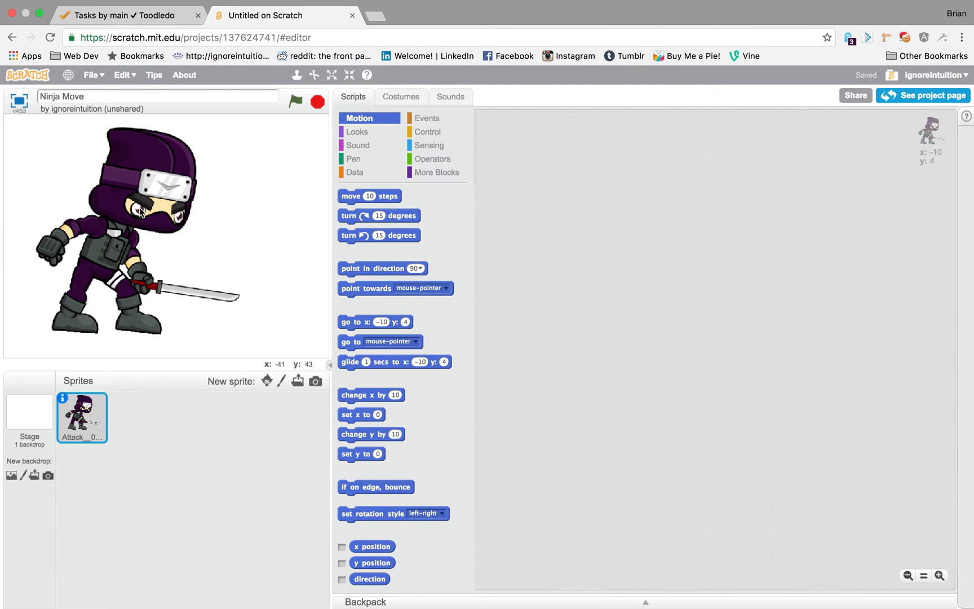
{"action": "mouse_move", "coordinate": [261, 274]}
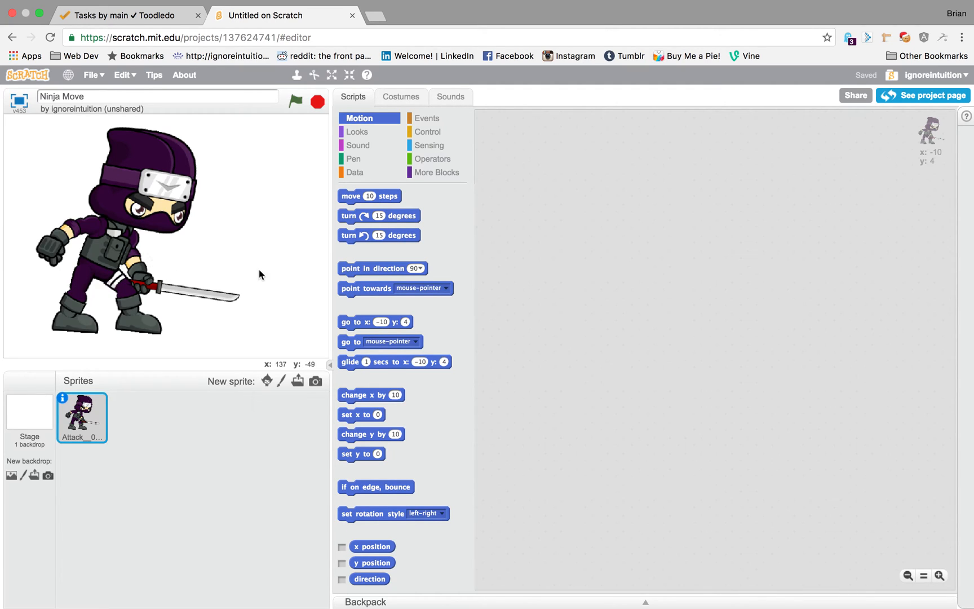
{"action": "mouse_move", "coordinate": [484, 184]}
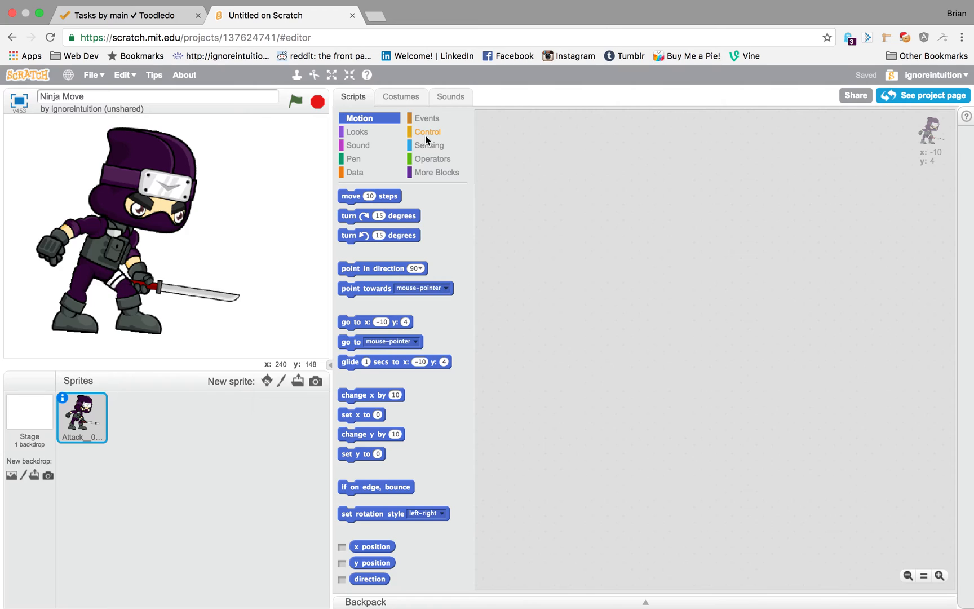
{"action": "left_click", "coordinate": [427, 131]}
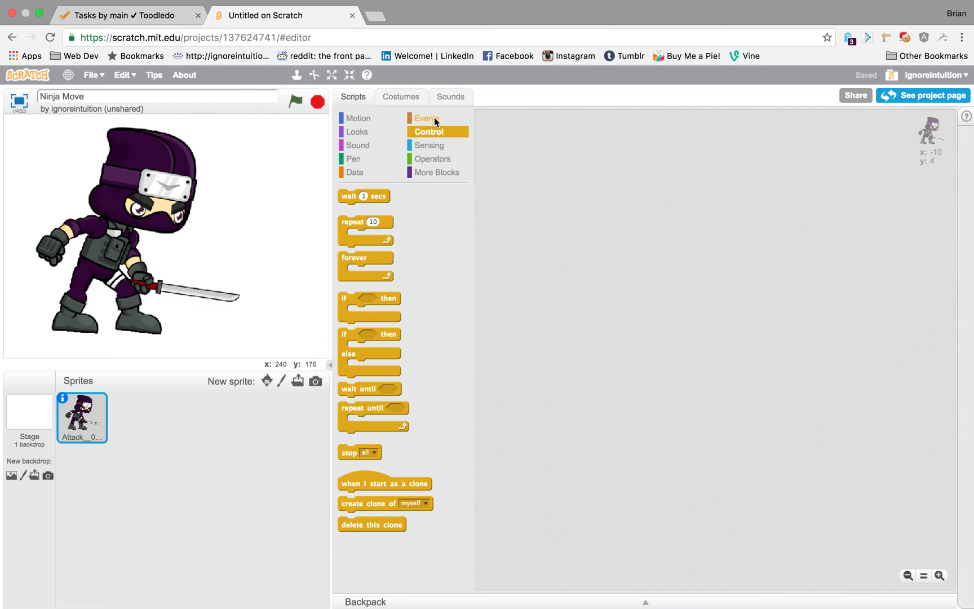
{"action": "left_click", "coordinate": [426, 118]}
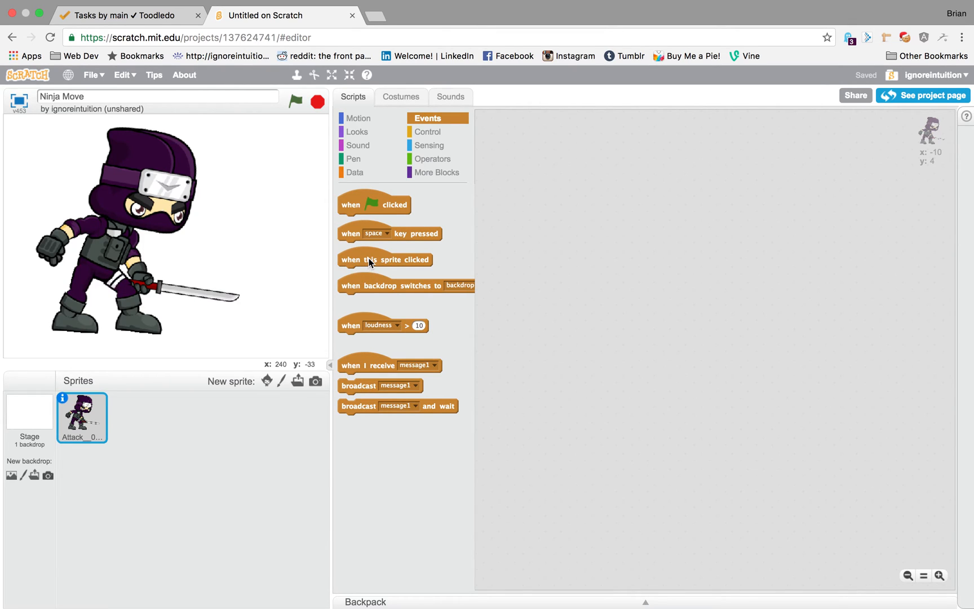
{"action": "left_click_drag", "start_coordinate": [384, 259], "coordinate": [620, 186]}
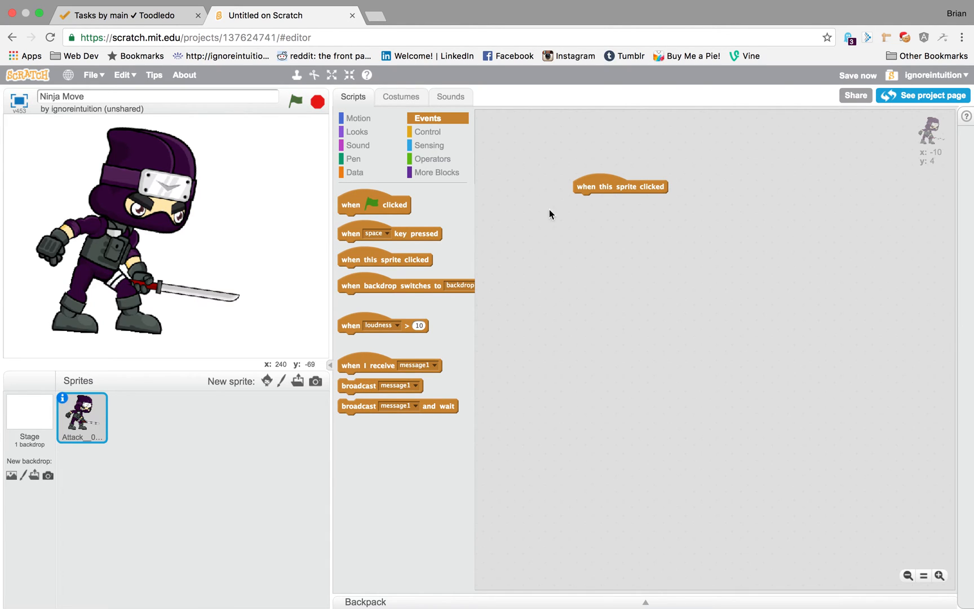
- Show the Control blocks
{"action": "left_click", "coordinate": [428, 132]}
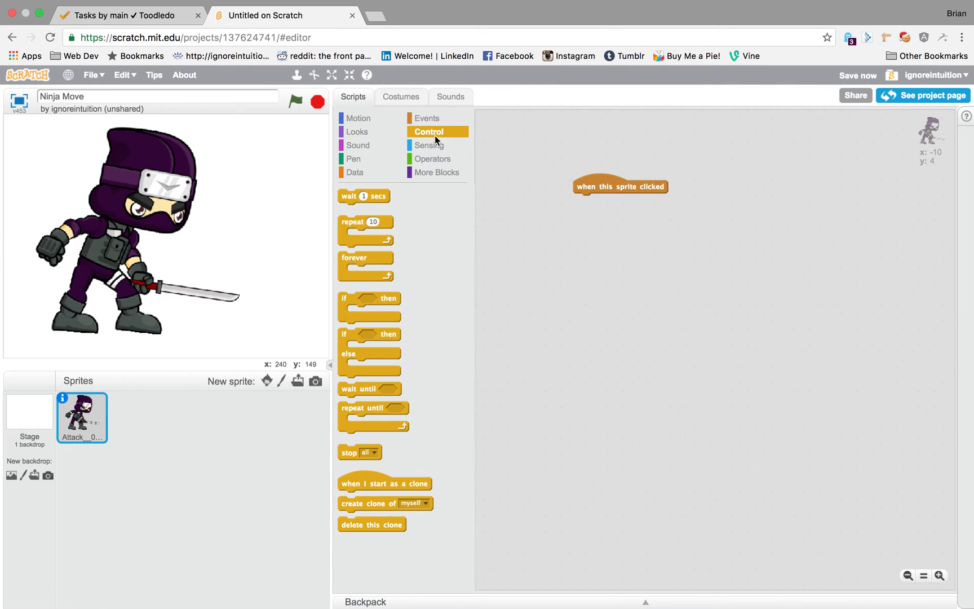
{"action": "mouse_move", "coordinate": [434, 150]}
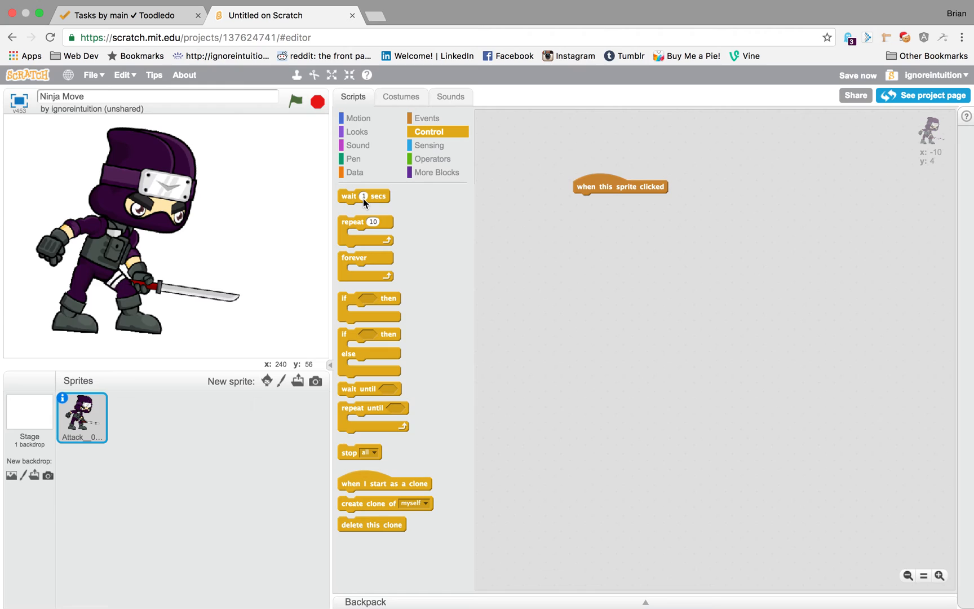
- Attach a wait block under the hat block and set its delay to .25 seconds
{"action": "left_click_drag", "start_coordinate": [363, 196], "coordinate": [523, 207]}
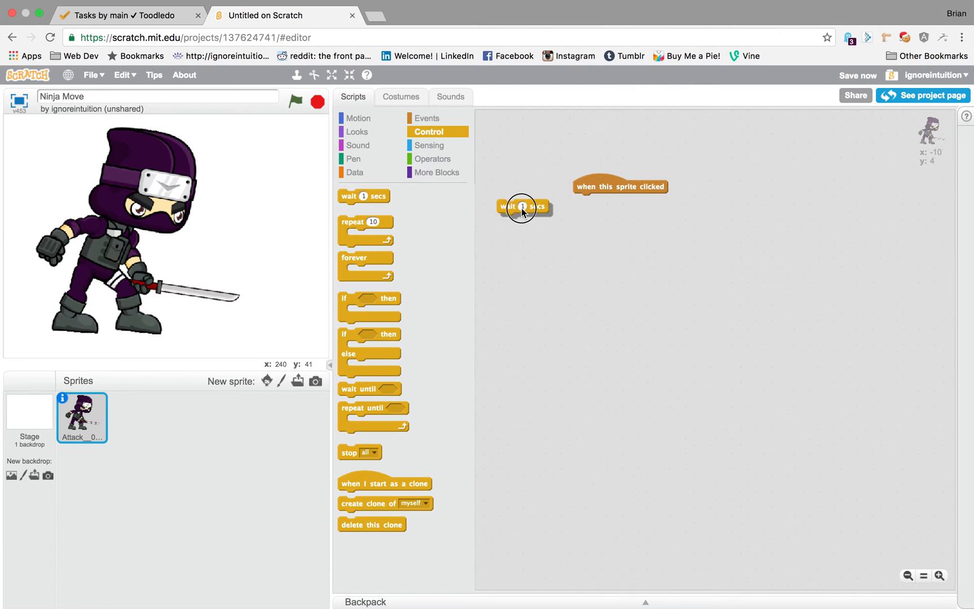
{"action": "left_click_drag", "start_coordinate": [522, 206], "coordinate": [598, 200]}
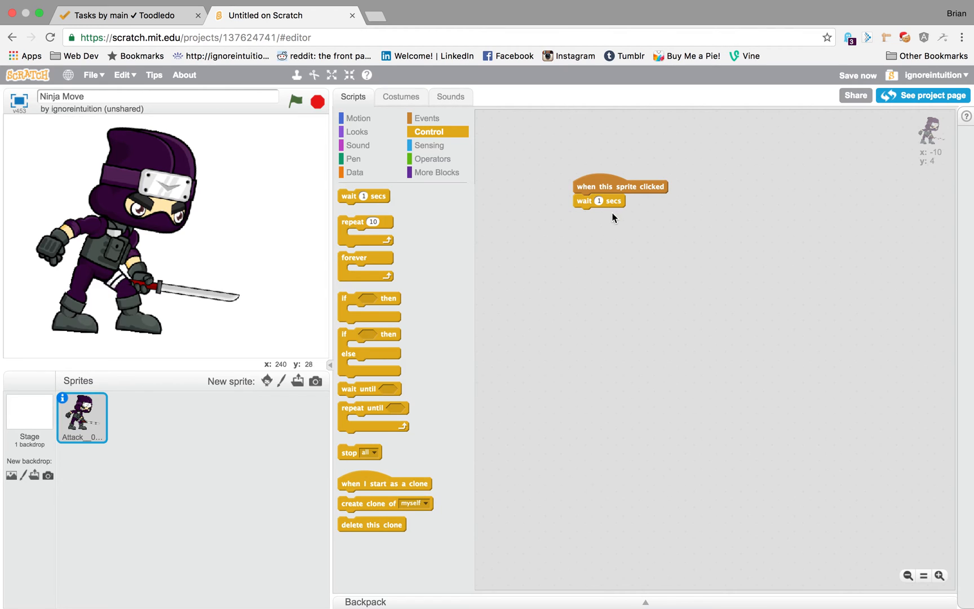
{"action": "left_click", "coordinate": [599, 200]}
{"action": "type", "text": ".25"}
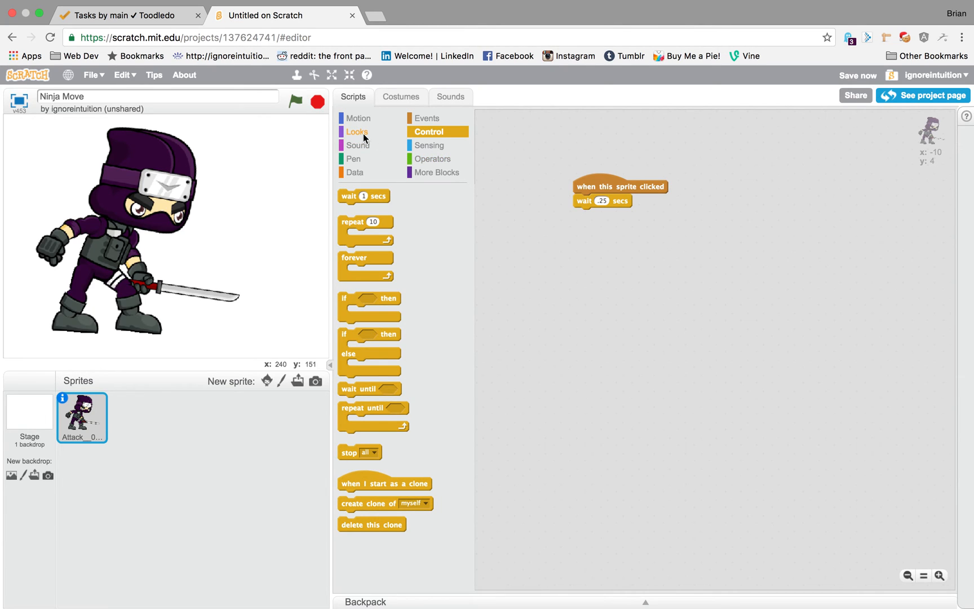
- Set a 'switch costume to' block below the wait to Attack__003, and select that costume
{"action": "left_click", "coordinate": [356, 131]}
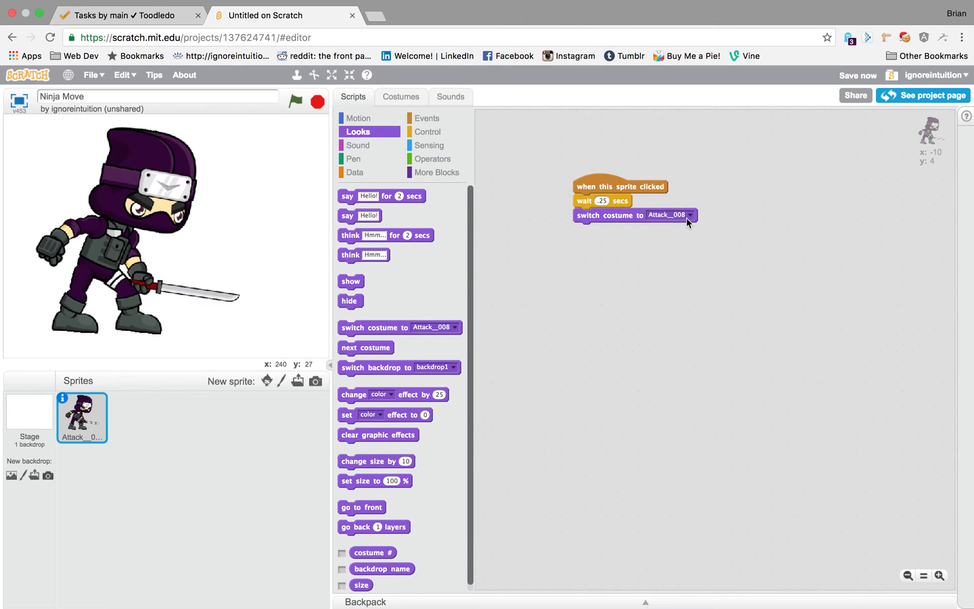
{"action": "left_click", "coordinate": [689, 215]}
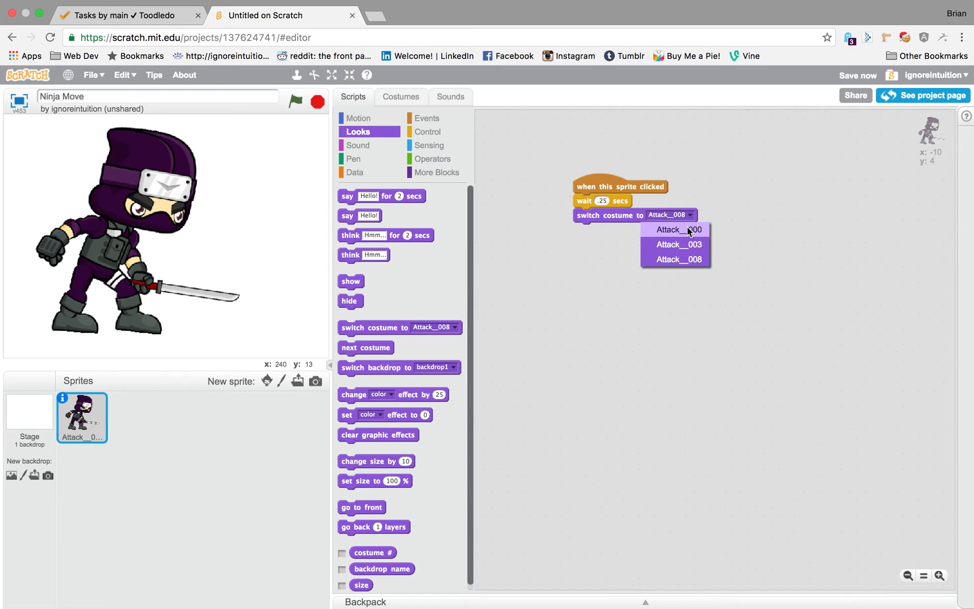
{"action": "left_click", "coordinate": [678, 244]}
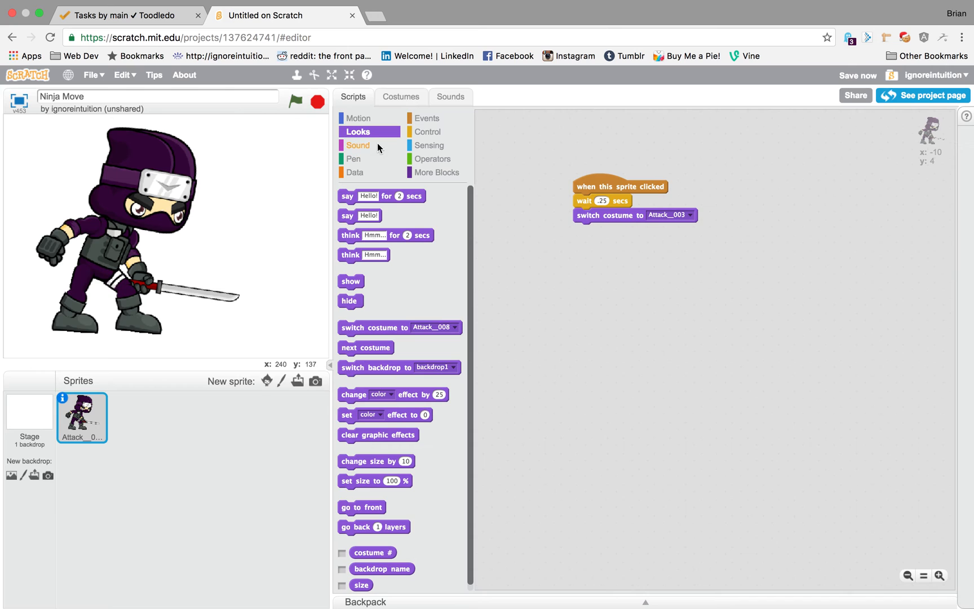
{"action": "left_click", "coordinate": [400, 97]}
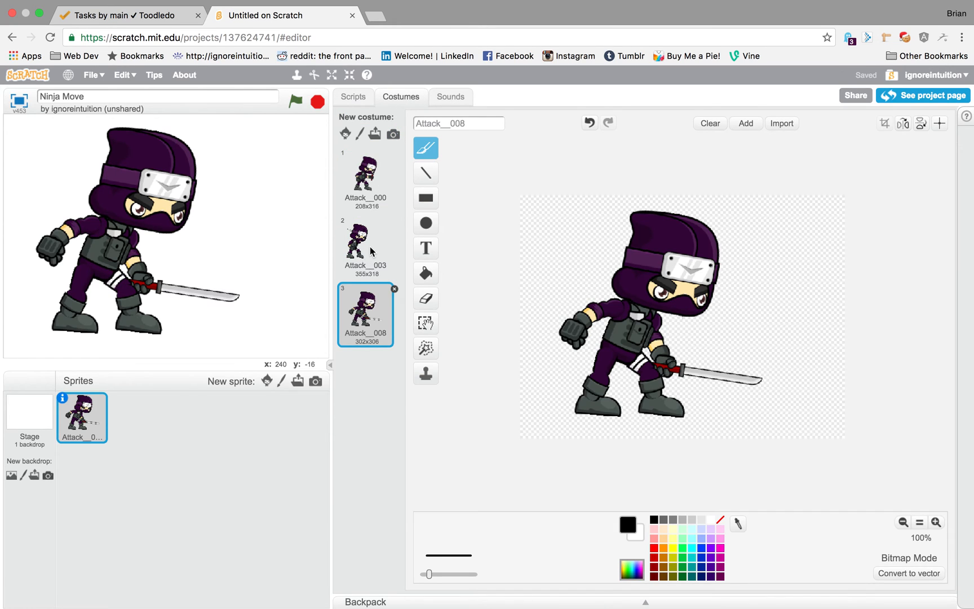
{"action": "left_click", "coordinate": [364, 243]}
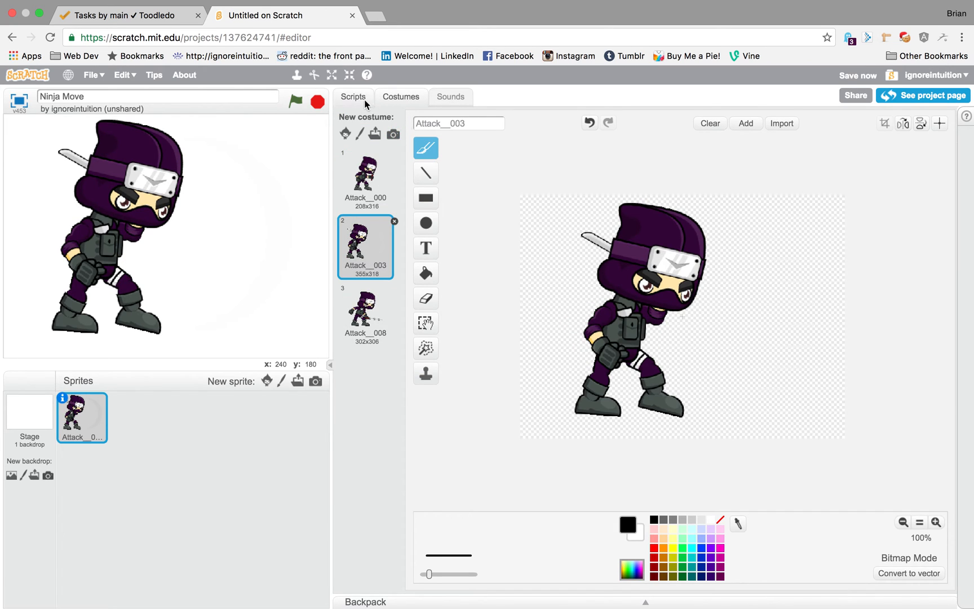
{"action": "left_click", "coordinate": [353, 97]}
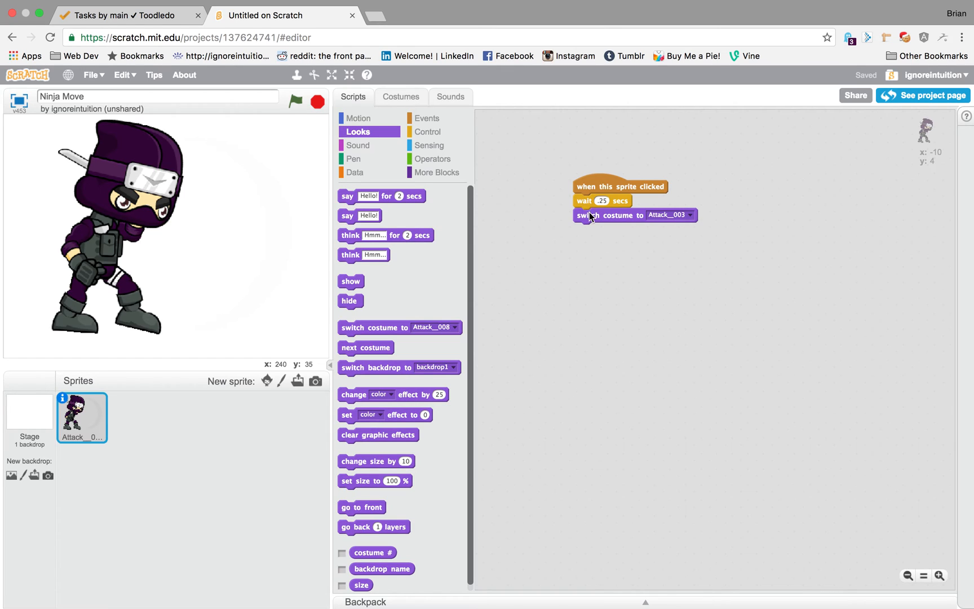
- Duplicate the wait-and-switch pair twice, switching to Attack__008 and then Attack__000
{"action": "right_click", "coordinate": [589, 202]}
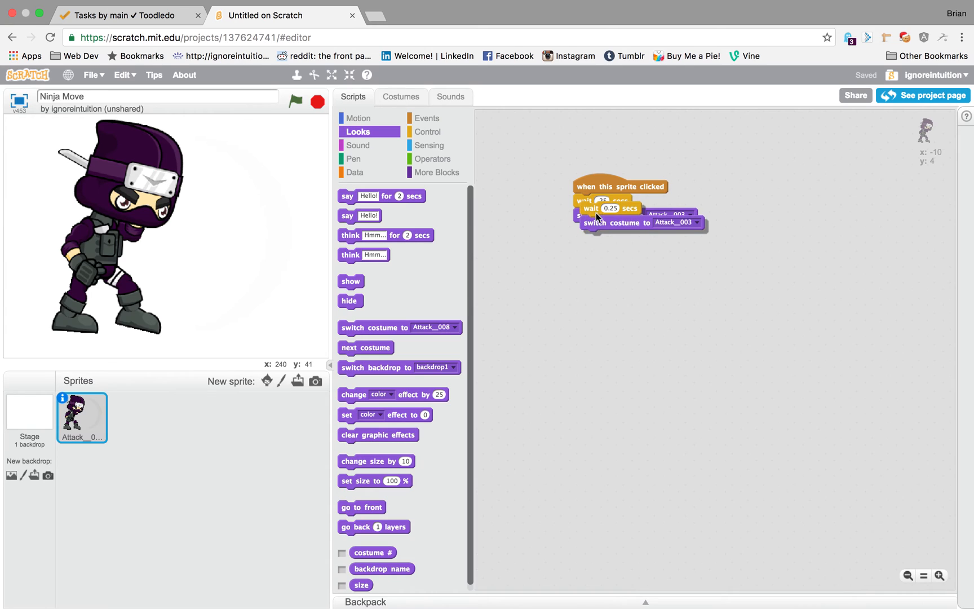
{"action": "left_click_drag", "start_coordinate": [609, 208], "coordinate": [603, 230]}
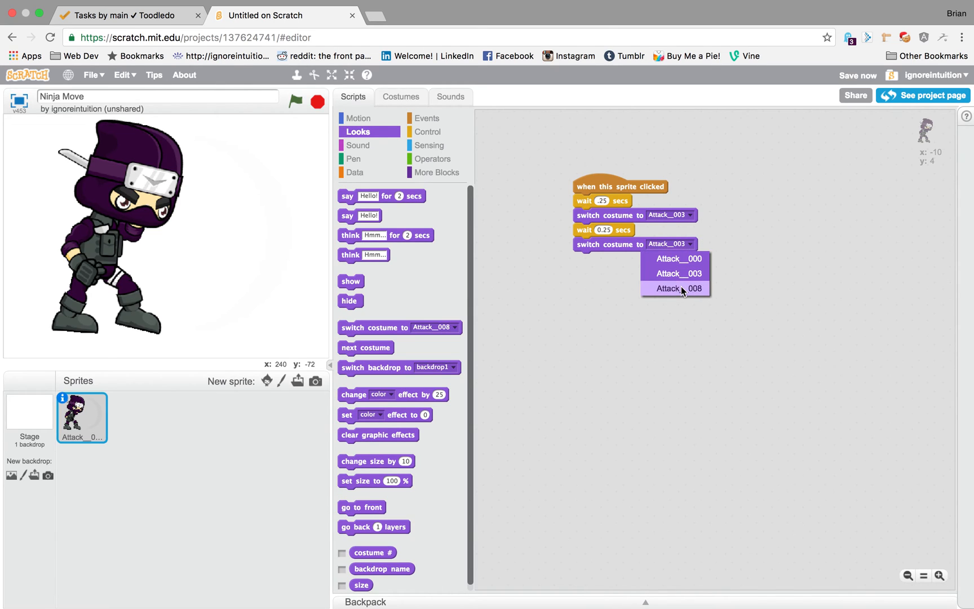
{"action": "left_click", "coordinate": [678, 288]}
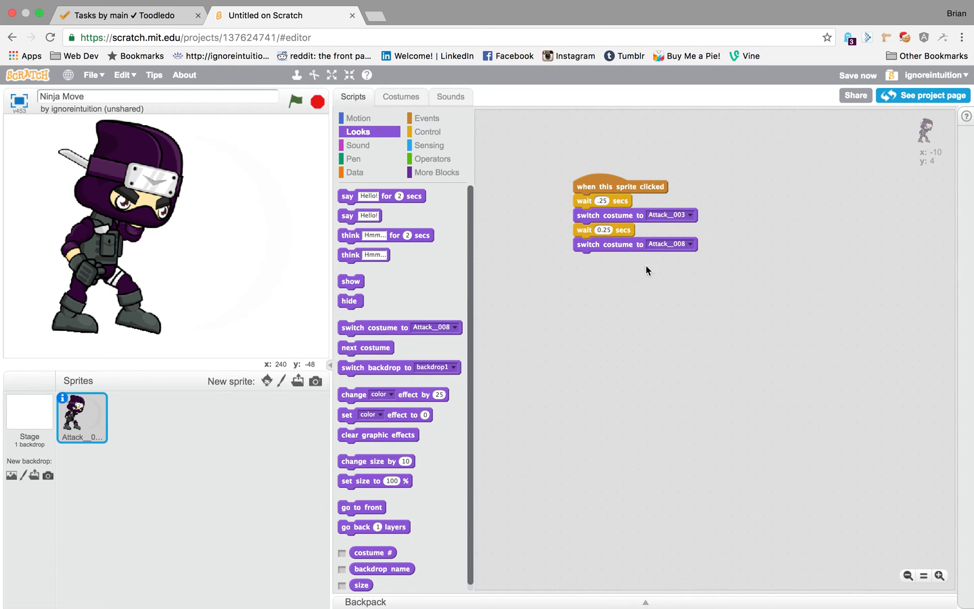
{"action": "right_click", "coordinate": [597, 230]}
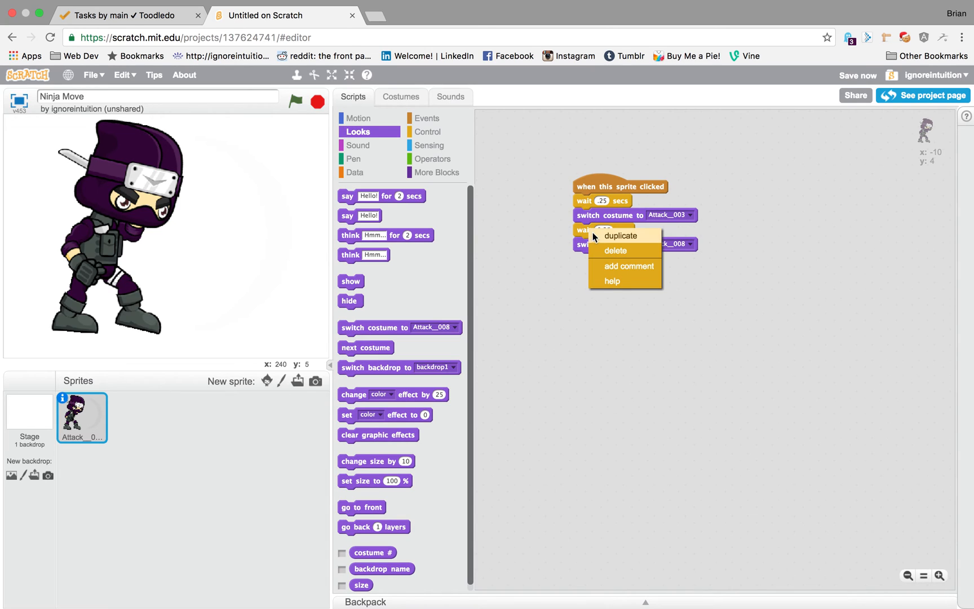
{"action": "left_click", "coordinate": [620, 236]}
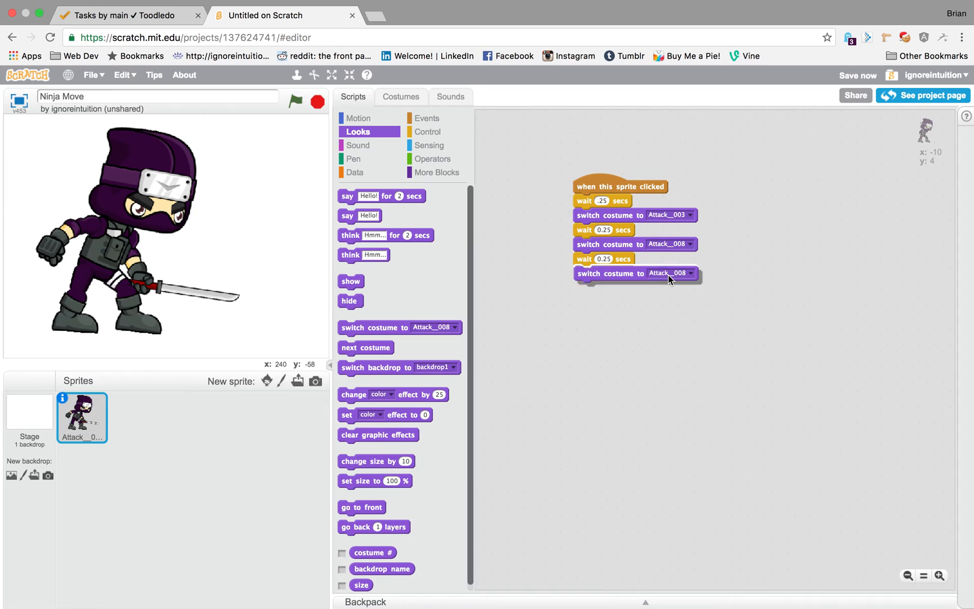
{"action": "left_click", "coordinate": [689, 273]}
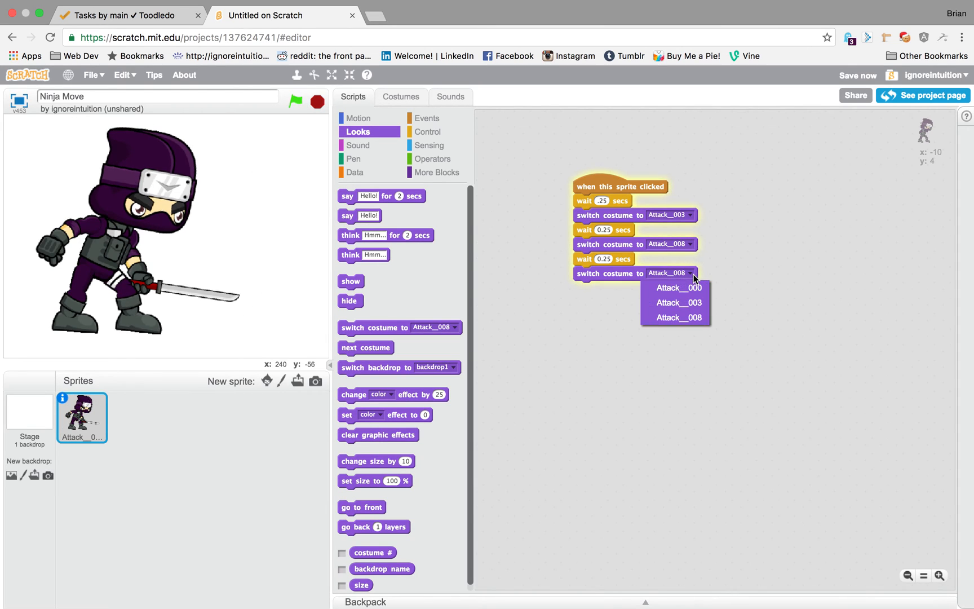
{"action": "left_click", "coordinate": [679, 287]}
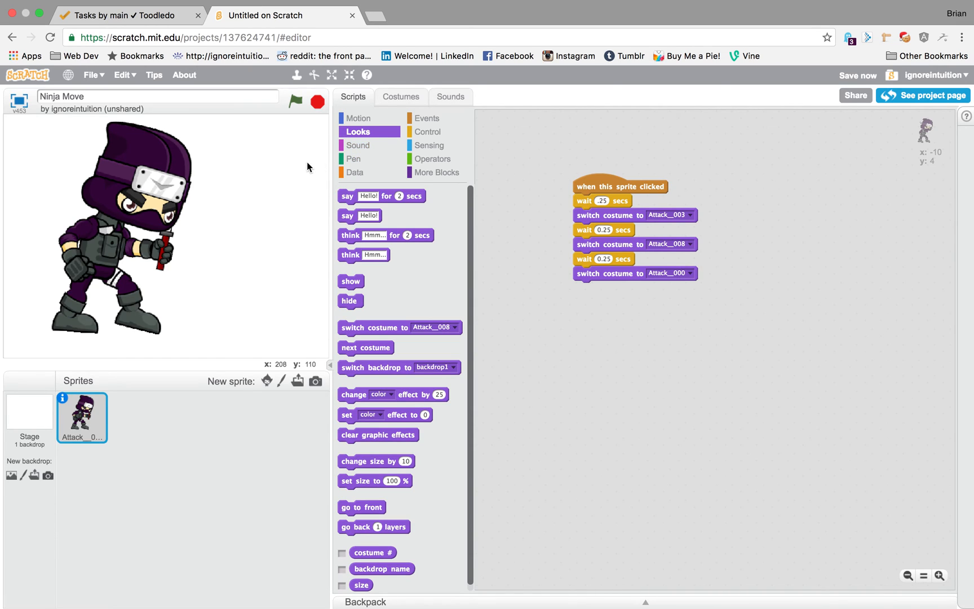
{"action": "mouse_move", "coordinate": [330, 170]}
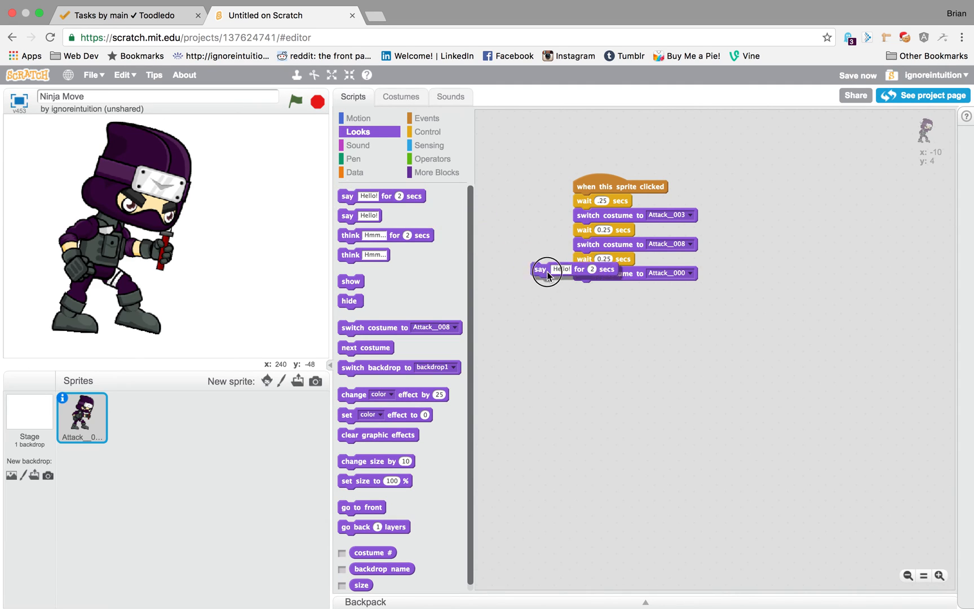
- Append 'say HAI YAH! for 2 secs' to the click script and run it on the ninja
{"action": "left_click_drag", "start_coordinate": [547, 272], "coordinate": [582, 287]}
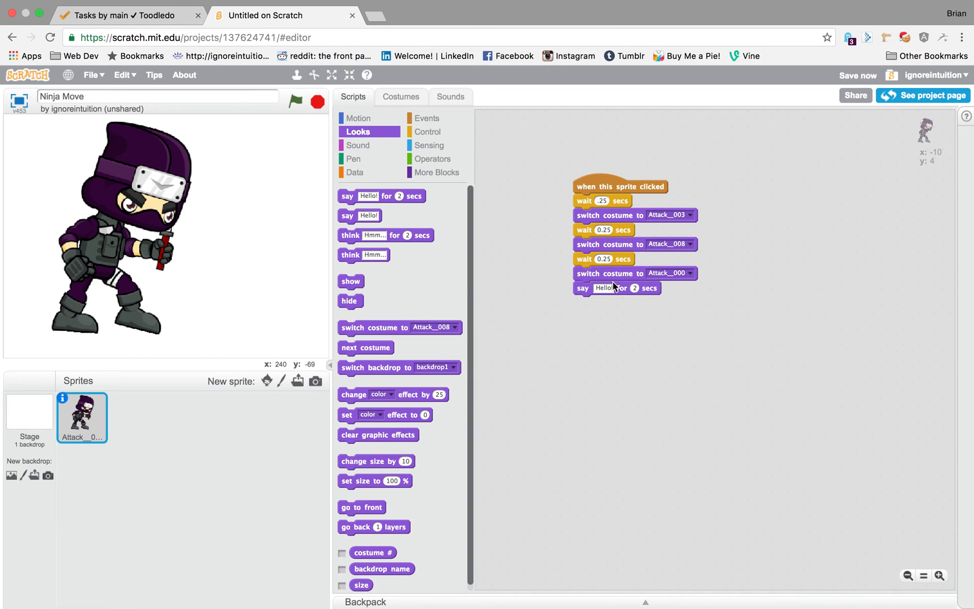
{"action": "left_click", "coordinate": [605, 288]}
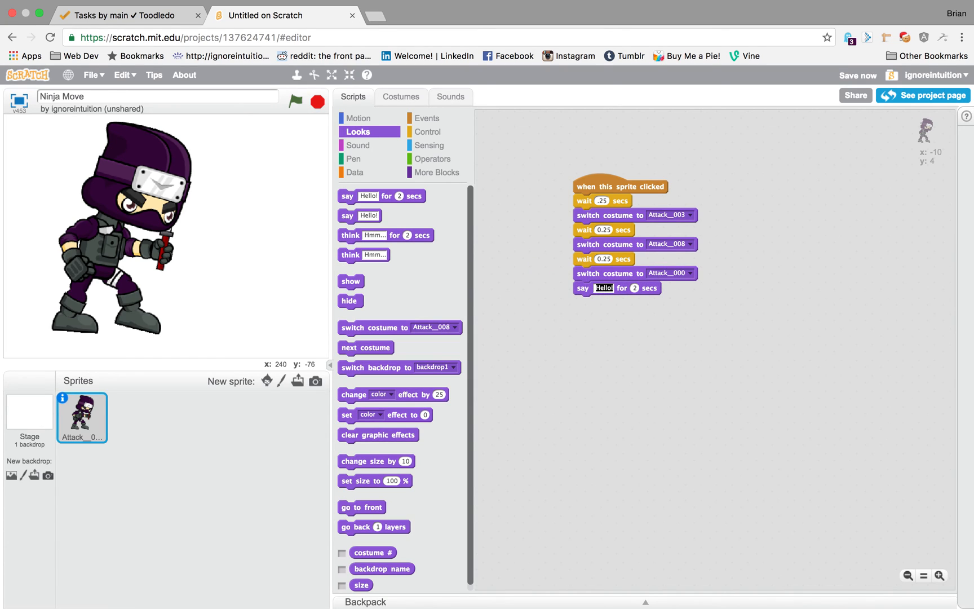
{"action": "type", "text": "HAI"}
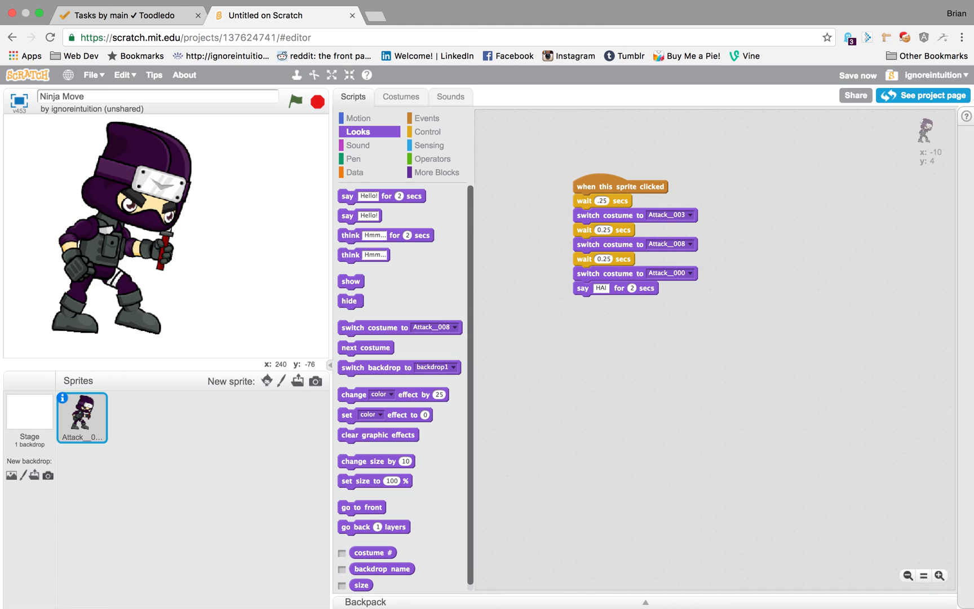
{"action": "type", "text": "HAI YAH!"}
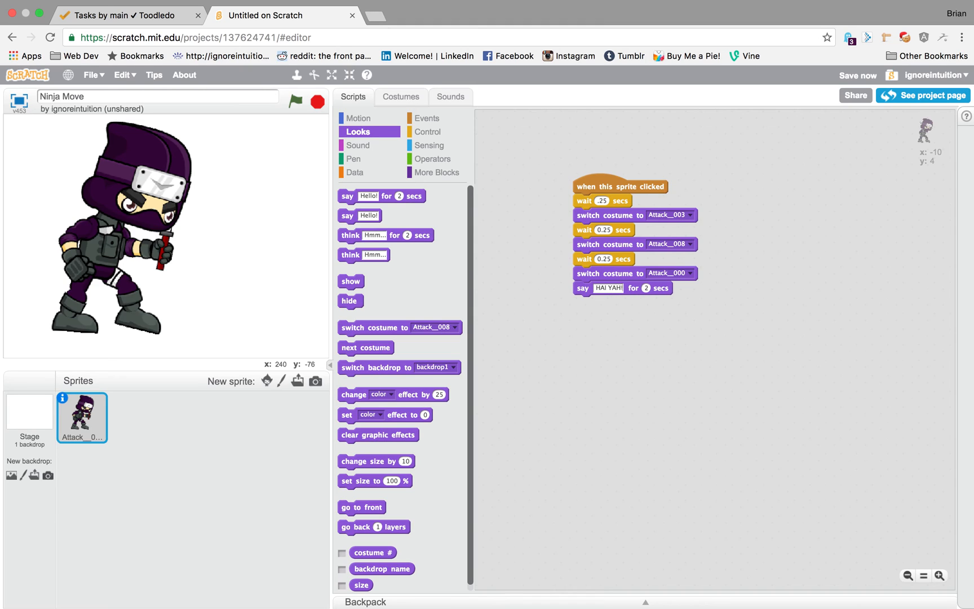
{"action": "mouse_move", "coordinate": [267, 208]}
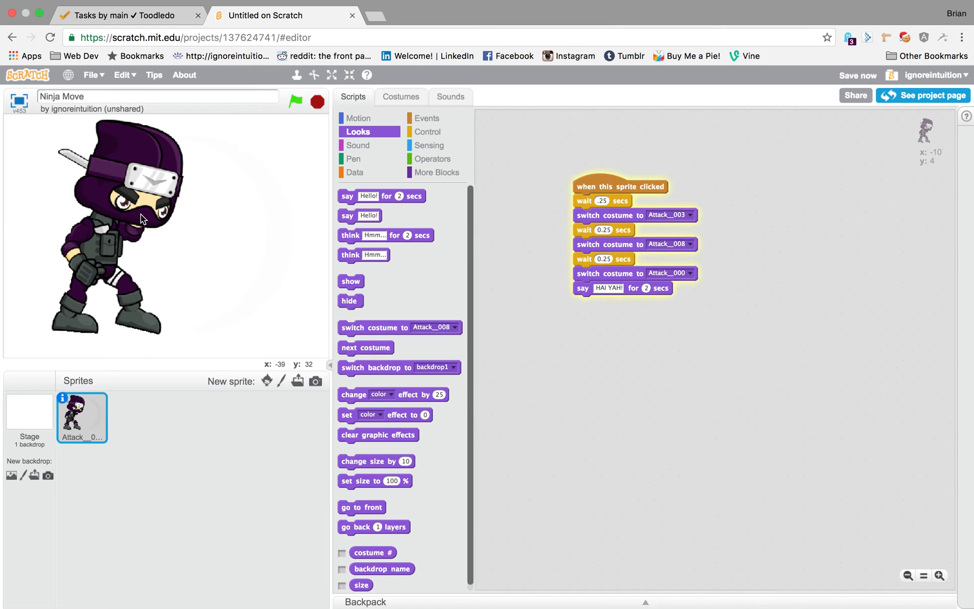
{"action": "left_click", "coordinate": [141, 218]}
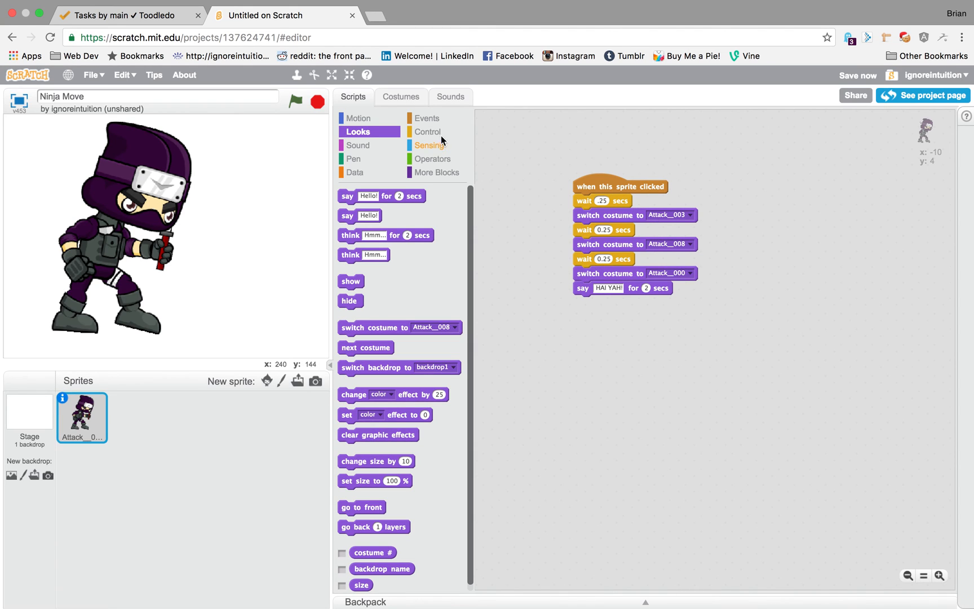
- Move the HAI YAH! say block under a second sprite-clicked hat, clean up, and test
{"action": "left_click", "coordinate": [427, 118]}
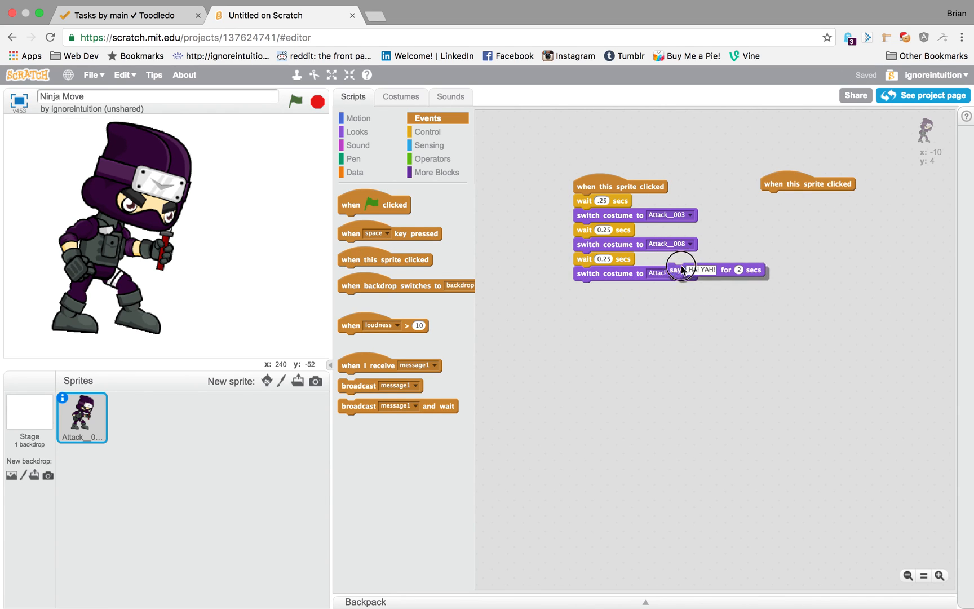
{"action": "left_click_drag", "start_coordinate": [683, 269], "coordinate": [771, 197]}
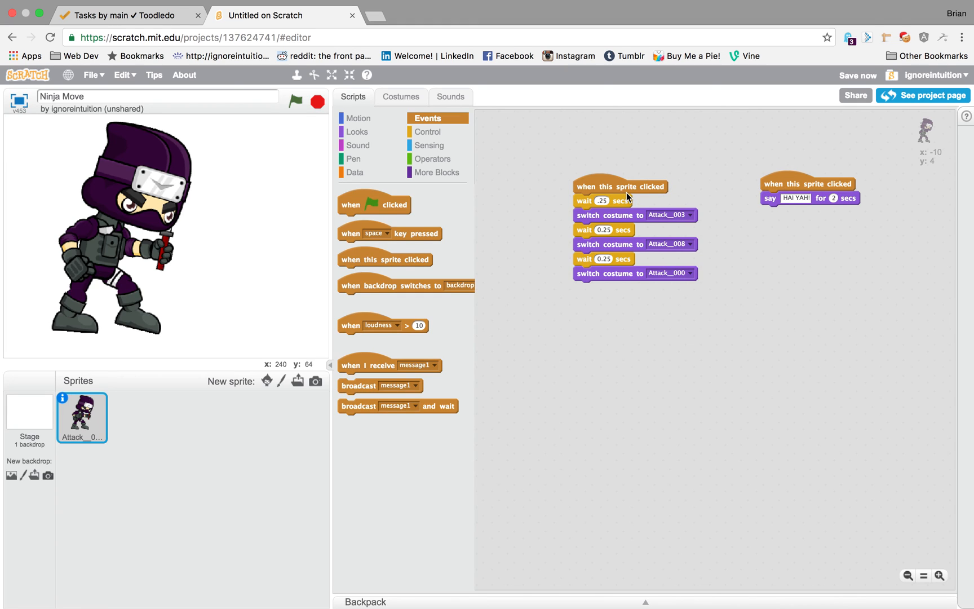
{"action": "right_click", "coordinate": [774, 310]}
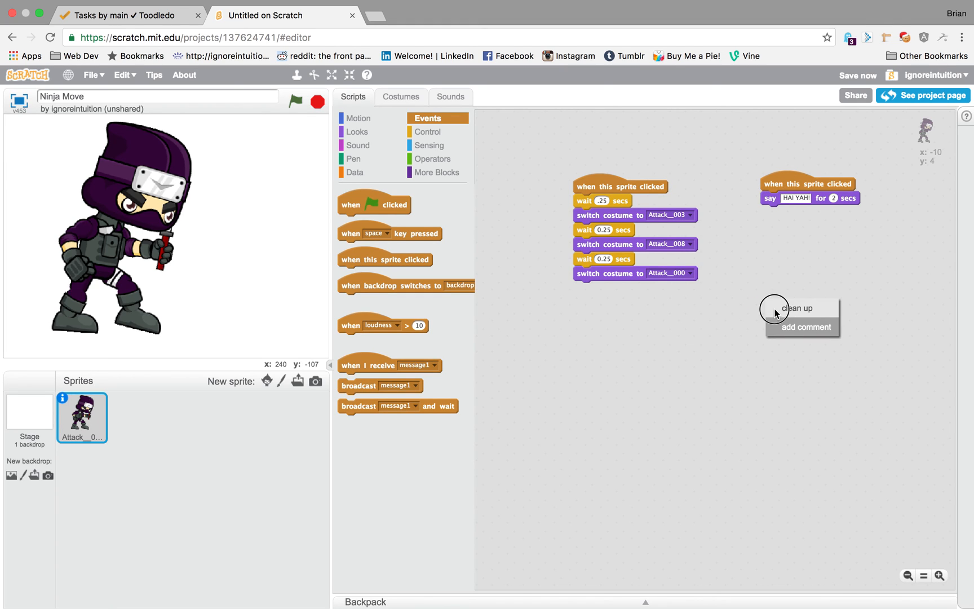
{"action": "left_click", "coordinate": [797, 307]}
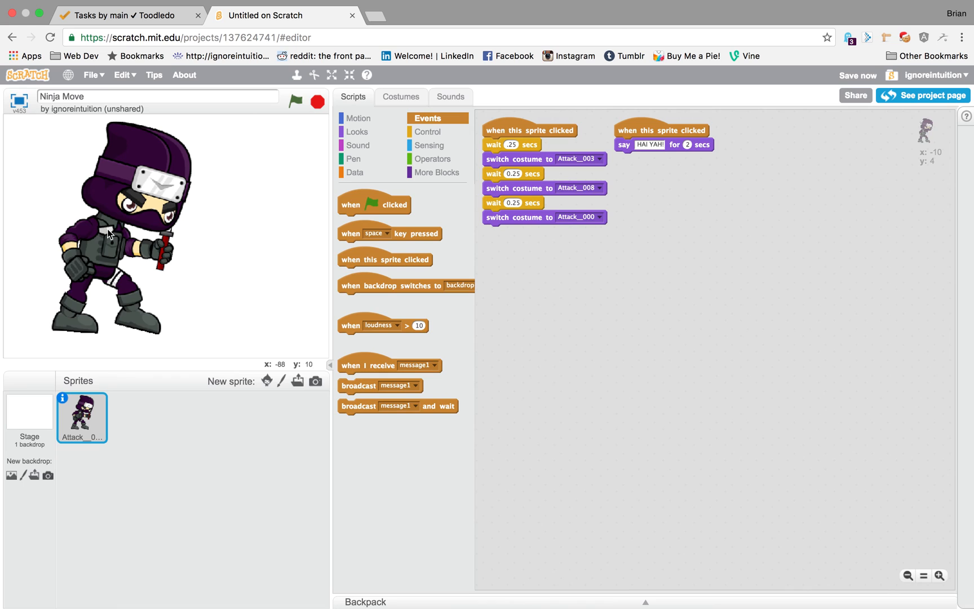
{"action": "left_click", "coordinate": [663, 130]}
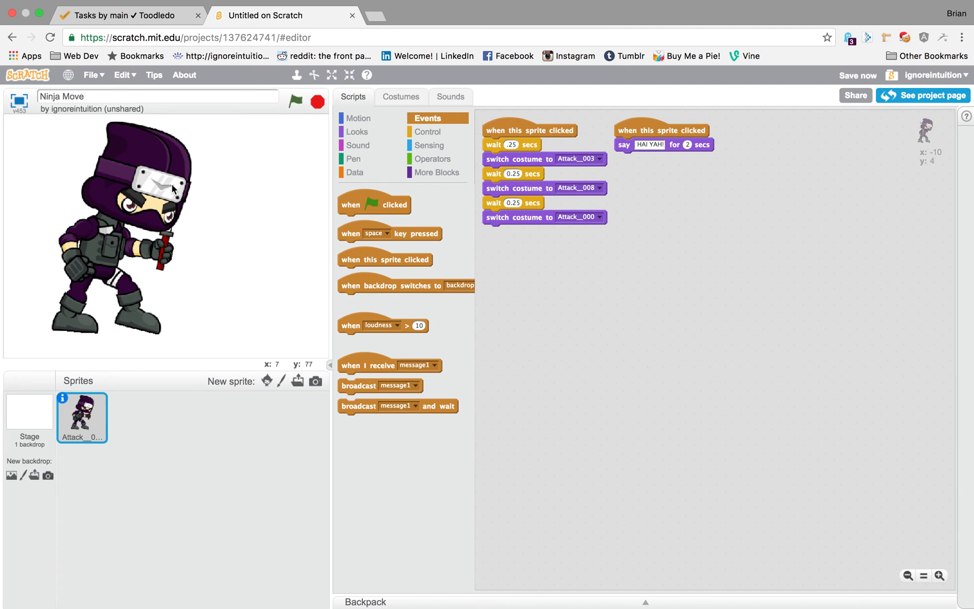
{"action": "mouse_move", "coordinate": [228, 186]}
{"action": "type", "text": ".75"}
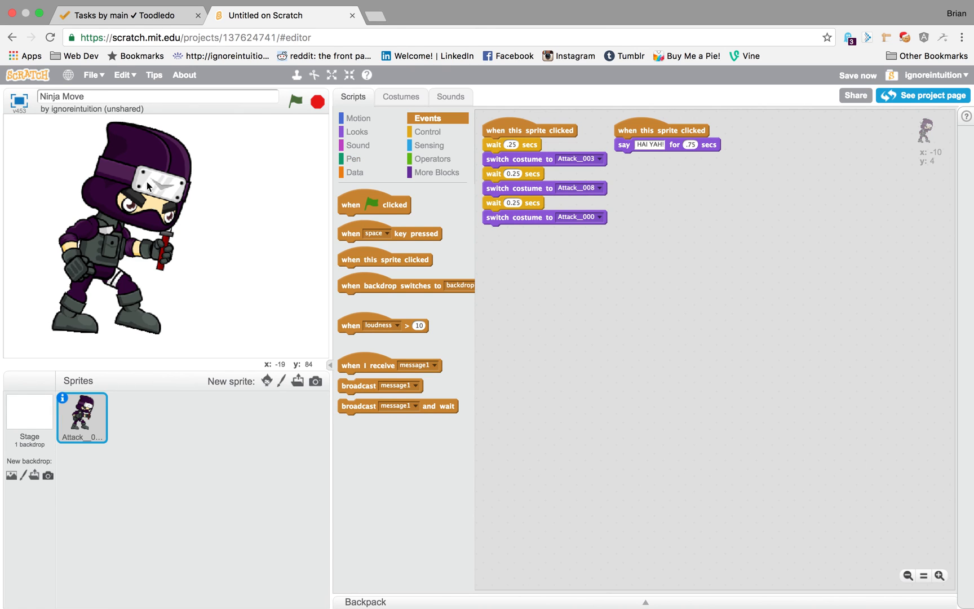
{"action": "mouse_move", "coordinate": [137, 204]}
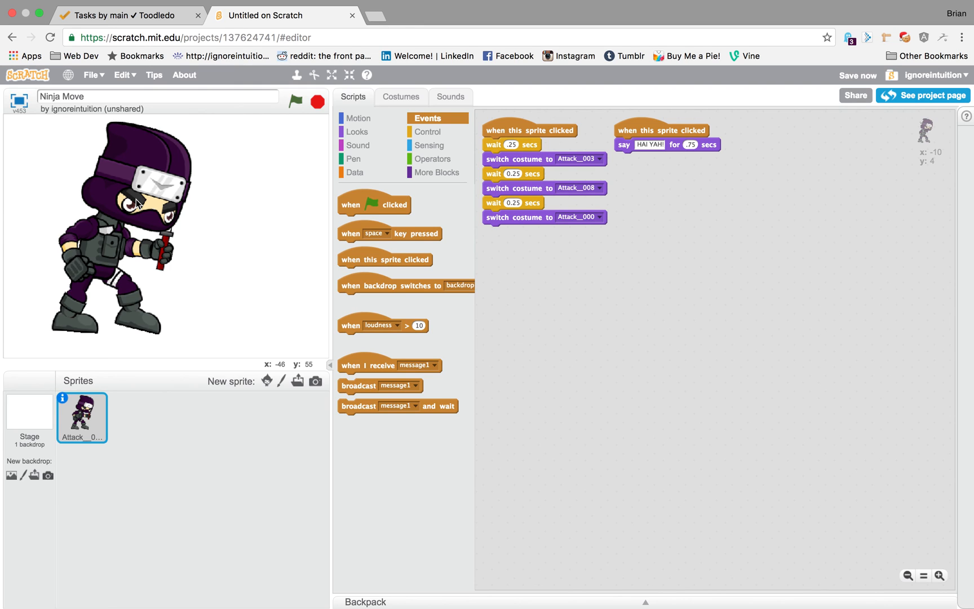
- Click the ninja twice to test the attack with the .75-second HAI YAH! speech
{"action": "left_click", "coordinate": [135, 203]}
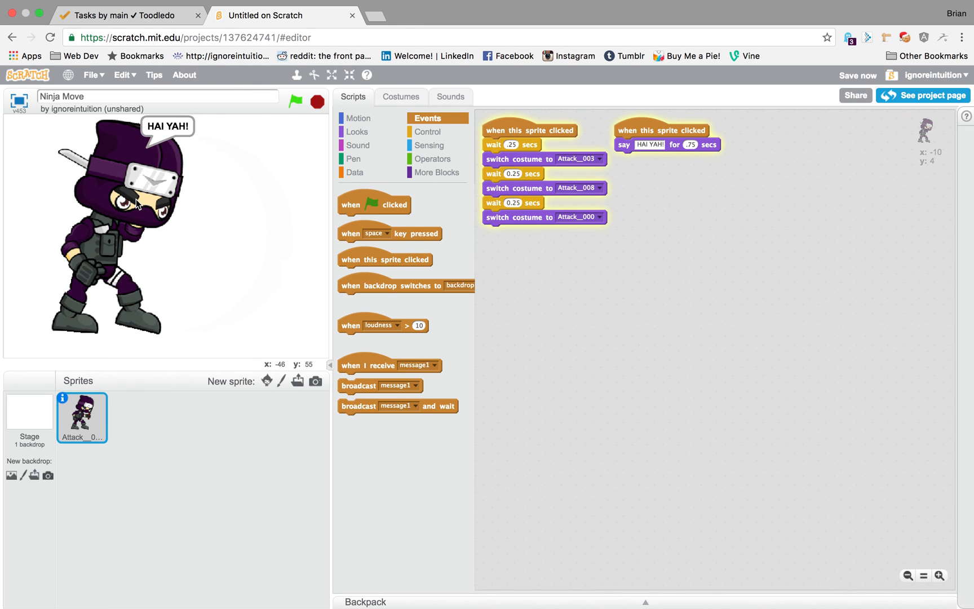
{"action": "left_click", "coordinate": [135, 204]}
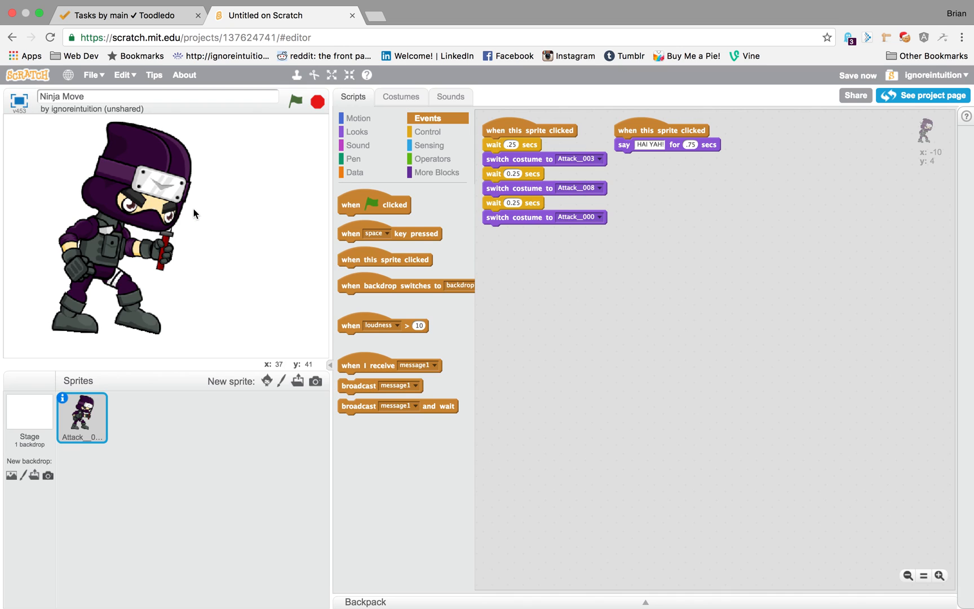
{"action": "mouse_move", "coordinate": [298, 252]}
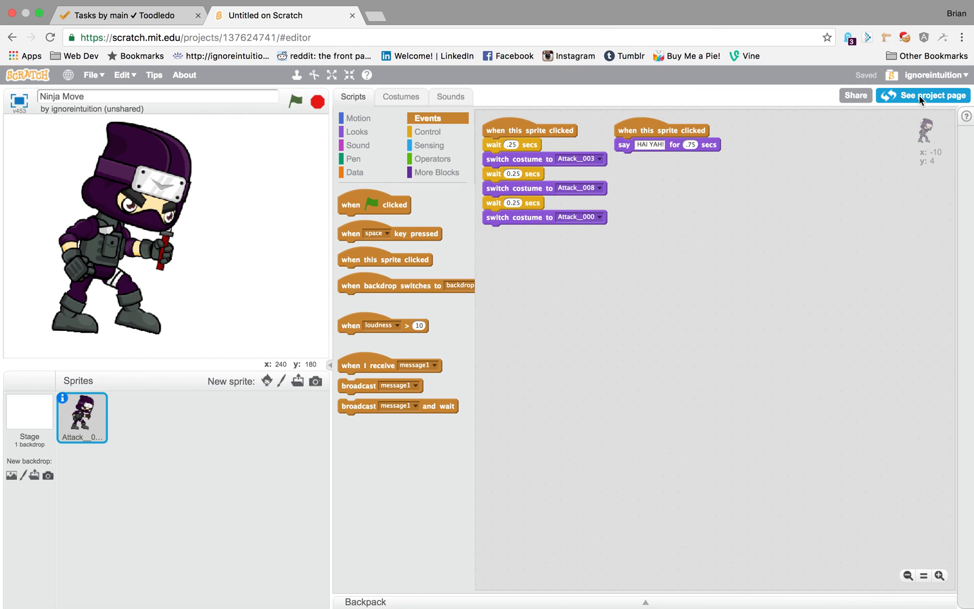
- Open the Ninja Move project page from the editor's 'See project page' button
{"action": "left_click", "coordinate": [929, 96]}
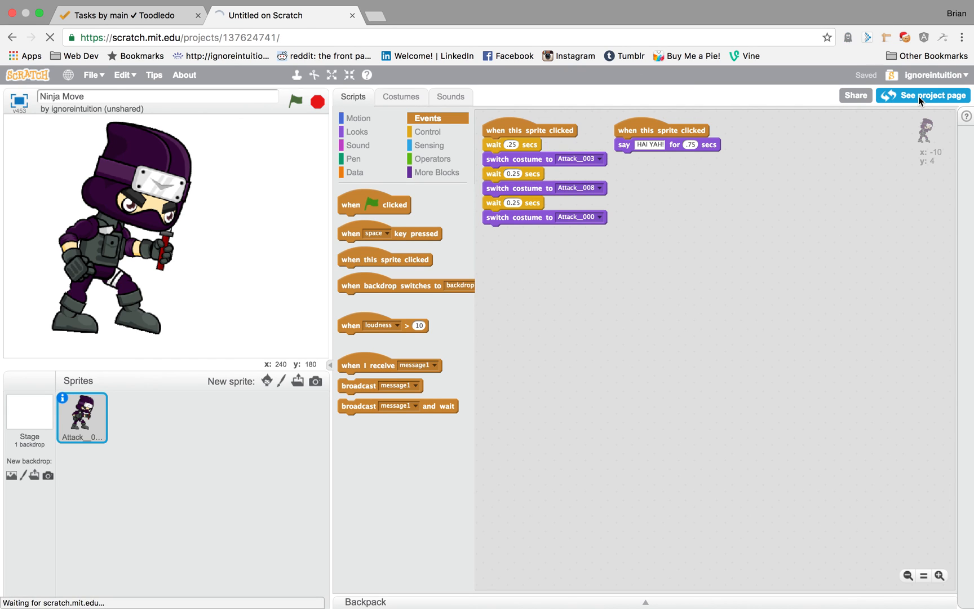
{"action": "left_click", "coordinate": [926, 95]}
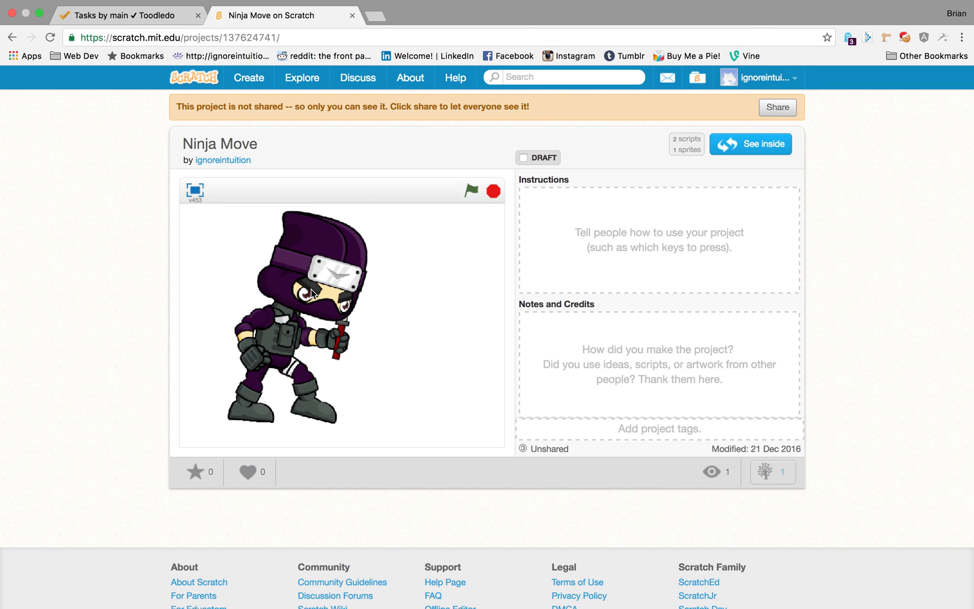
{"action": "mouse_move", "coordinate": [729, 177]}
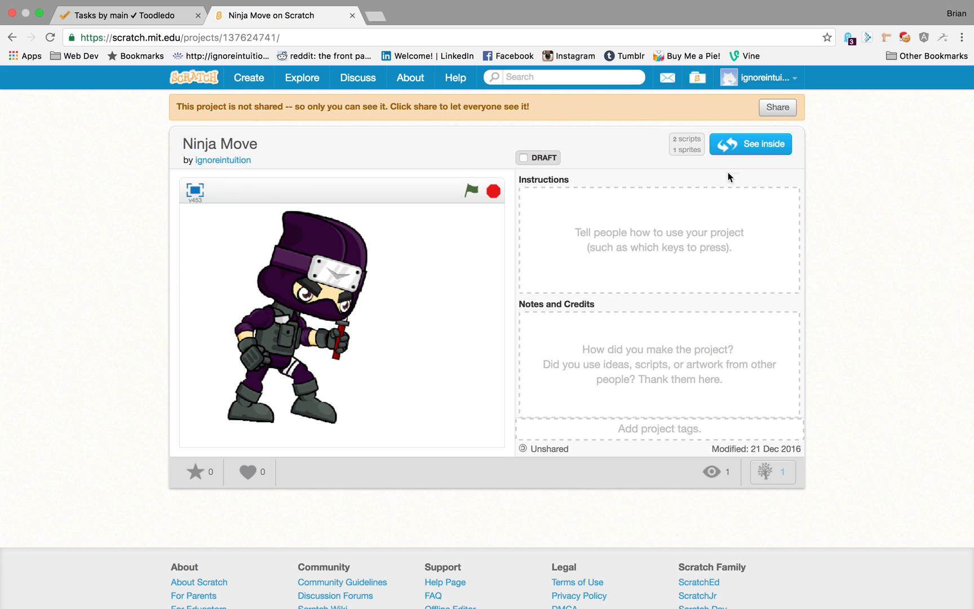
{"action": "mouse_move", "coordinate": [702, 271]}
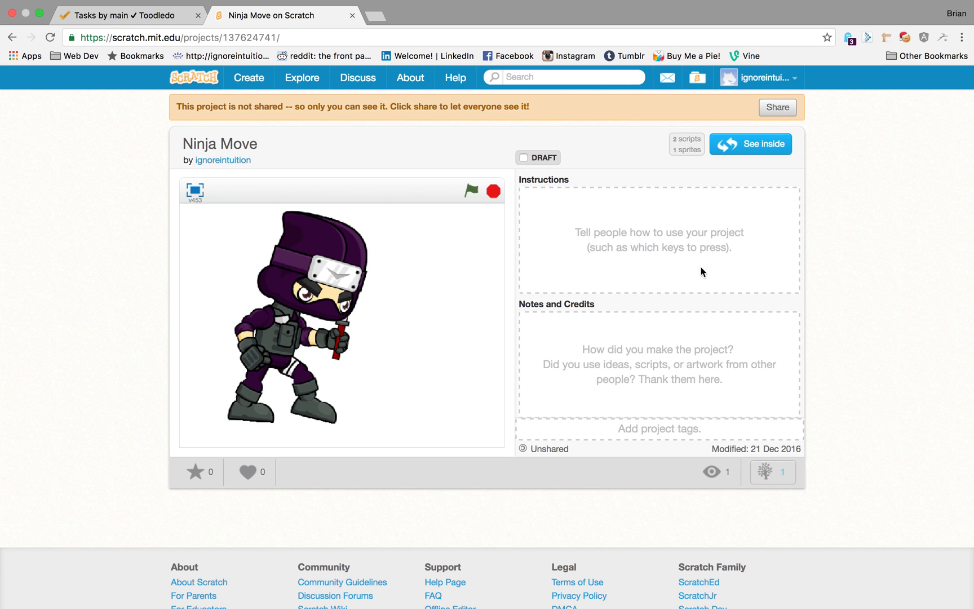
{"action": "mouse_move", "coordinate": [485, 294]}
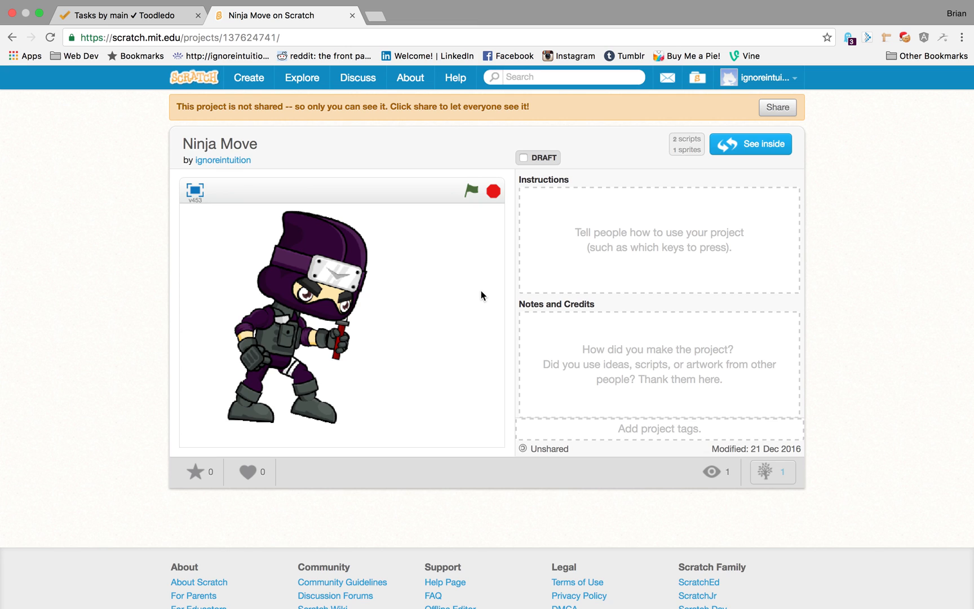
{"action": "mouse_move", "coordinate": [490, 272]}
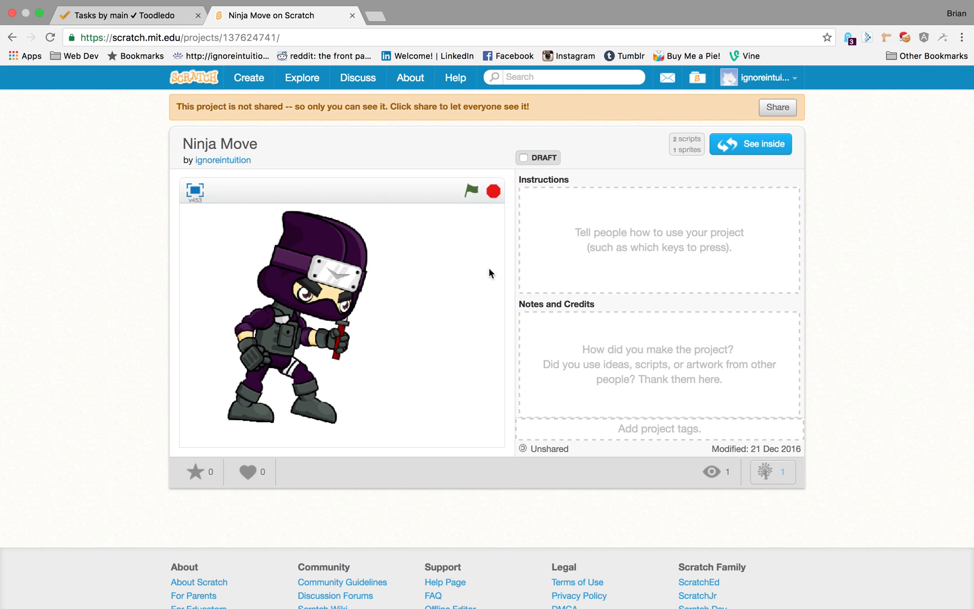